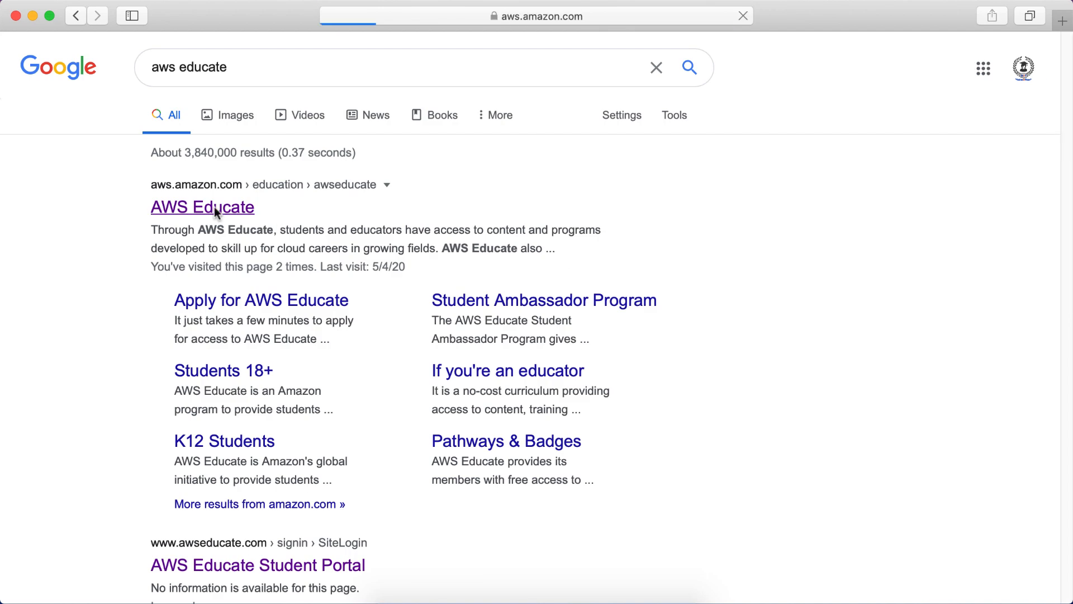
click(202, 206)
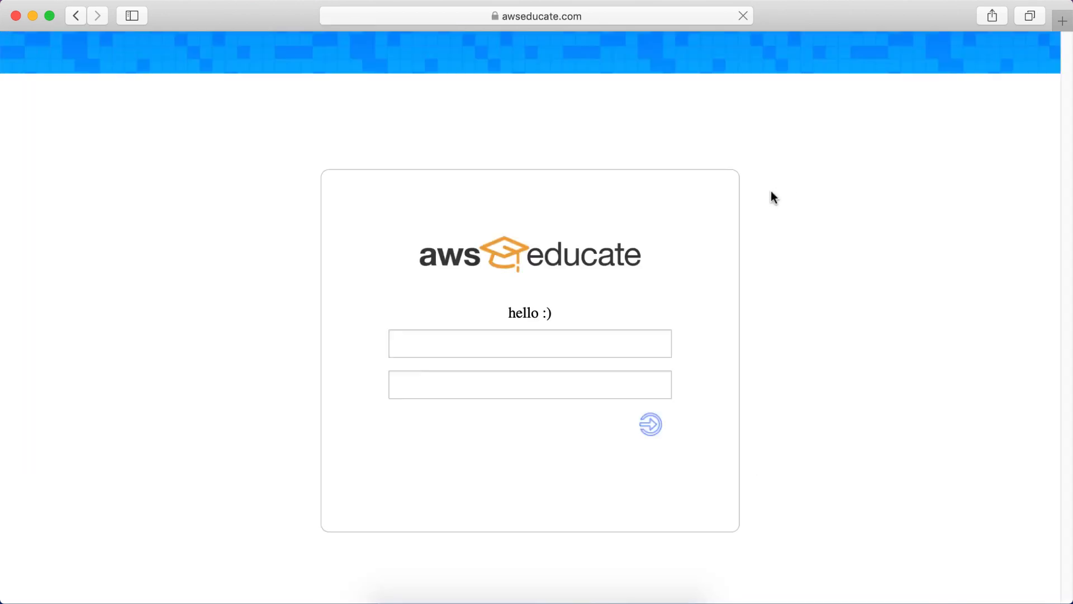
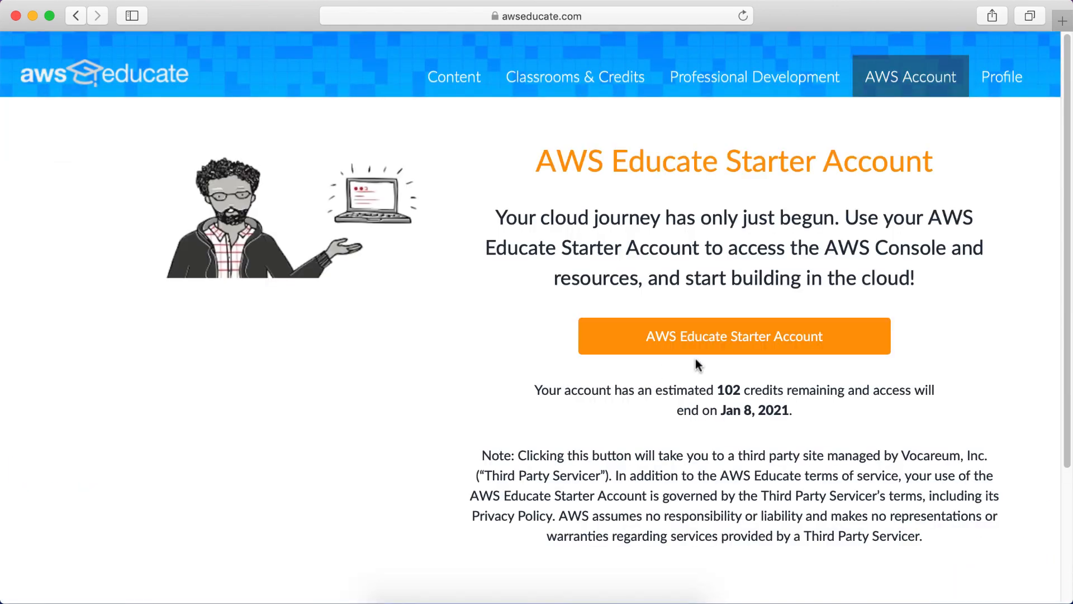
click(733, 336)
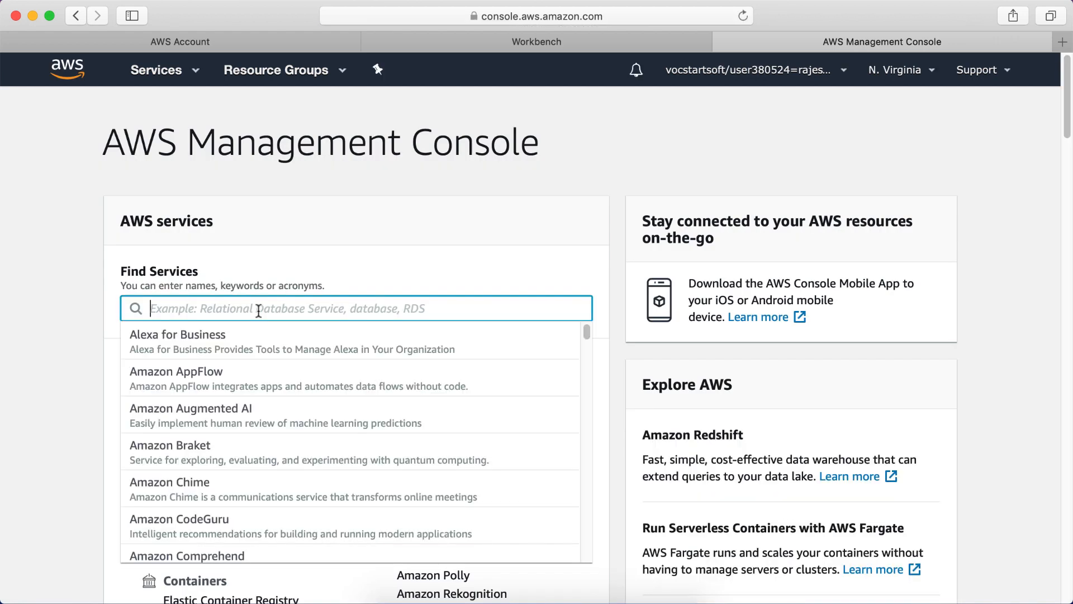
Search for RDS in Find Services and go to the Amazon RDS dashboard.
text(RDS)
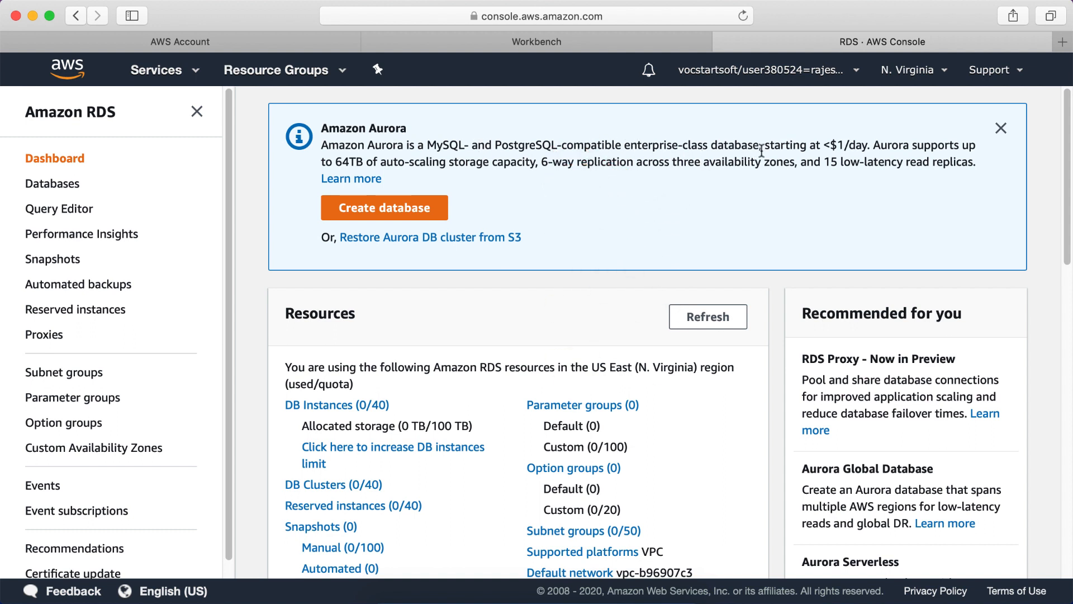
mouse_move(868, 156)
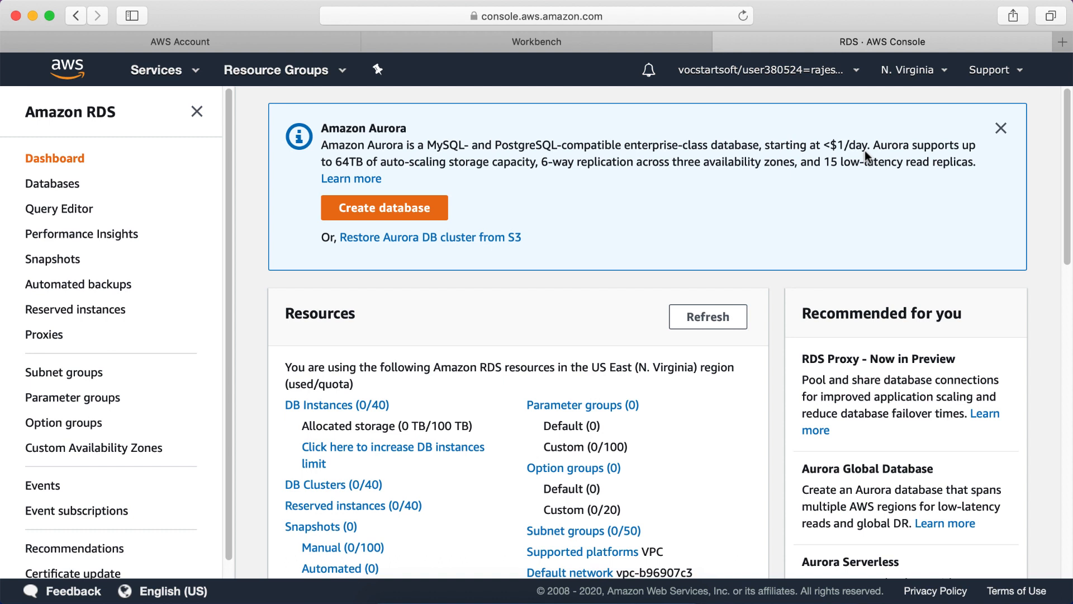
mouse_move(590, 208)
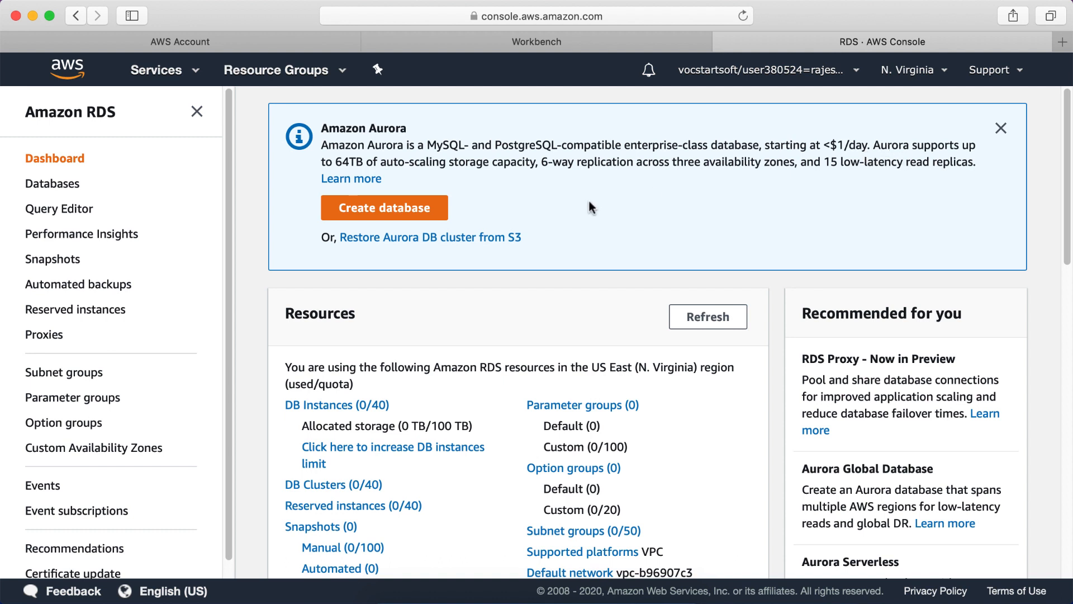
mouse_move(512, 166)
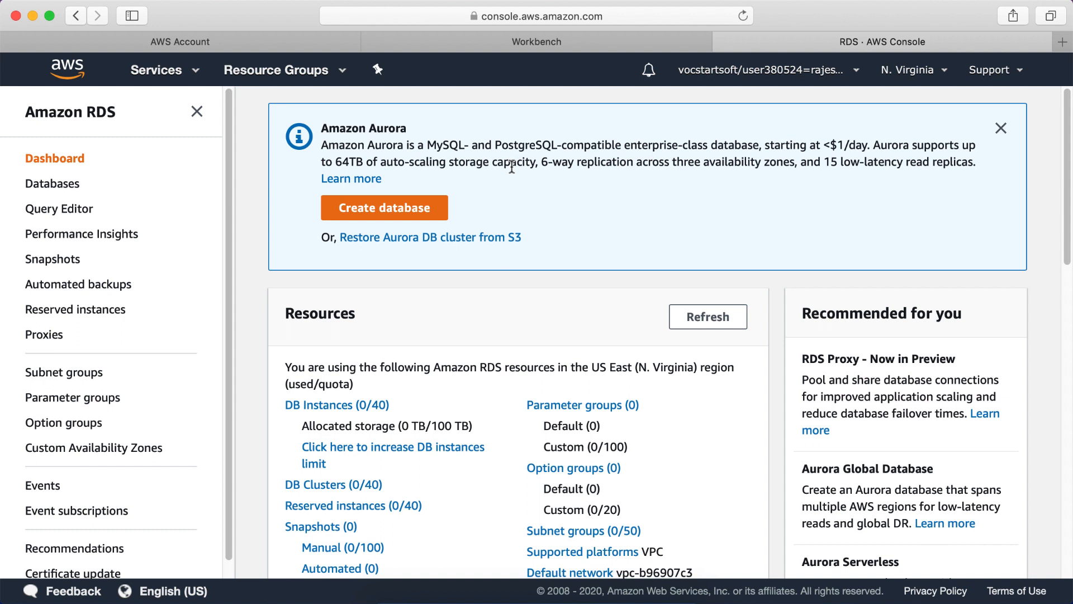
mouse_move(762, 166)
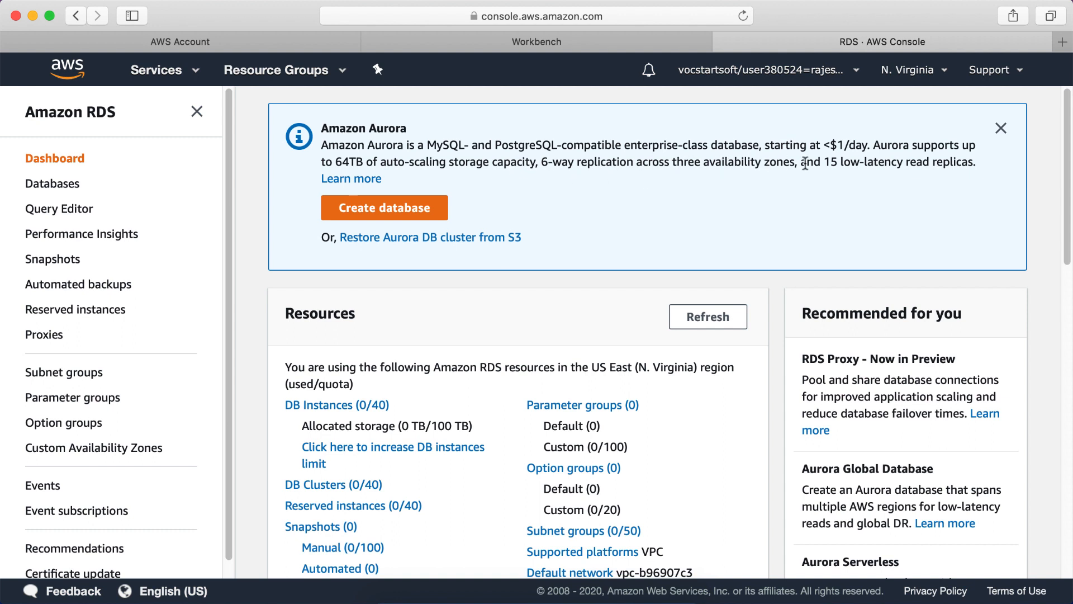
mouse_move(966, 165)
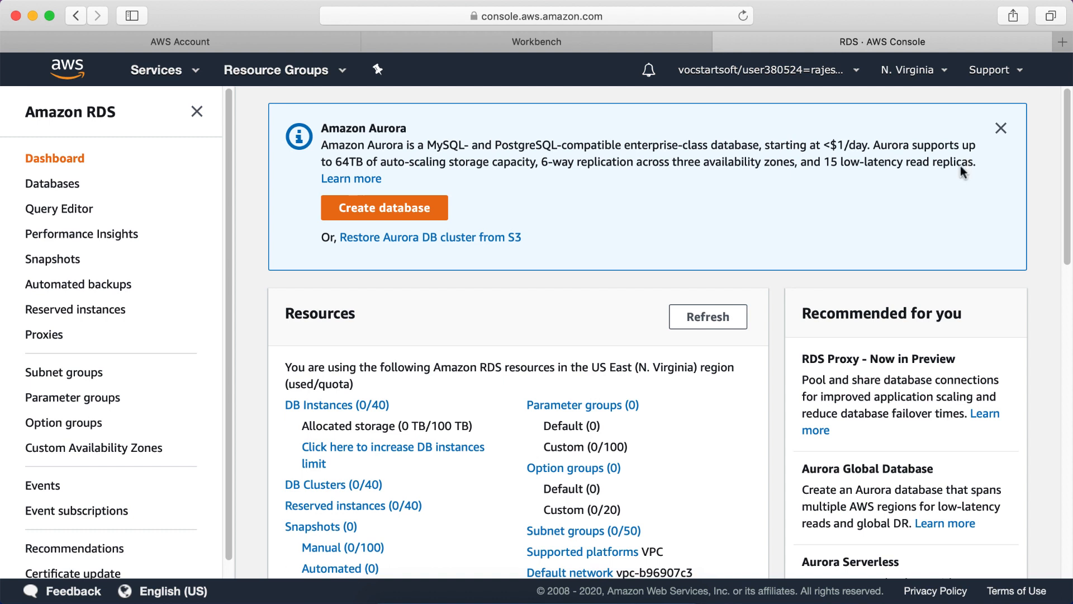
mouse_move(58, 187)
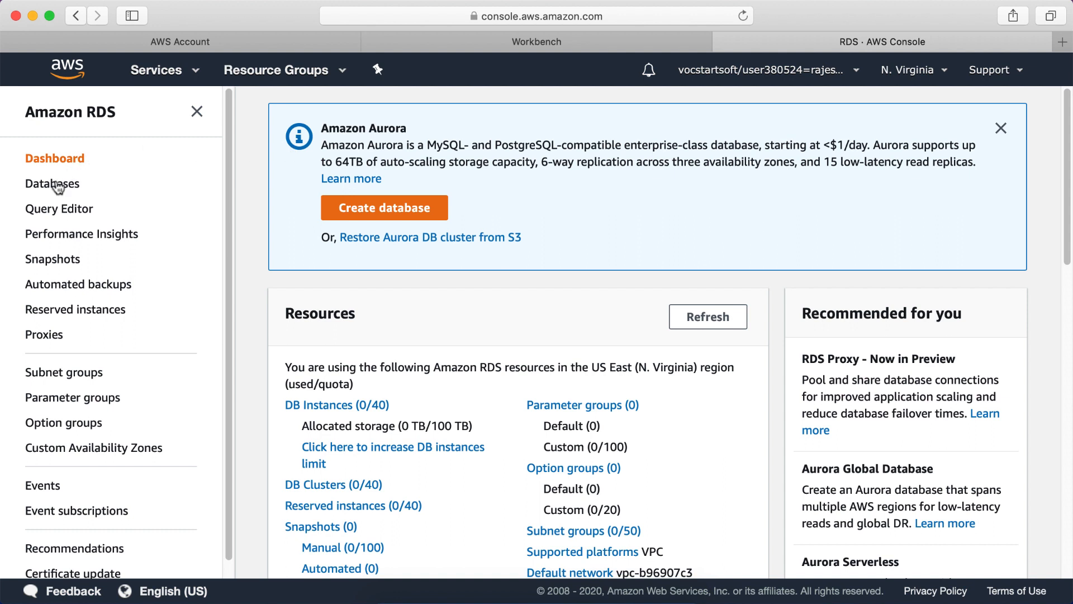
Show the RDS Databases list, confirming no instances exist yet.
click(53, 184)
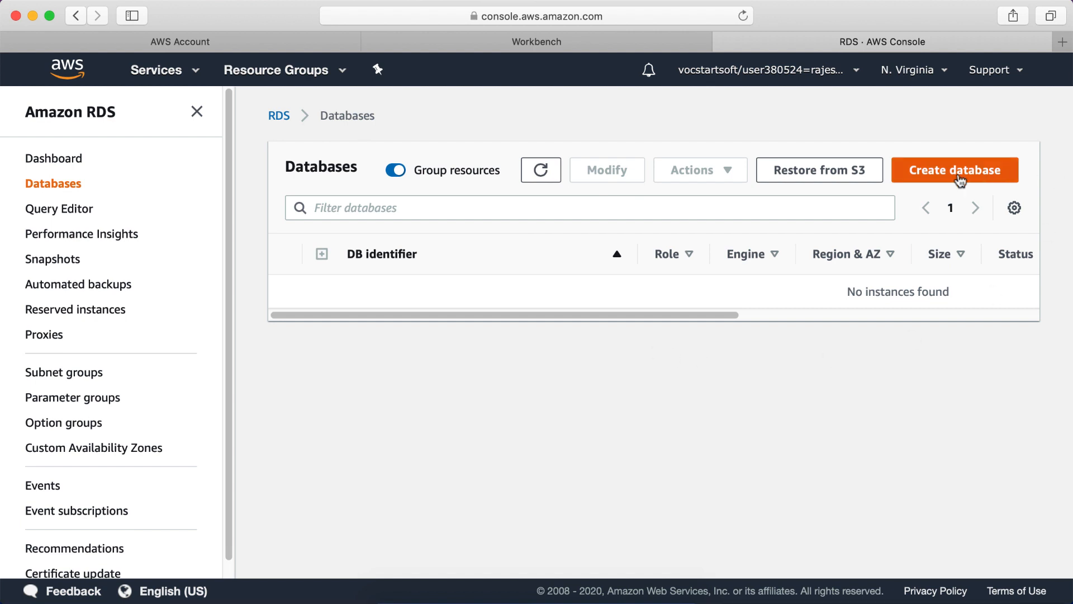
mouse_move(954, 181)
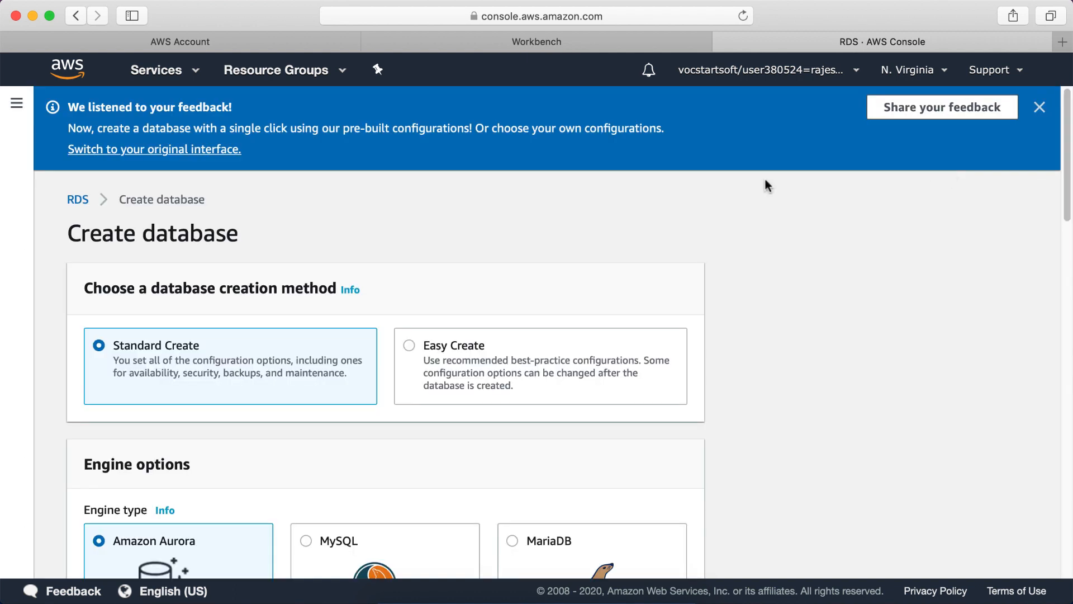
mouse_move(67, 231)
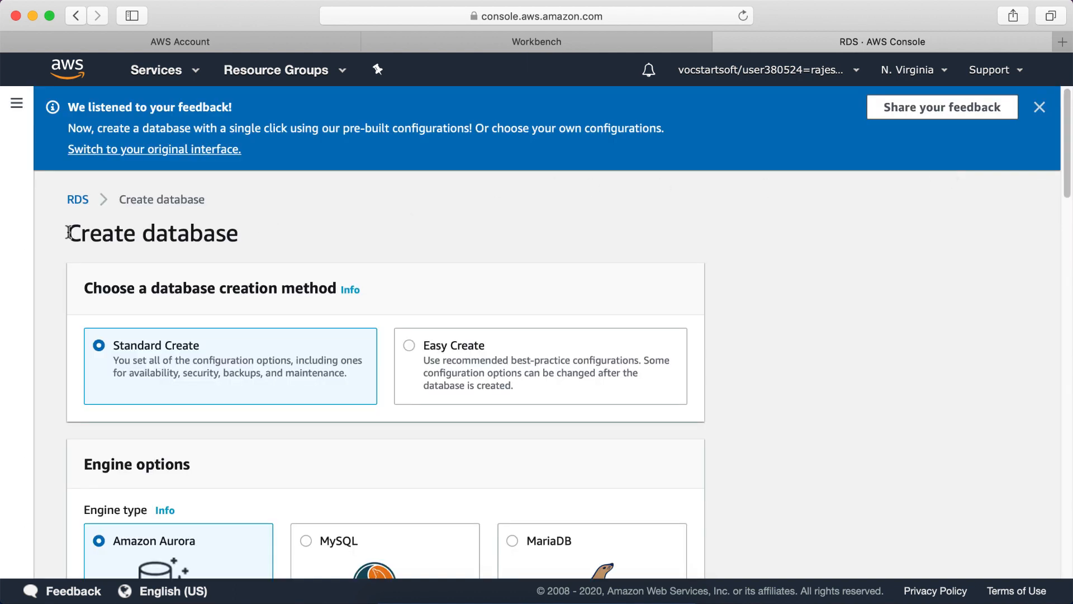
mouse_move(315, 260)
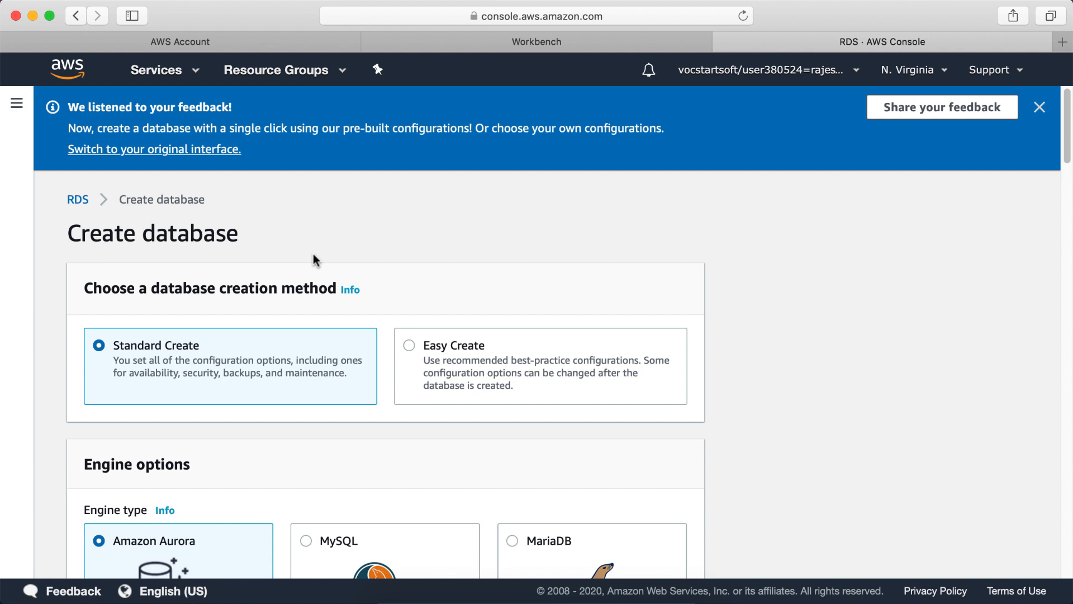
Begin creating a database using the Standard Create method.
triple_click(205, 287)
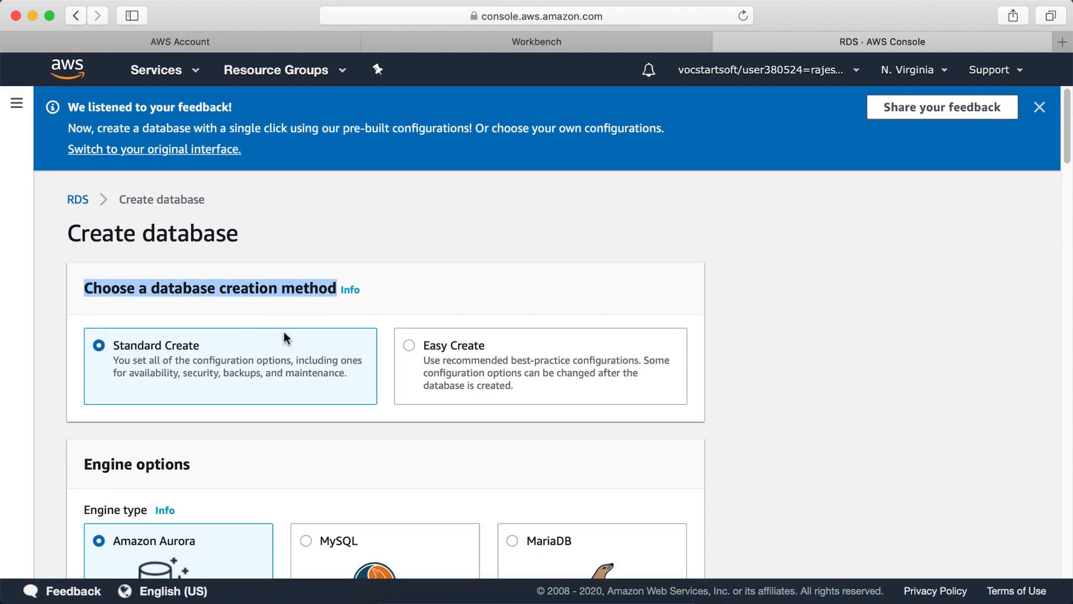
mouse_move(197, 360)
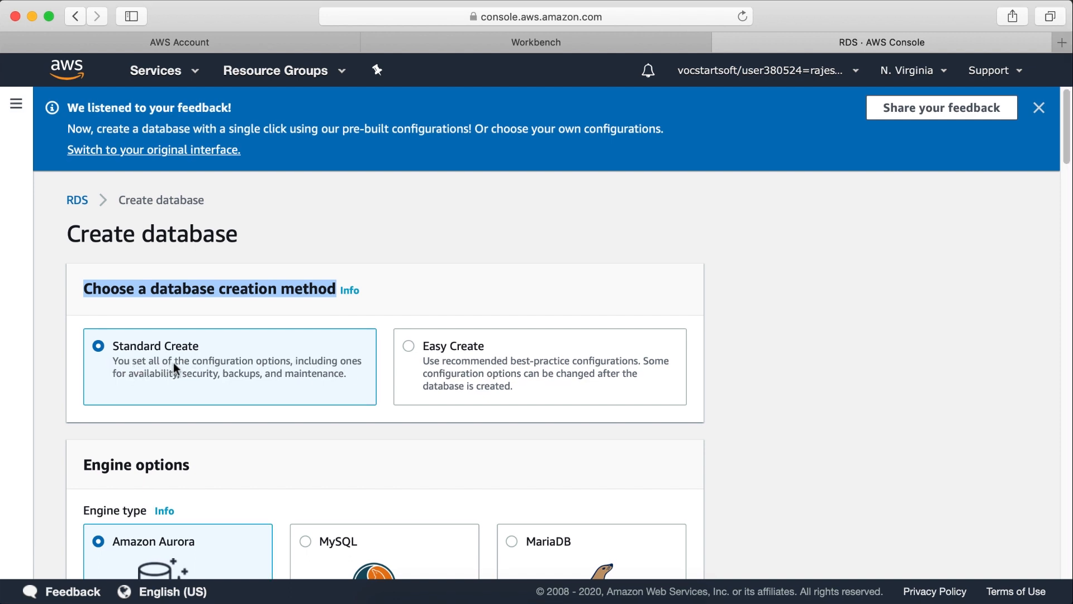
mouse_move(195, 393)
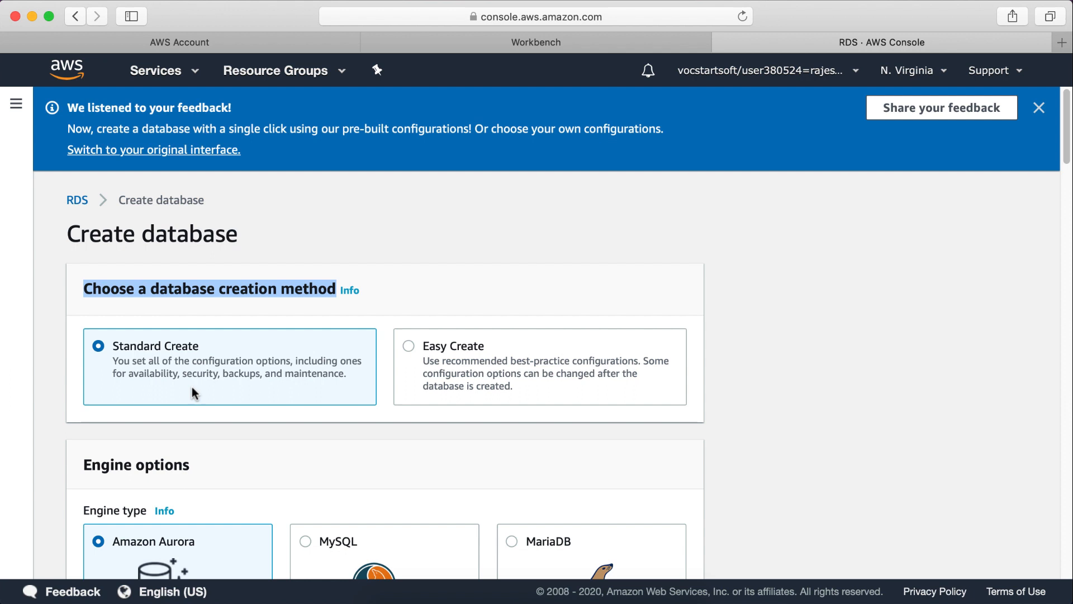
mouse_move(248, 386)
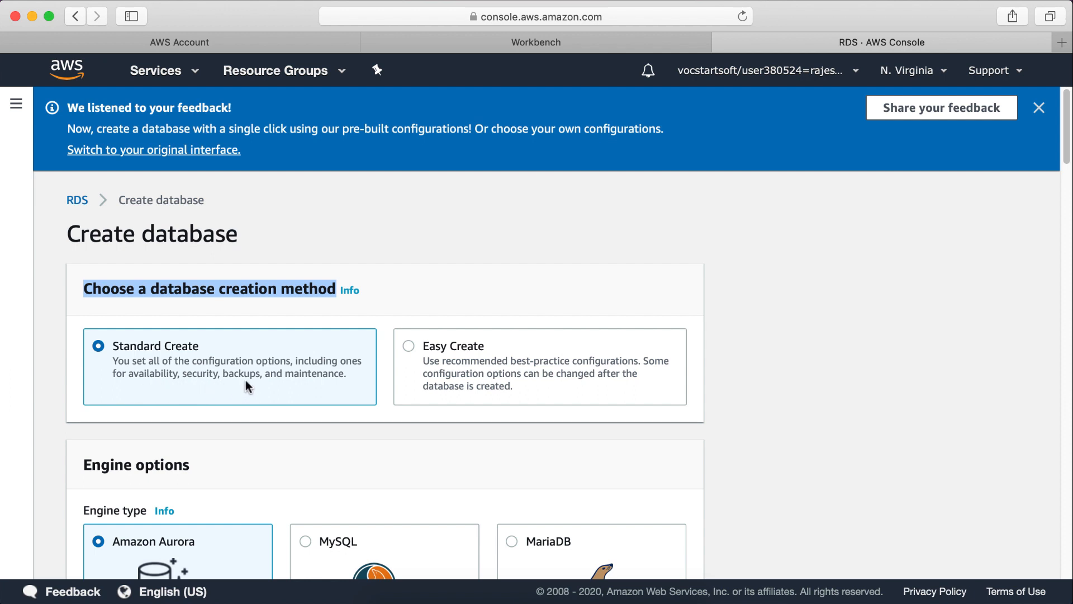
mouse_move(454, 369)
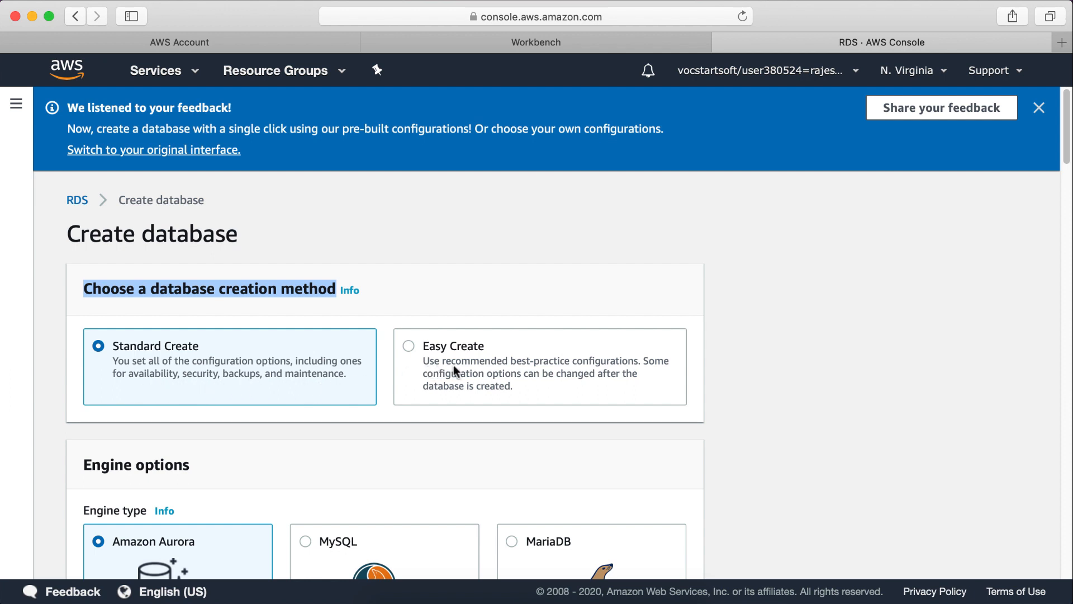
mouse_move(548, 365)
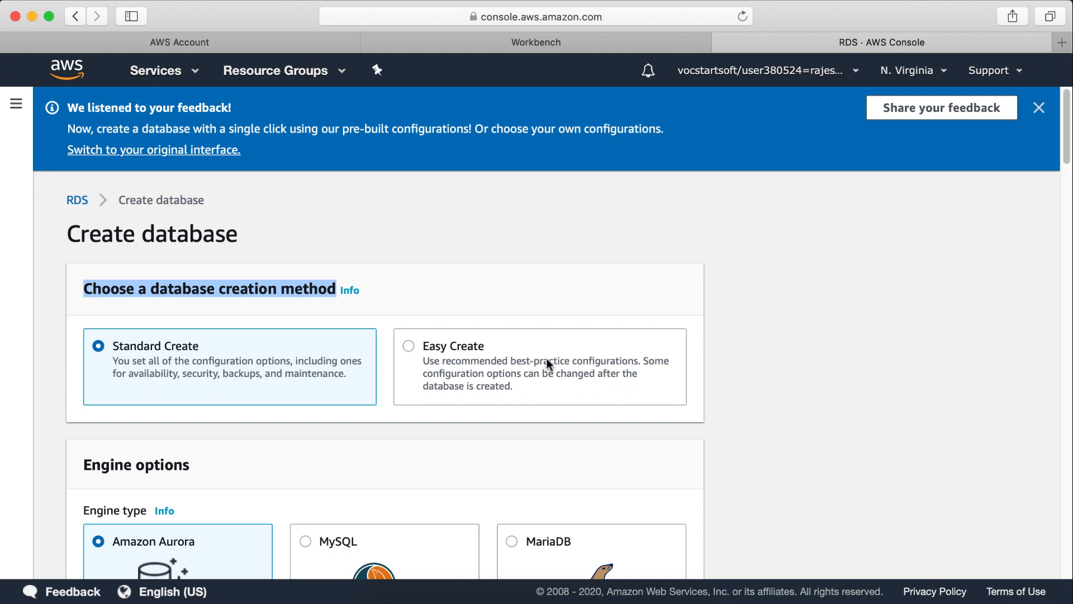
mouse_move(617, 368)
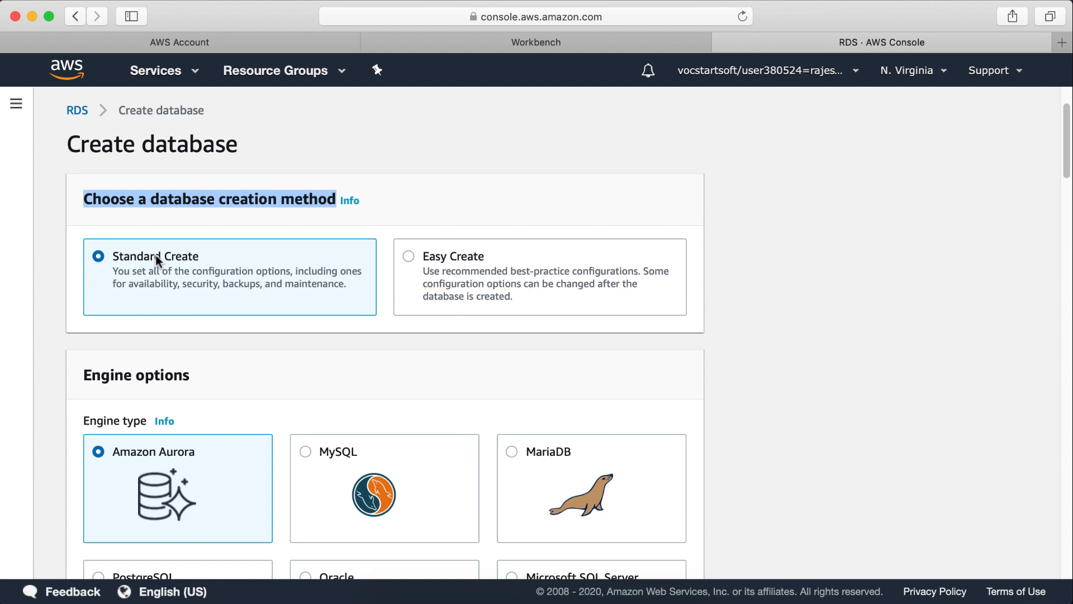
mouse_move(173, 333)
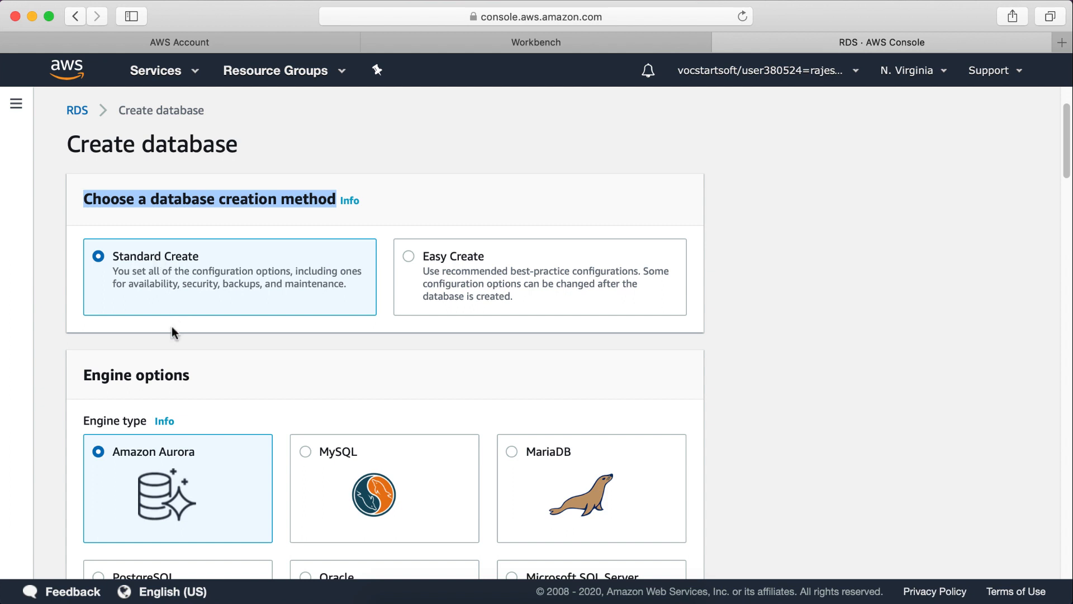
Choose the PostgreSQL engine, version PostgreSQL 11.6-R1, under Engine options.
scroll(down, 3)
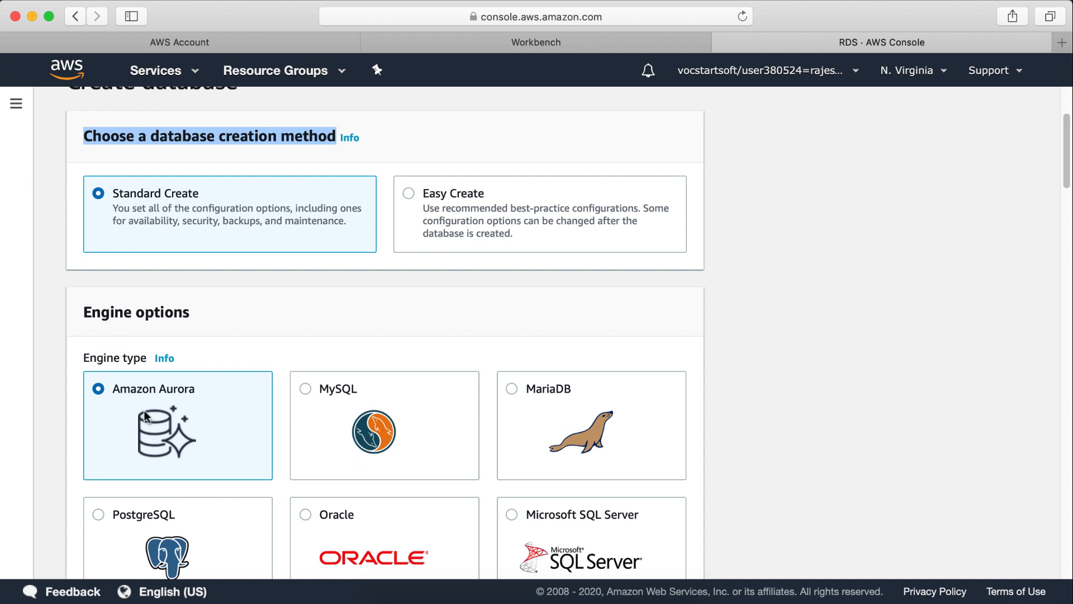
scroll(down, 3)
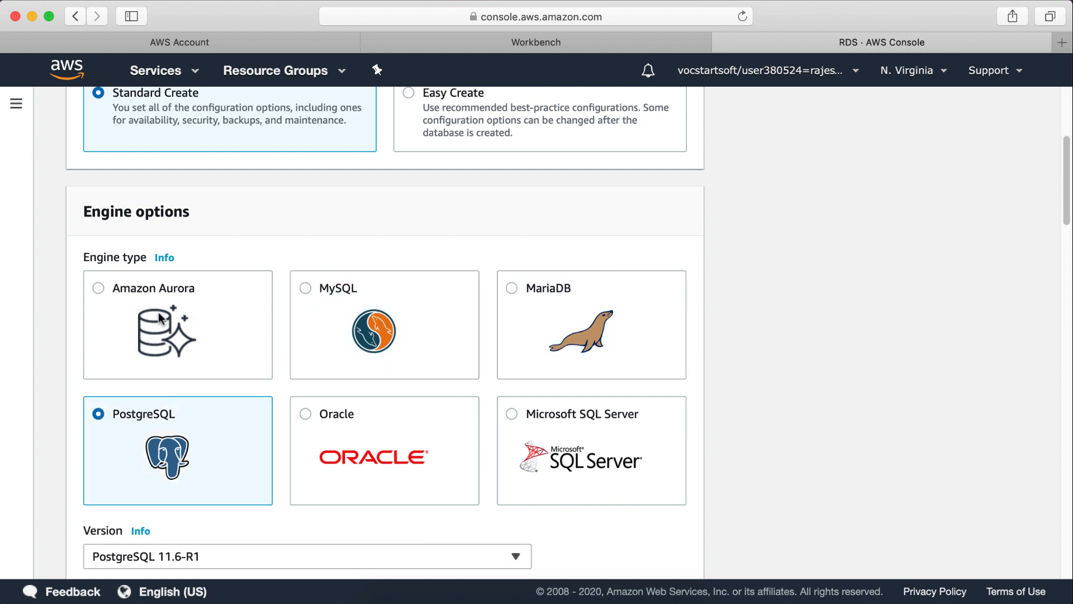
mouse_move(229, 386)
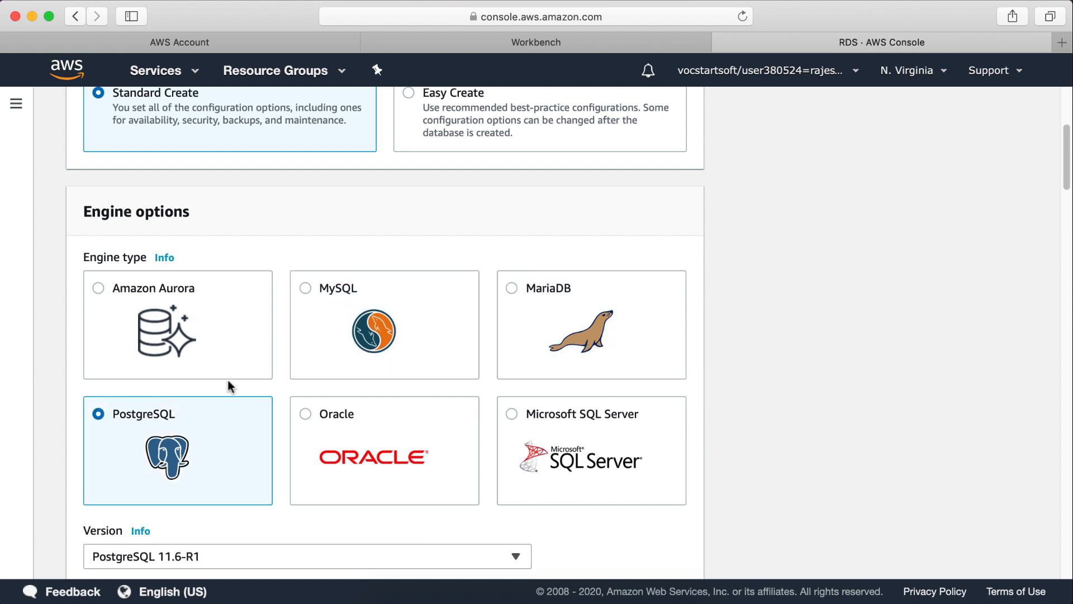
mouse_move(342, 423)
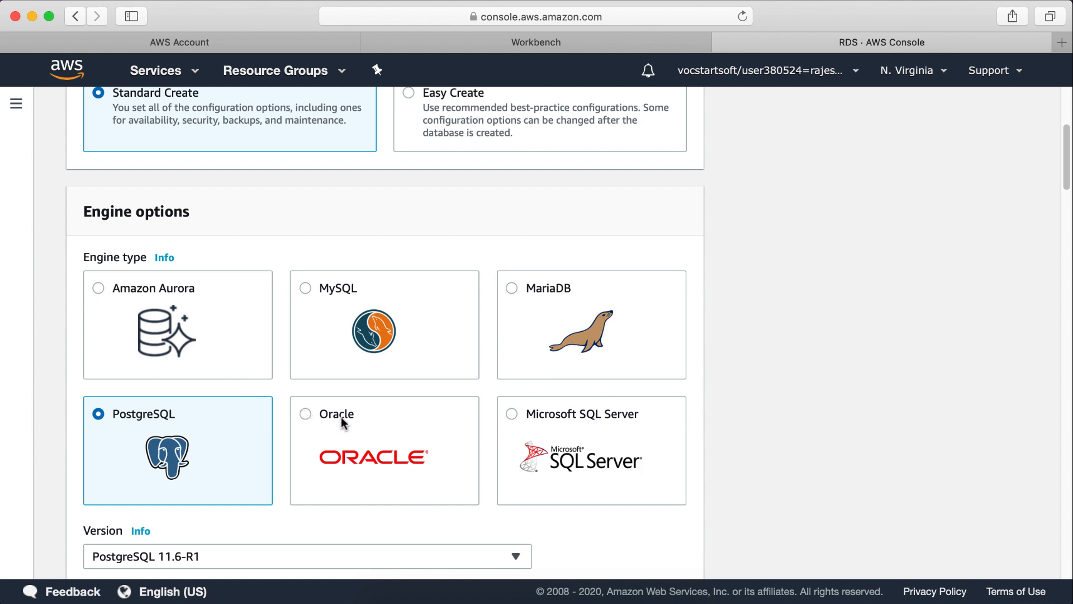
mouse_move(636, 426)
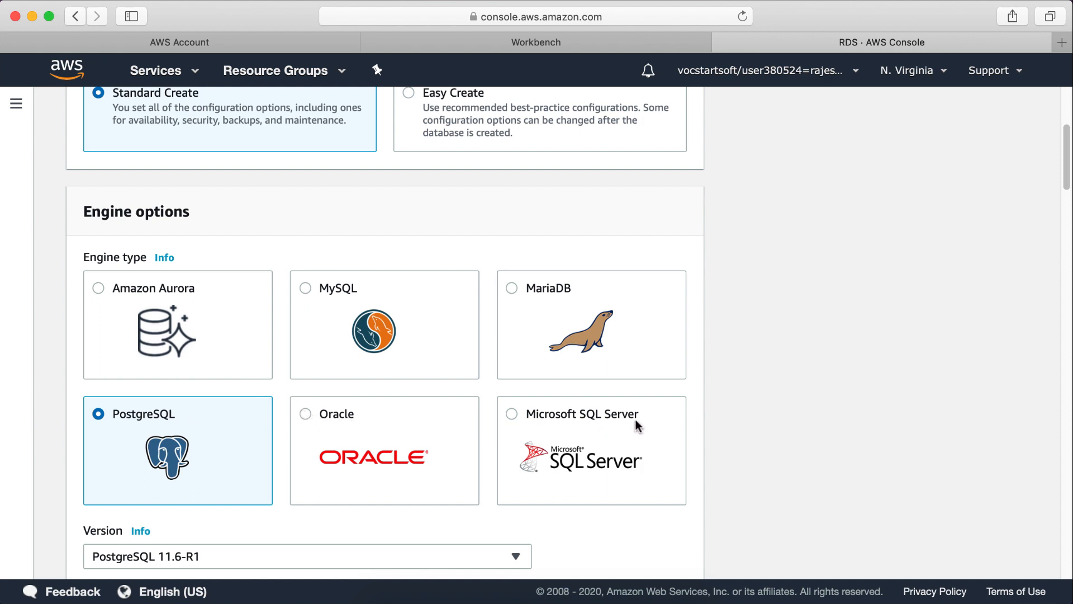
mouse_move(149, 336)
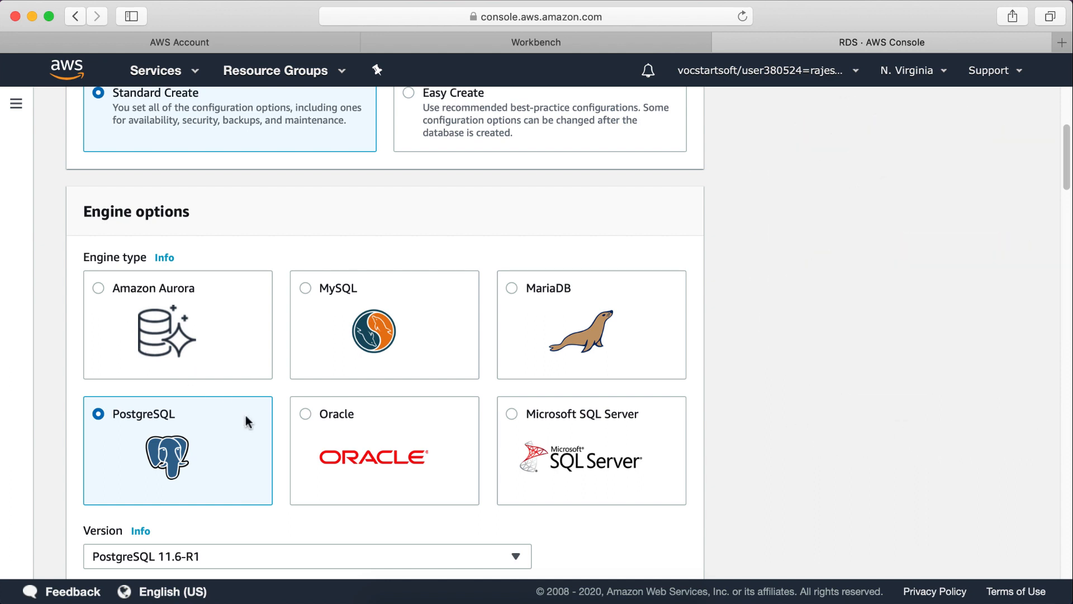
click(305, 287)
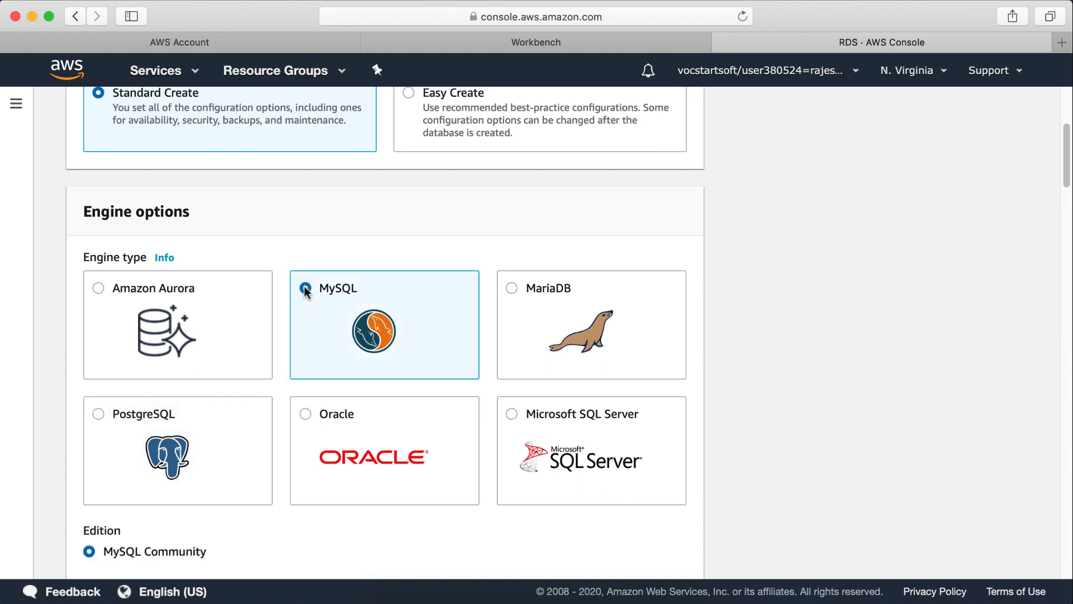
click(305, 288)
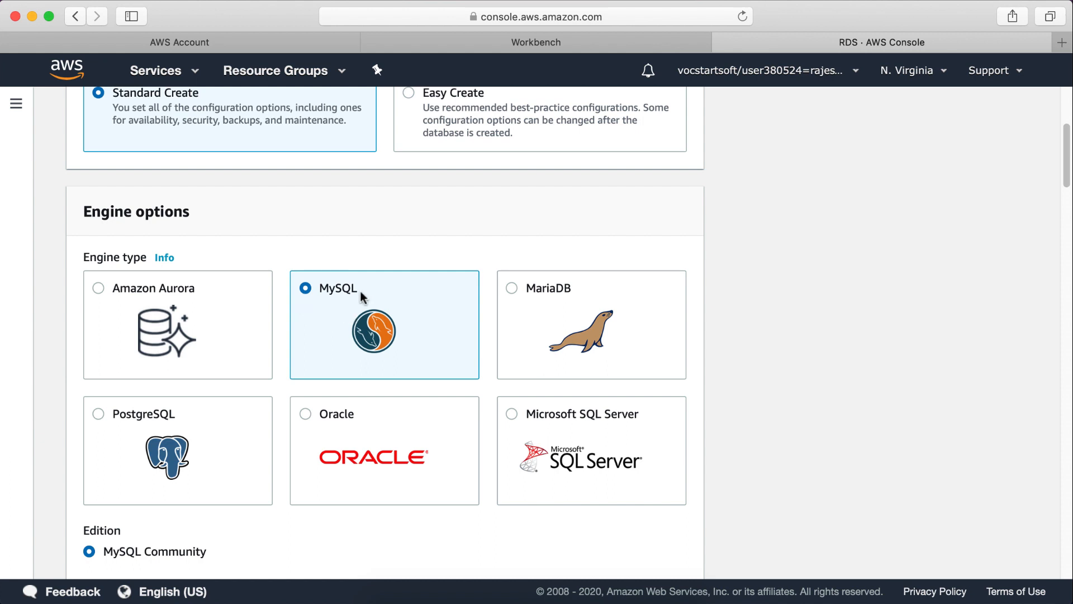
mouse_move(400, 315)
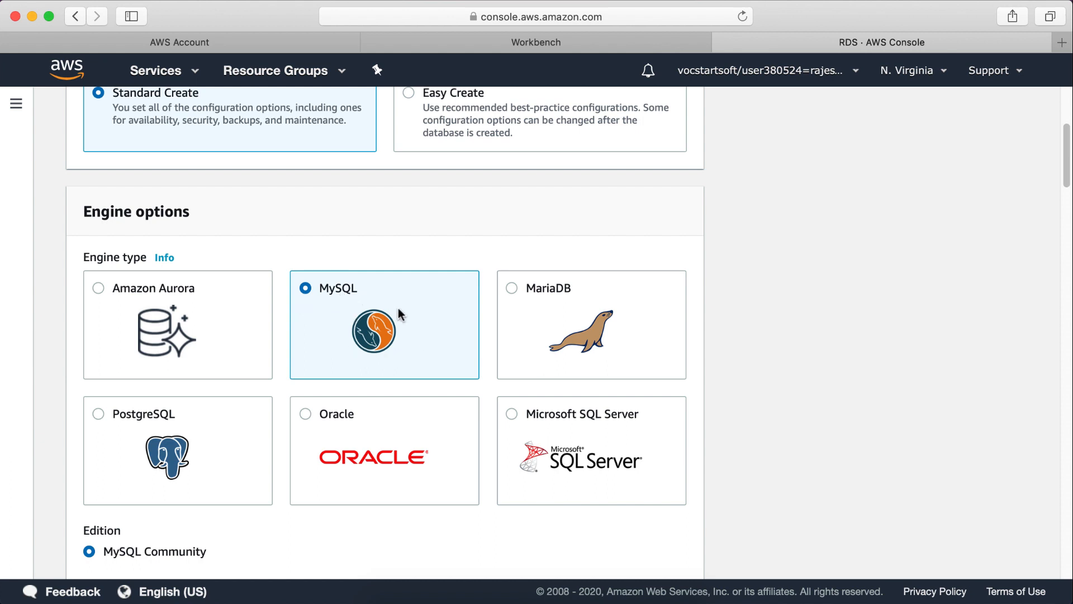
mouse_move(368, 290)
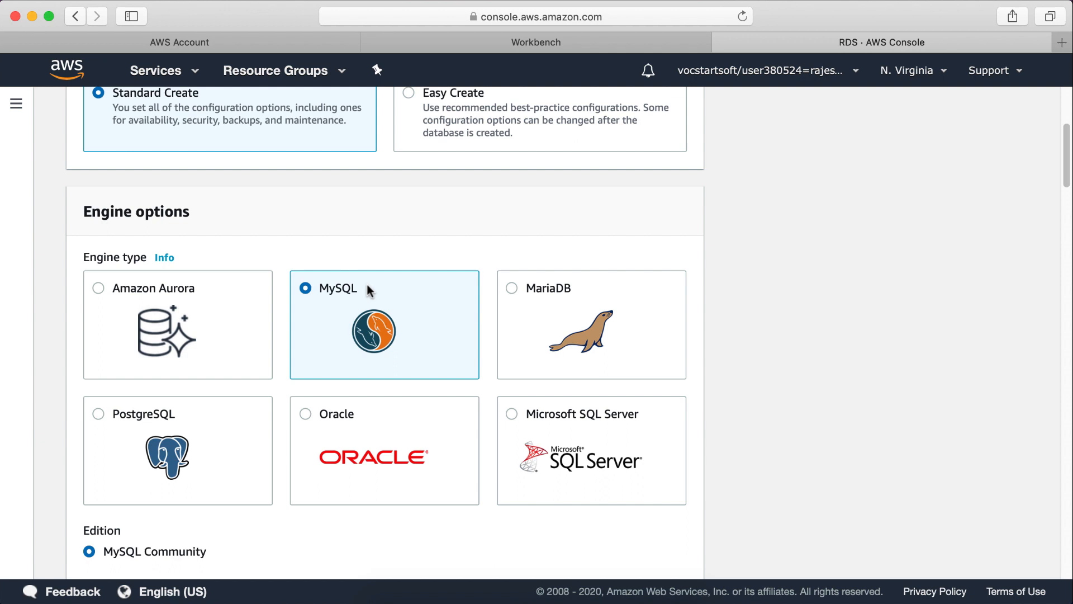
scroll(down, 3)
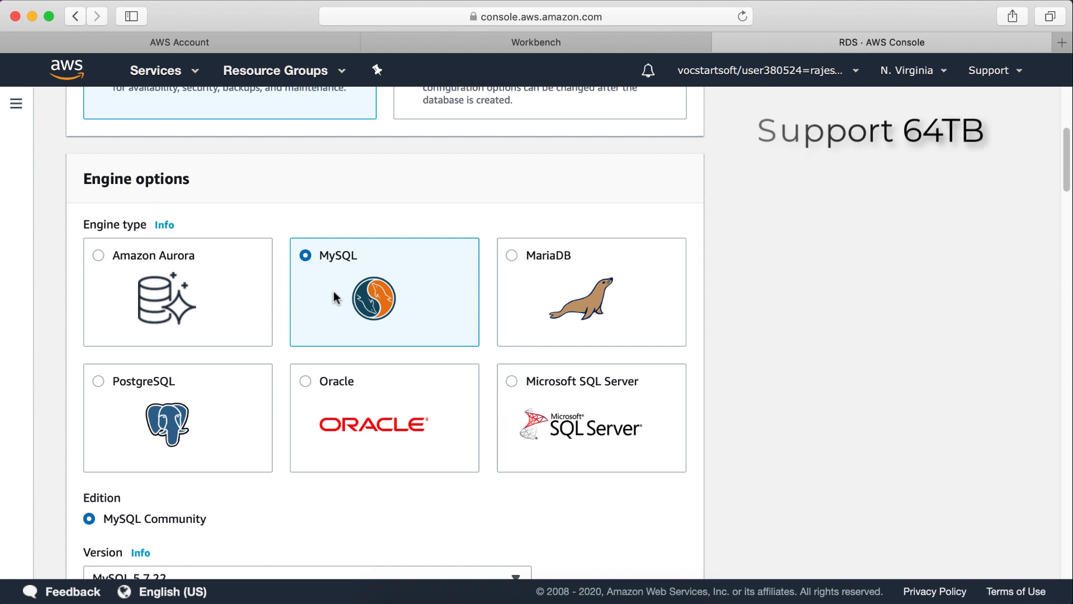
mouse_move(366, 272)
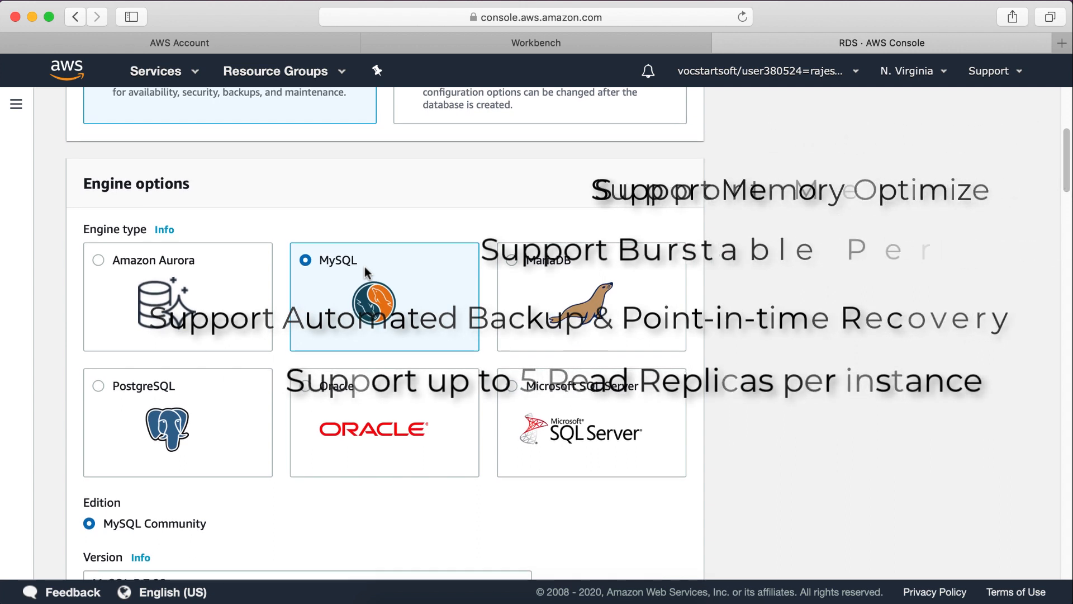
scroll(down, 3)
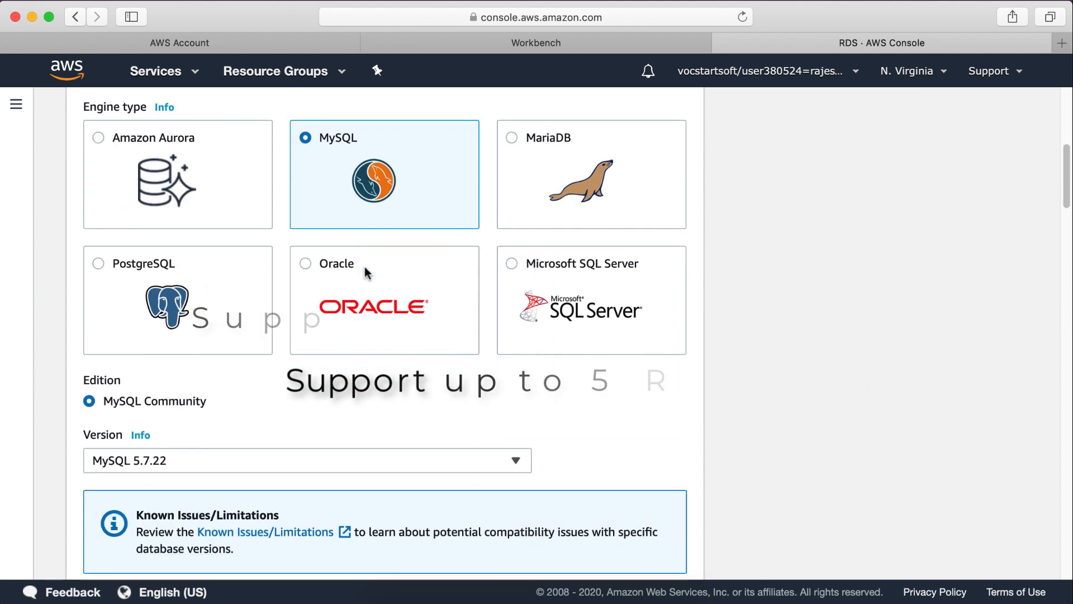
scroll(down, 3)
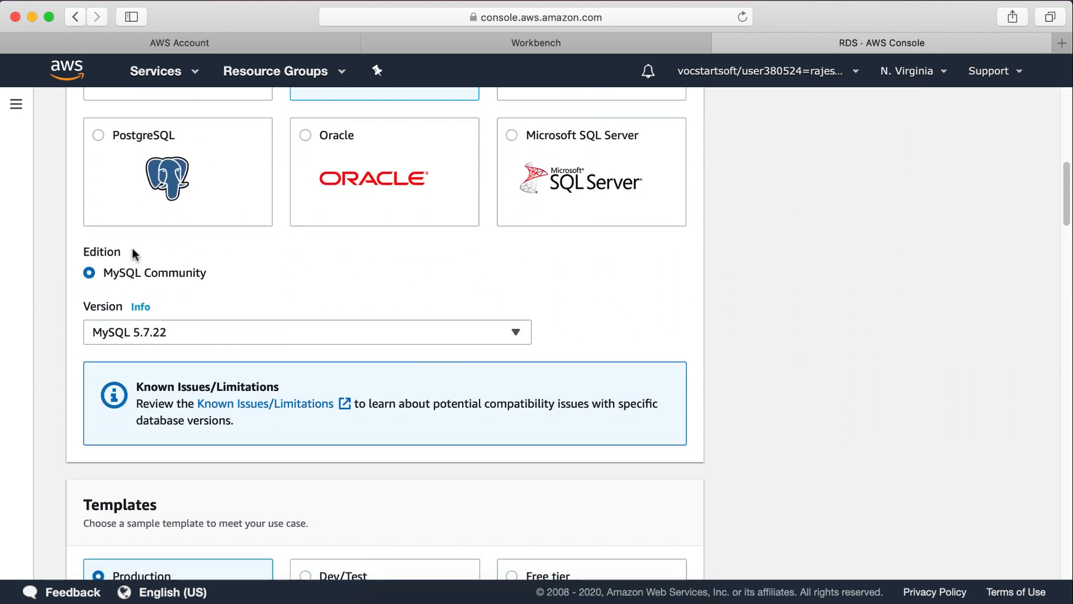
click(307, 332)
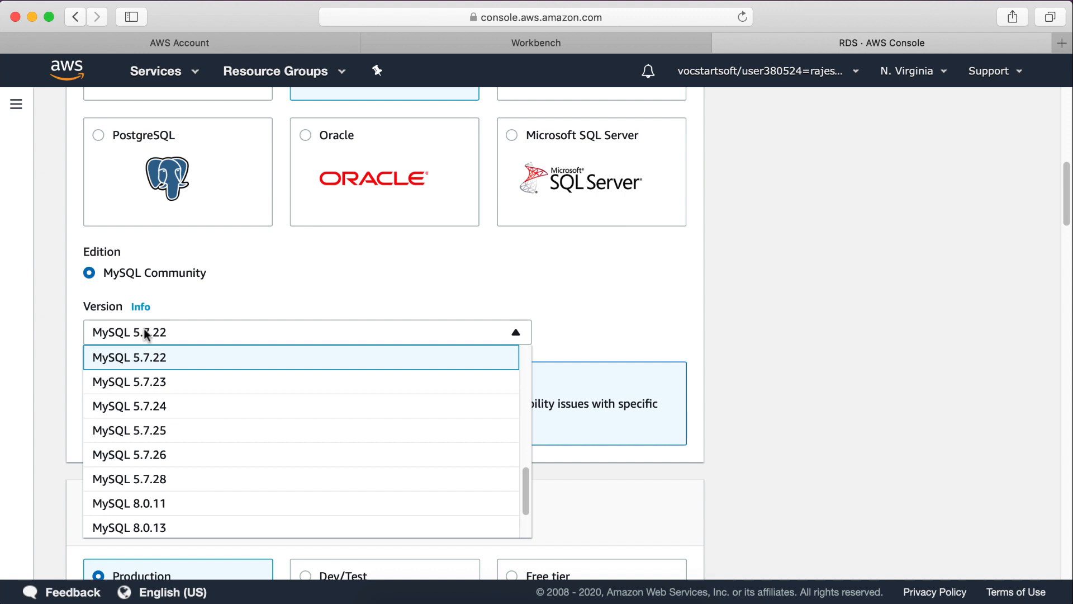
scroll(down, 3)
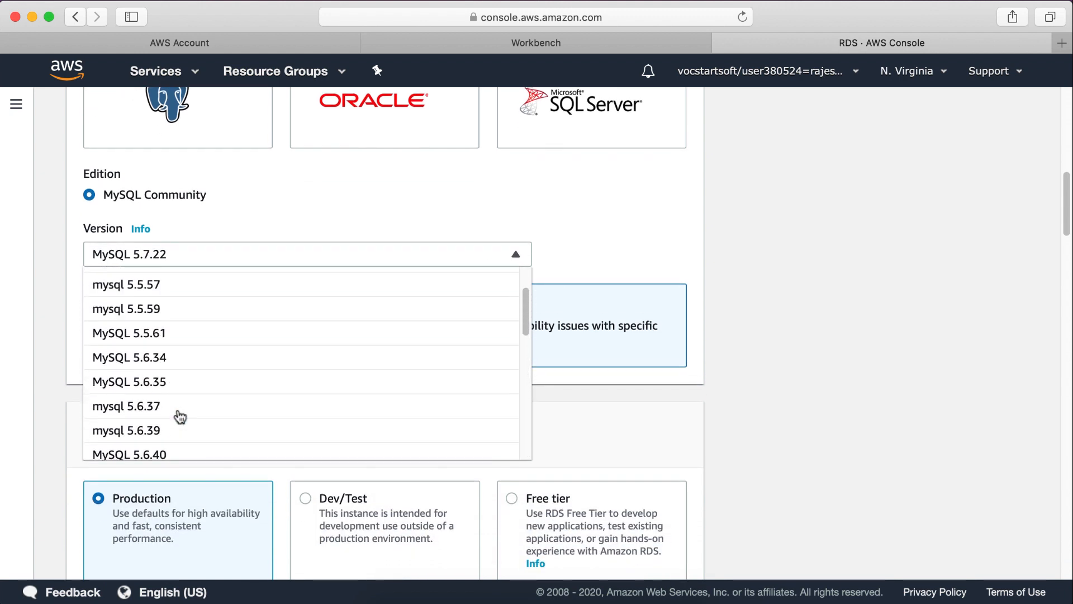
scroll(down, 3)
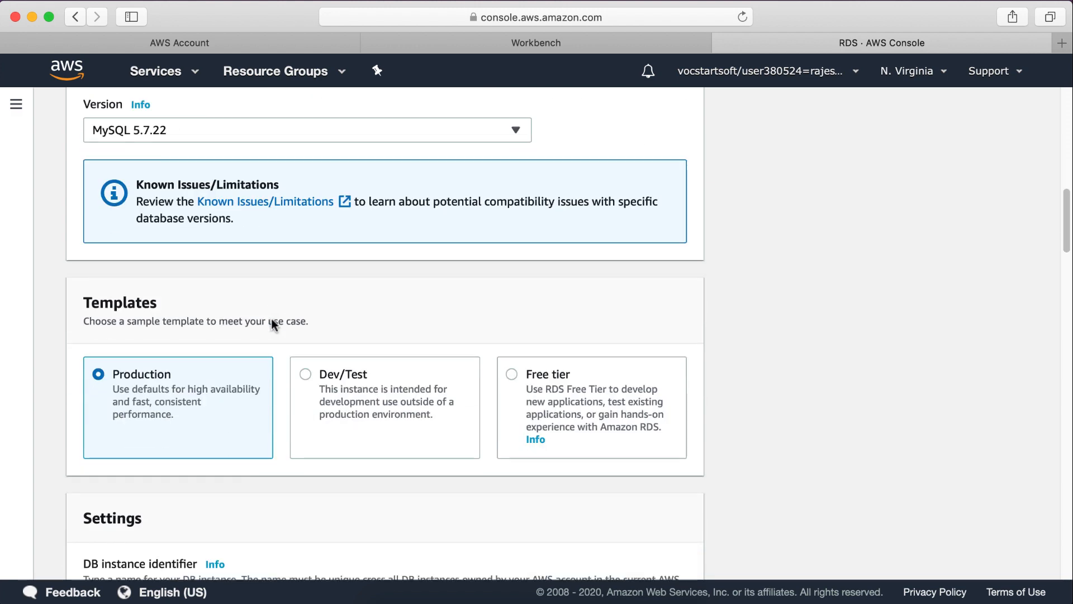
Select the Dev/Test template in place of Production.
scroll(down, 3)
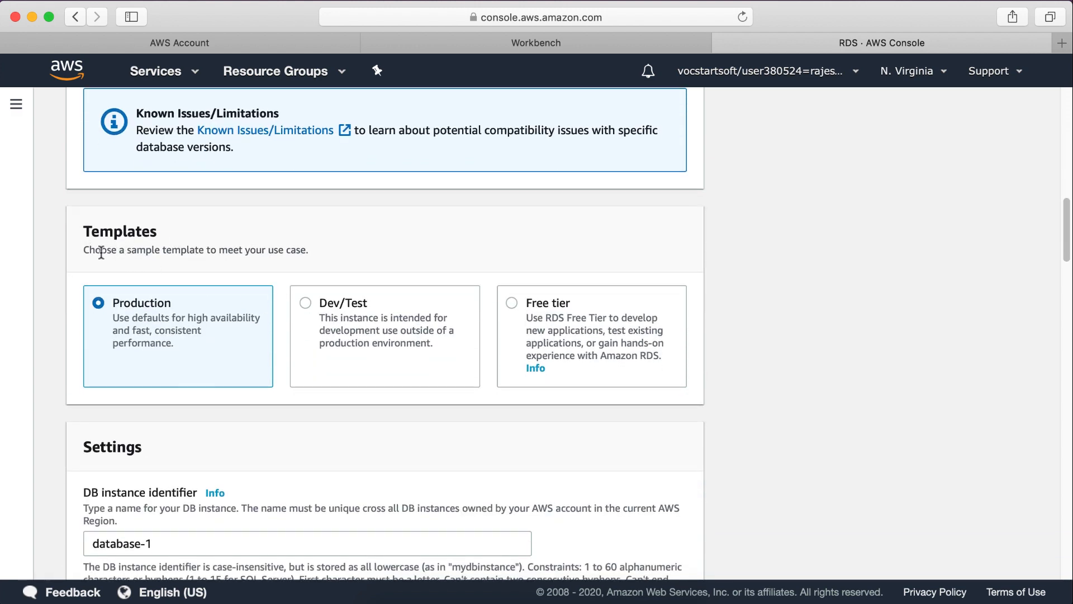
mouse_move(135, 336)
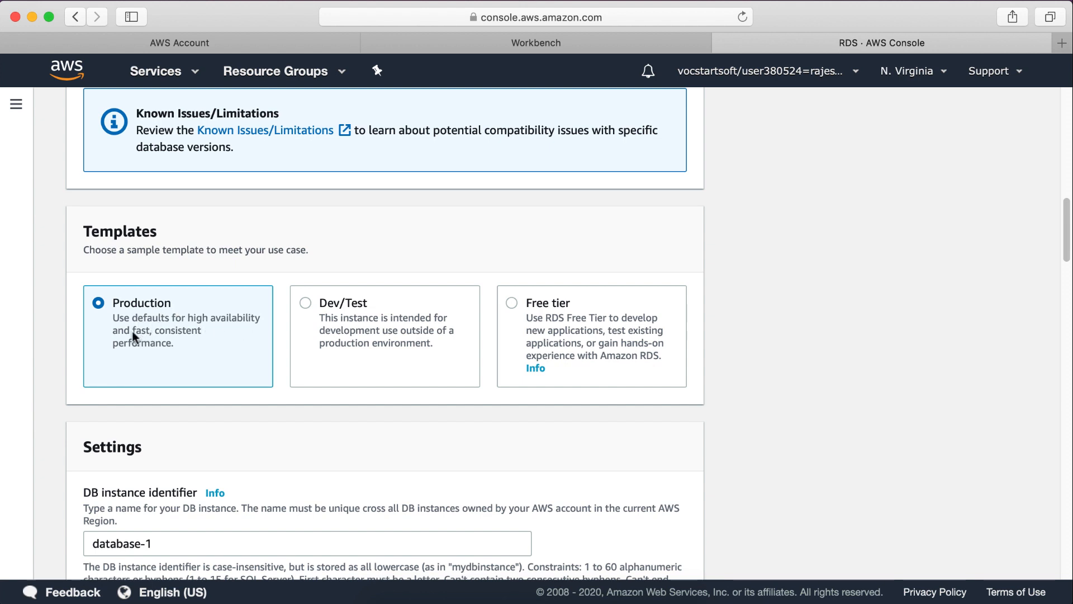
mouse_move(162, 357)
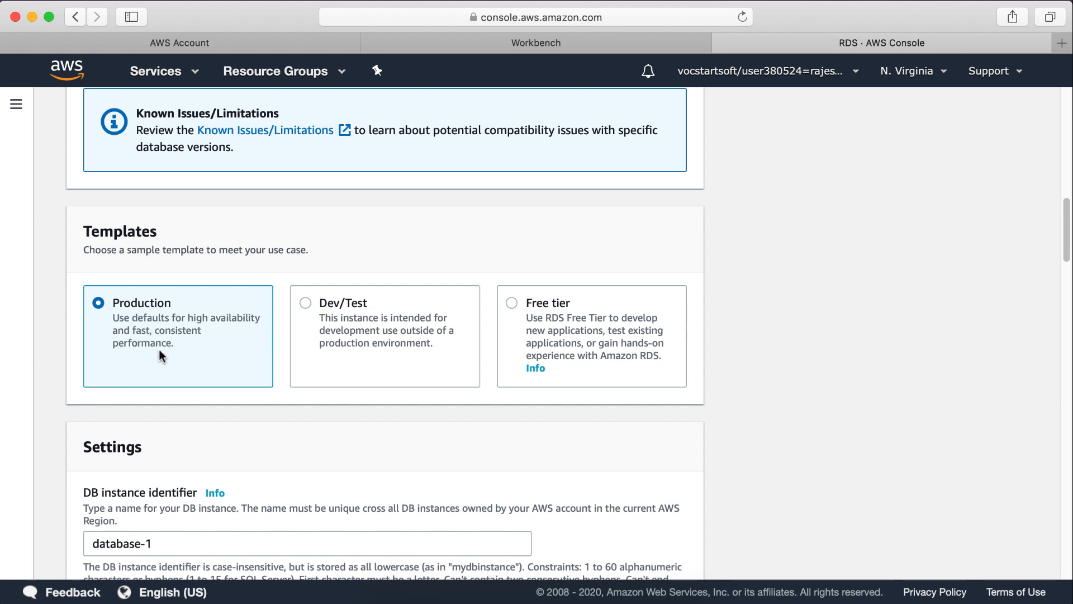
mouse_move(307, 302)
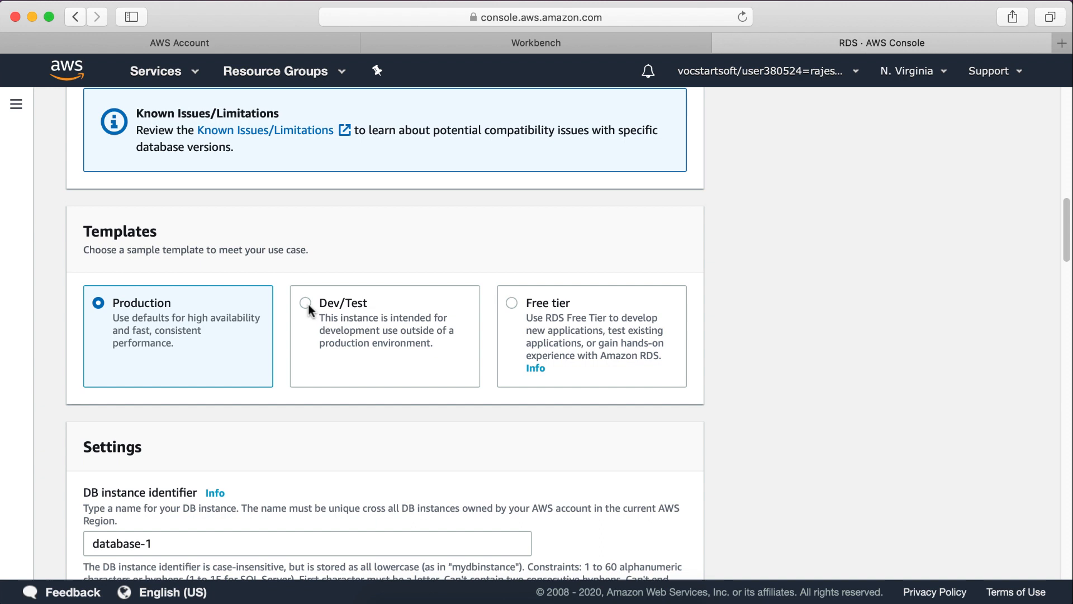
mouse_move(397, 335)
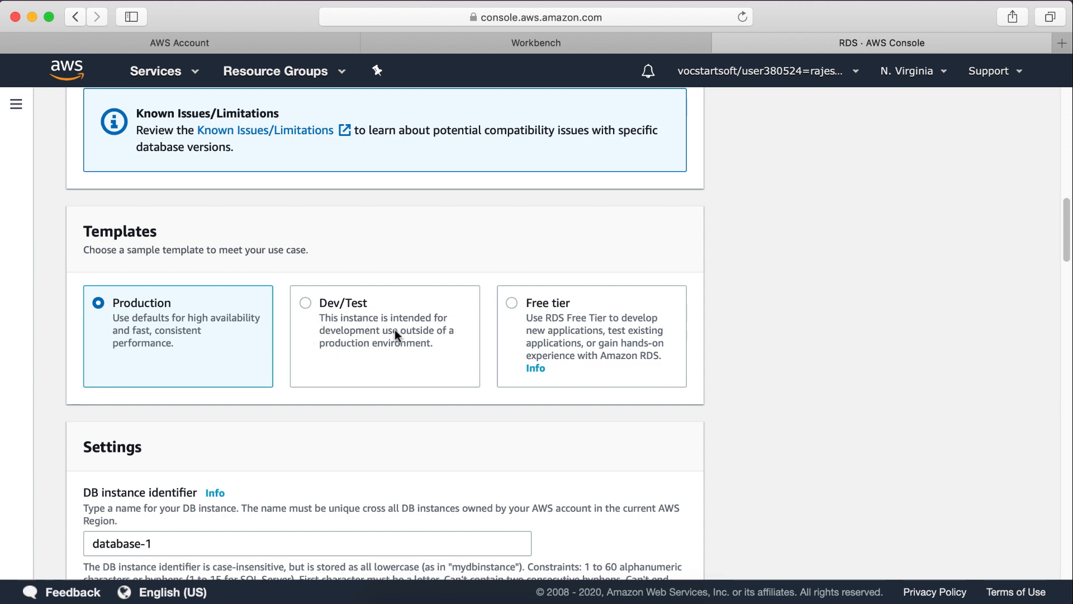
mouse_move(409, 358)
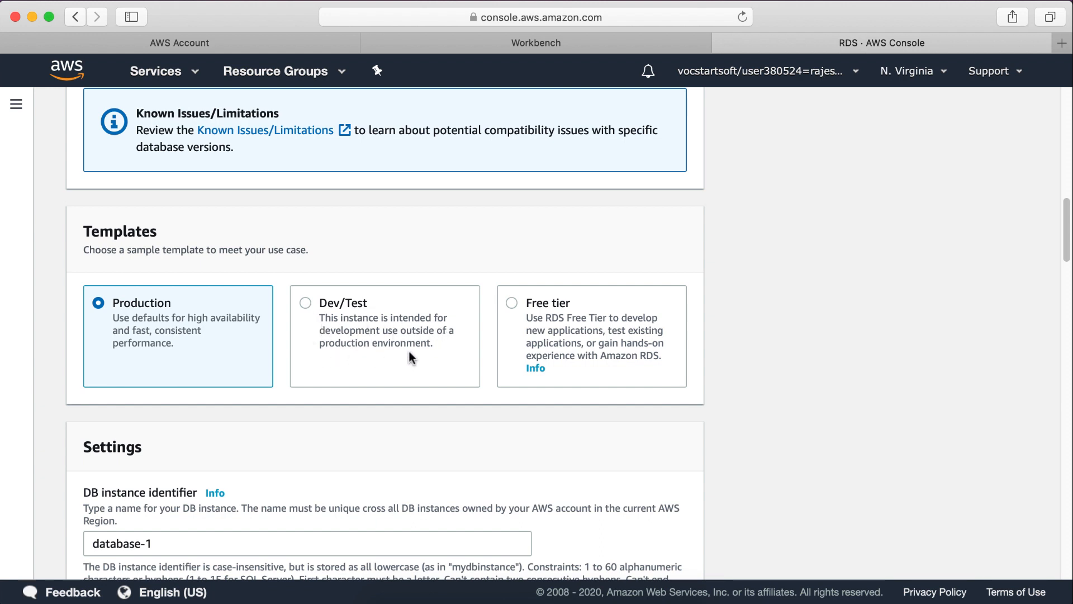
click(305, 302)
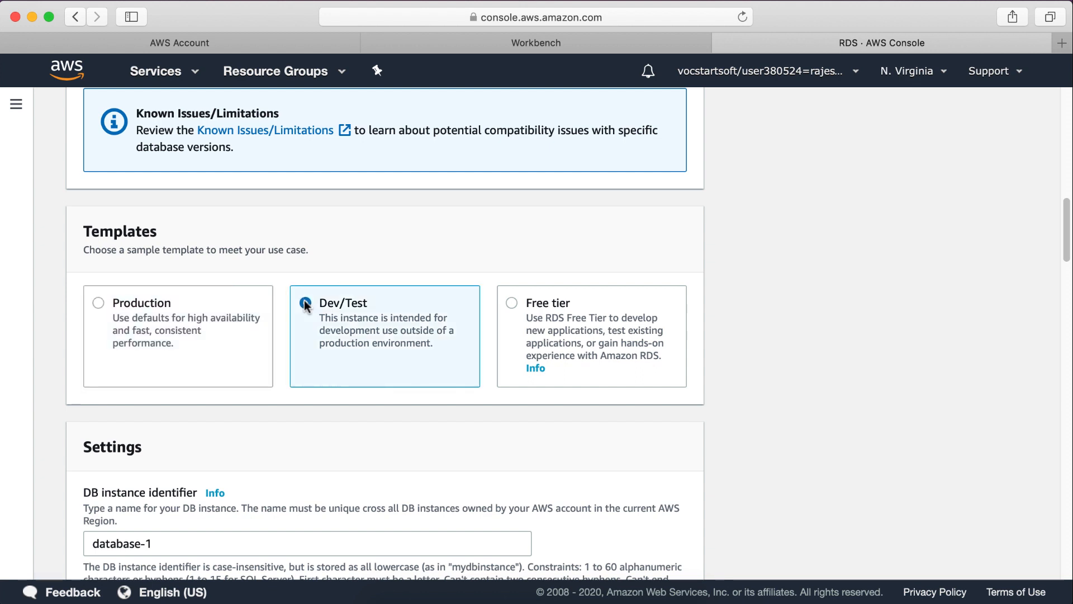
click(304, 303)
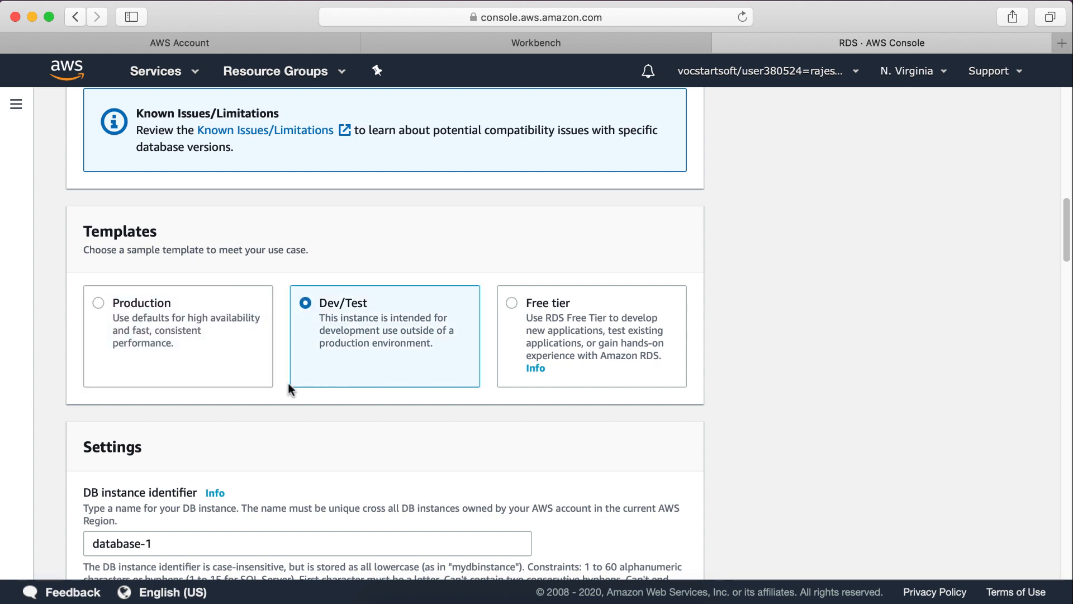
scroll(down, 3)
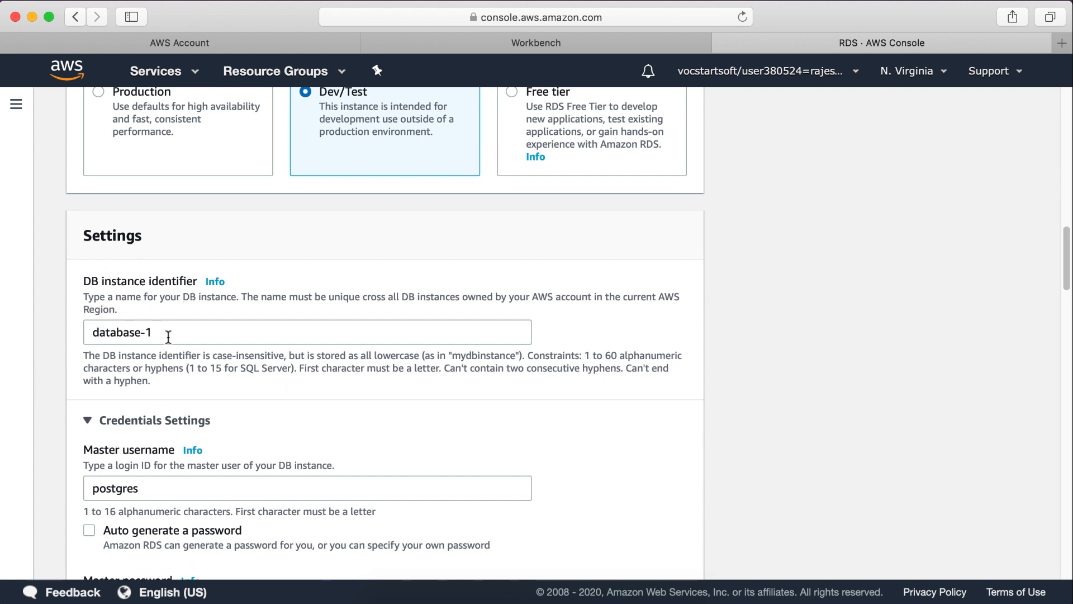
Name the instance master2teach-rds-db, with master user admin and password entered twice.
click(307, 331)
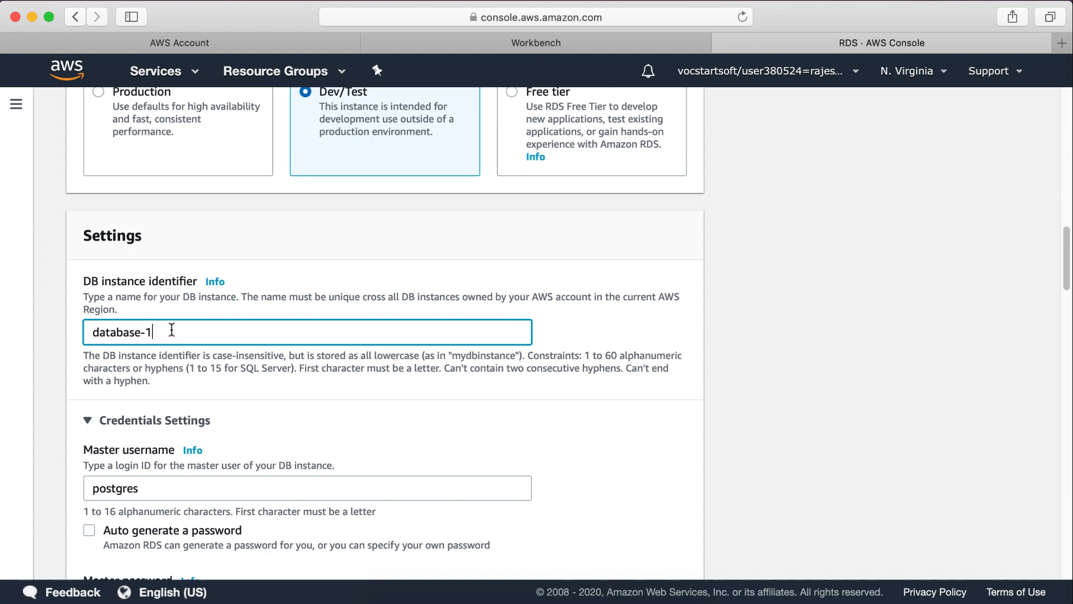
mouse_move(55, 334)
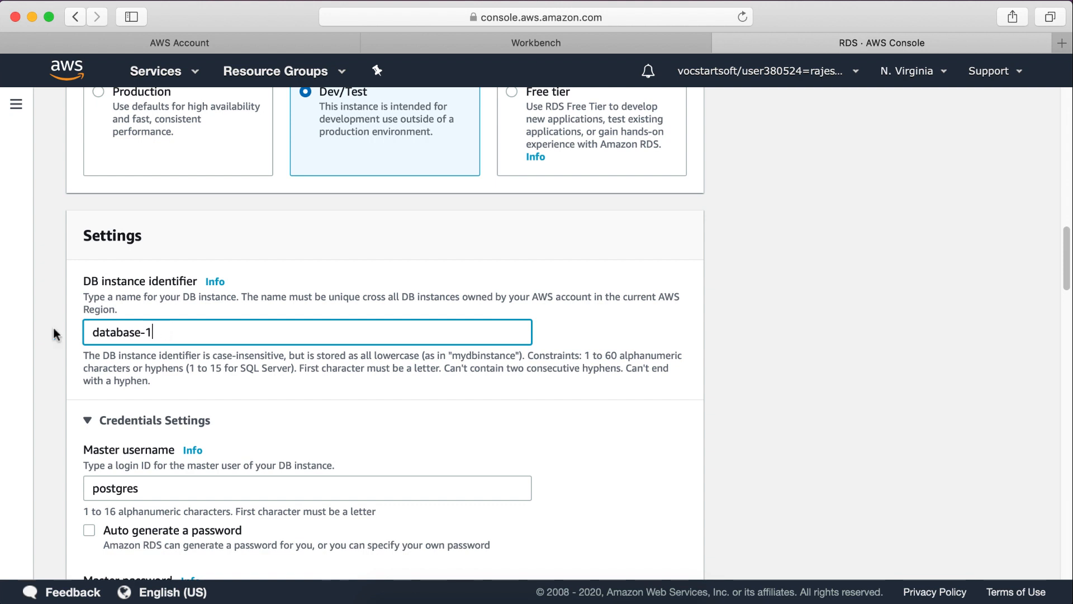
key(Backspace)
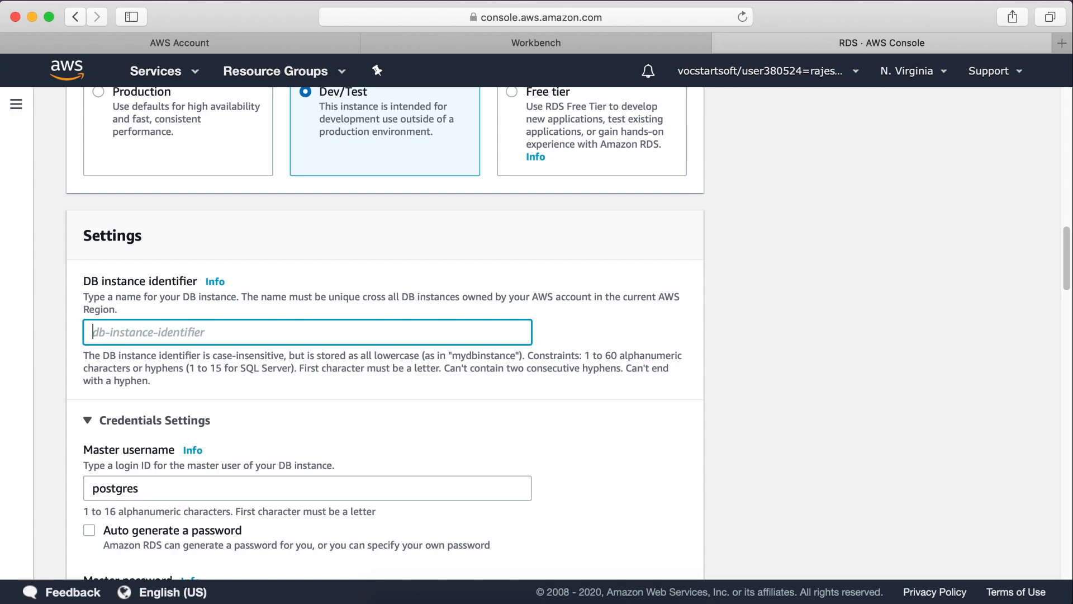
text(master2teach-rds-db)
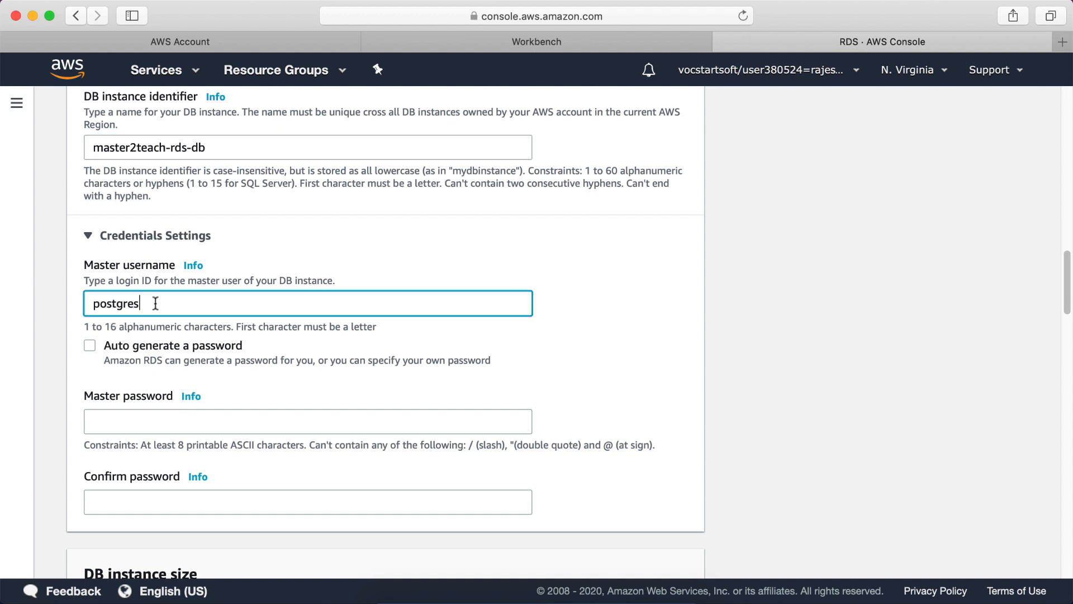
text(admin)
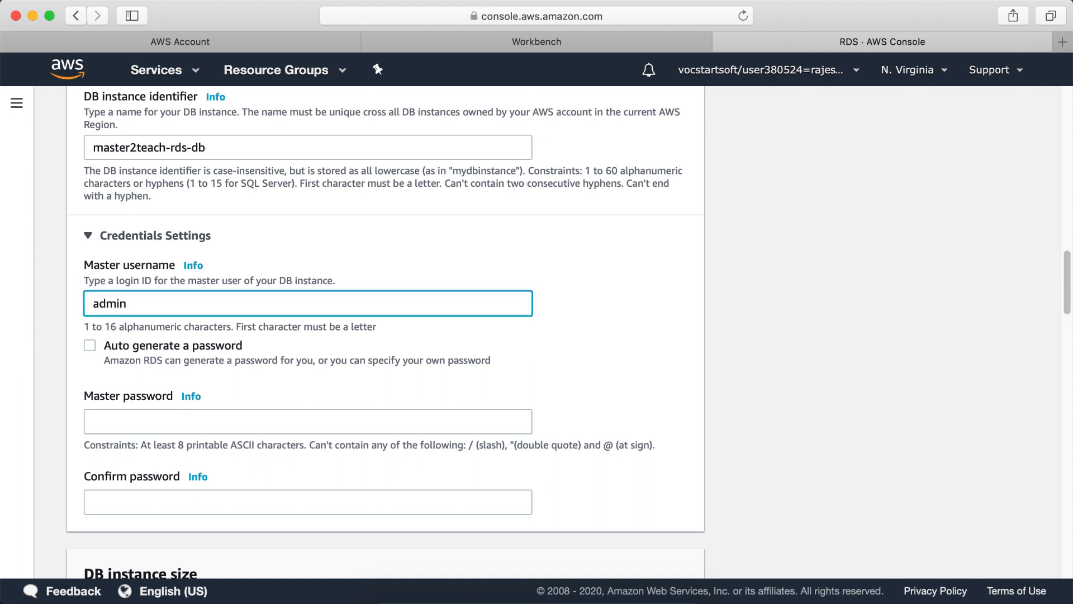
text(••)
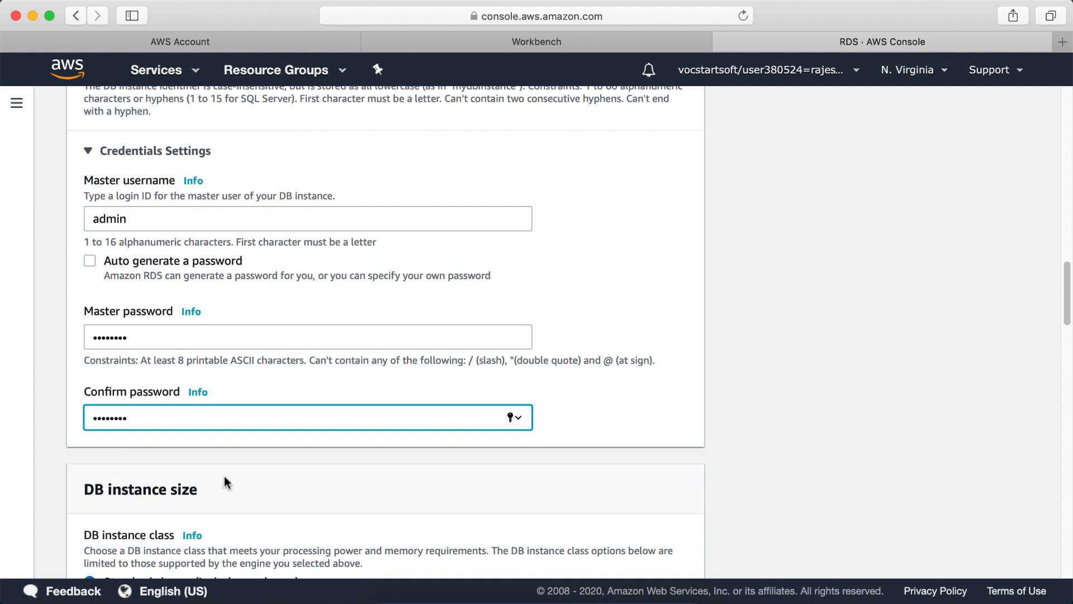
Pick db.m4.large (2 vCPUs, 8 GiB RAM) as the DB instance class.
scroll(down, 3)
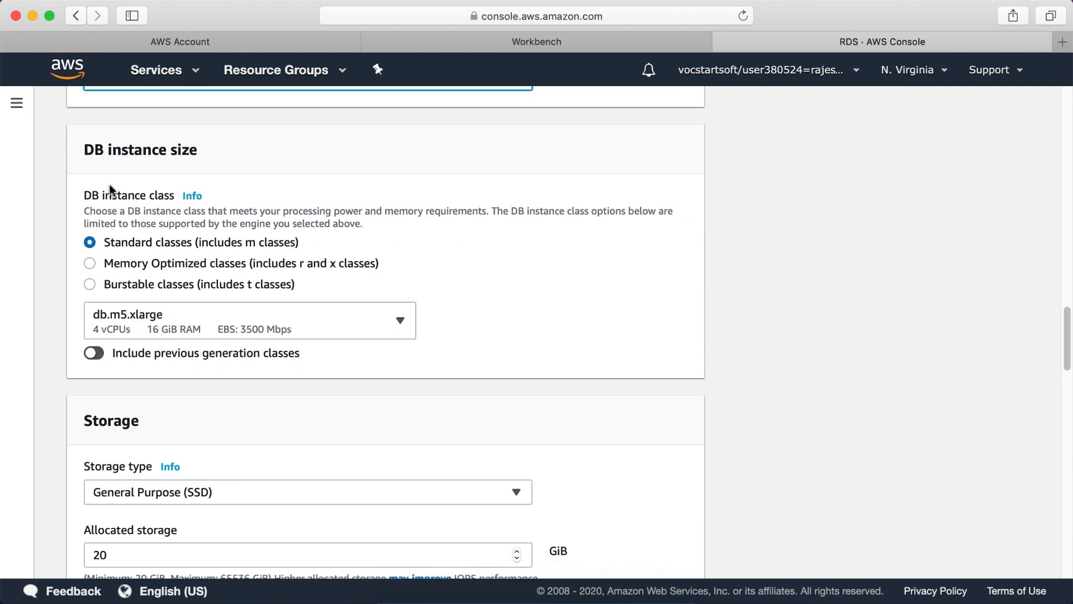
mouse_move(150, 199)
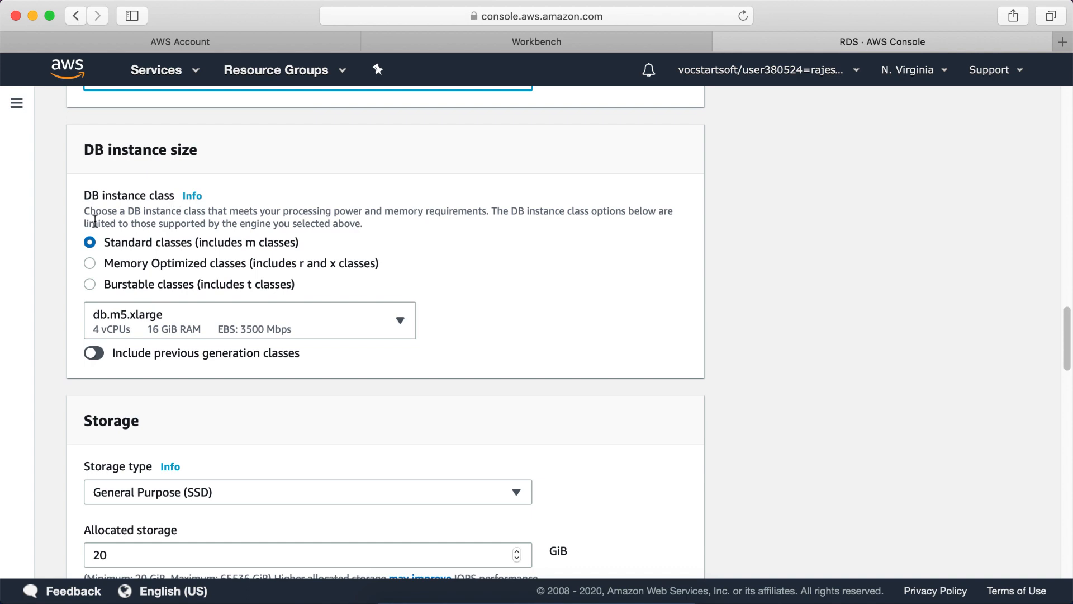
click(249, 320)
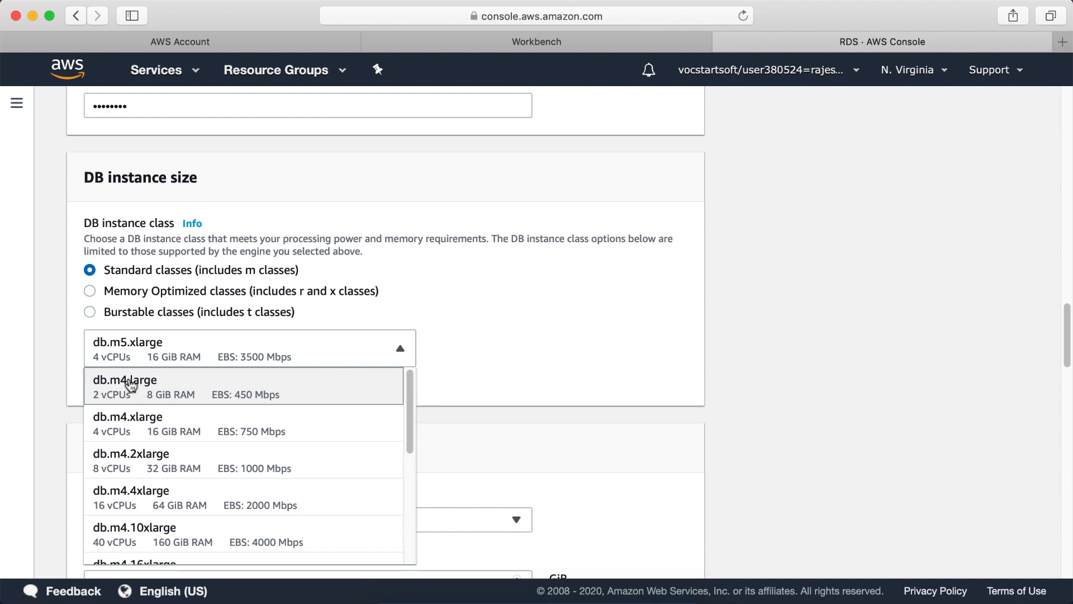
click(125, 386)
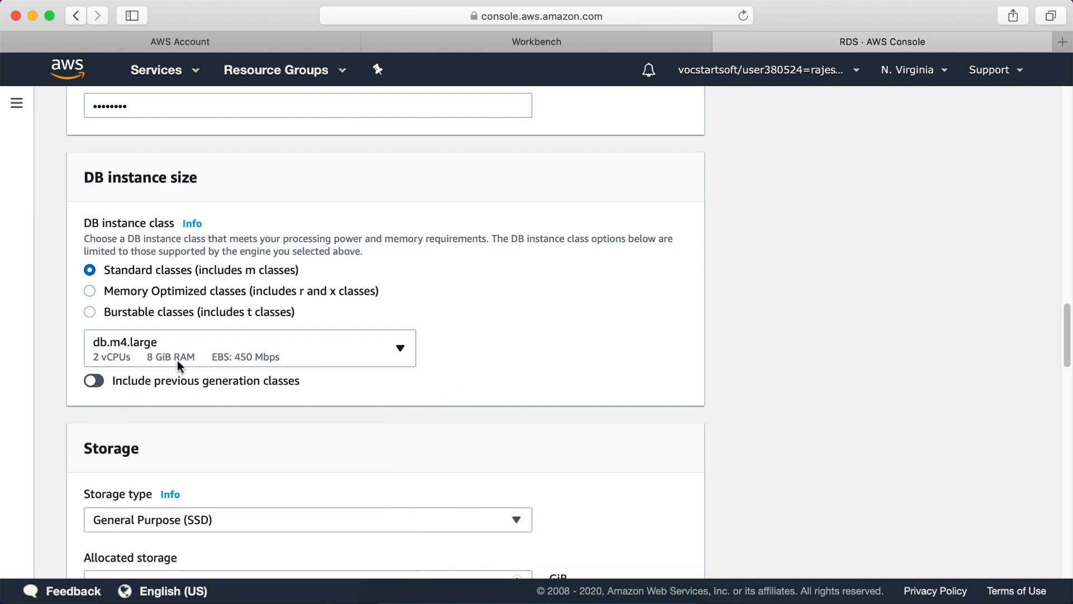
mouse_move(272, 368)
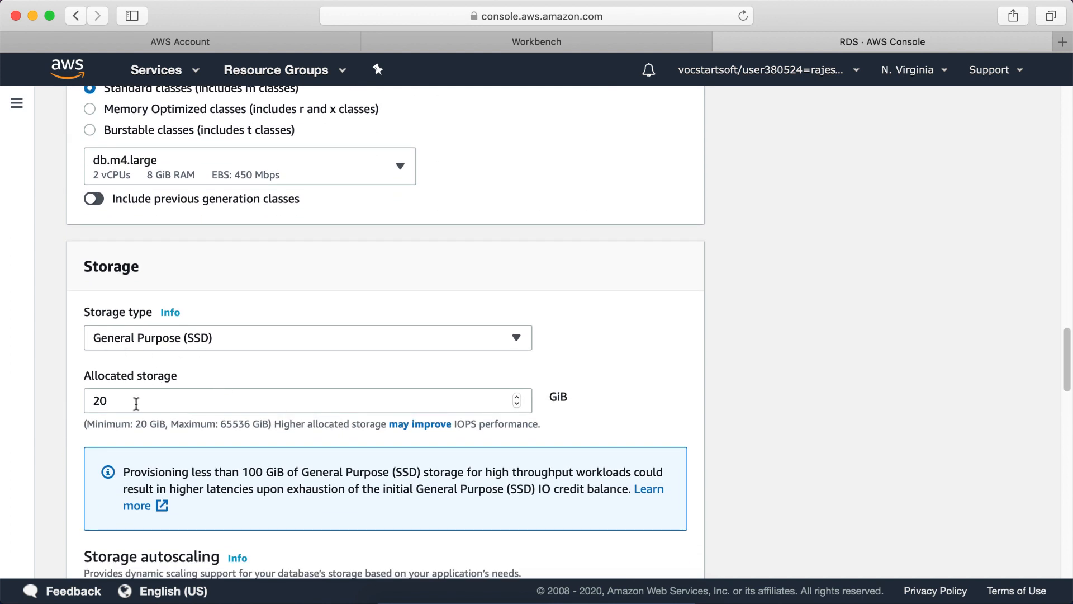
Allocate 8 GiB of storage and disable storage autoscaling.
text(8)
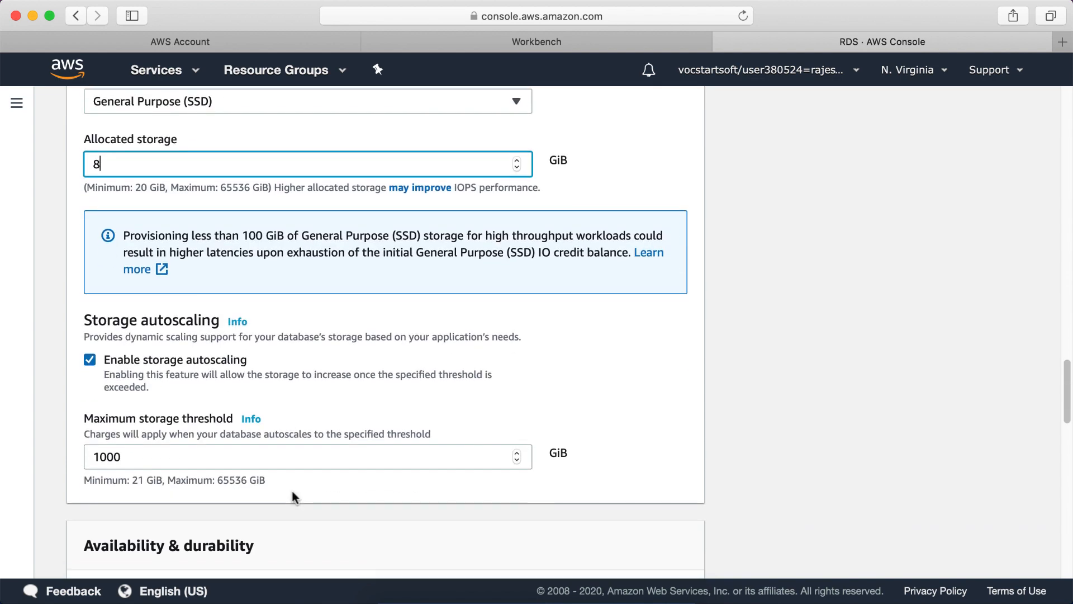
mouse_move(113, 365)
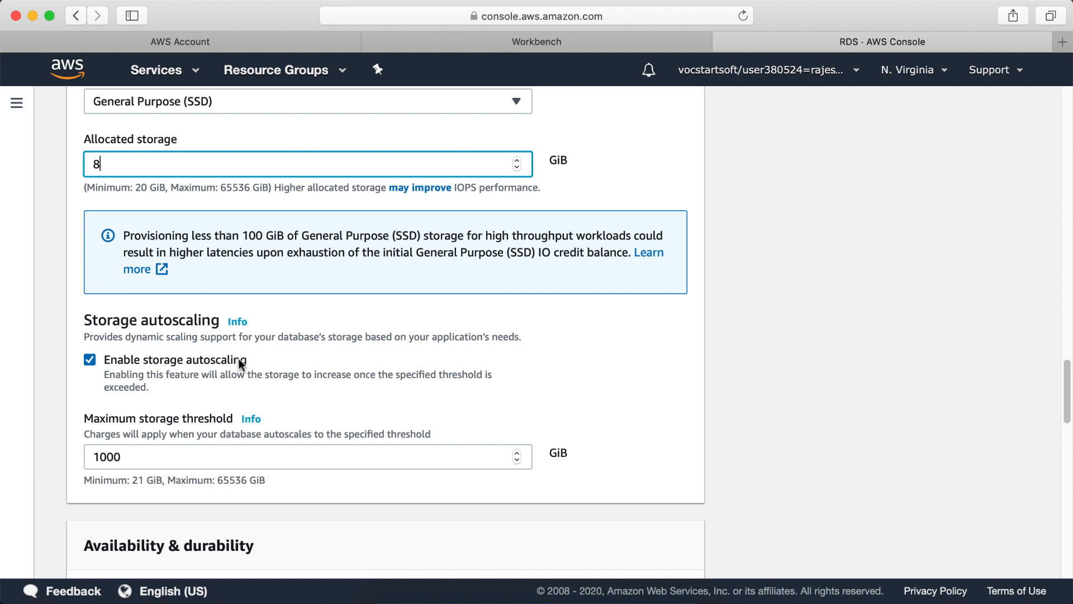
mouse_move(130, 479)
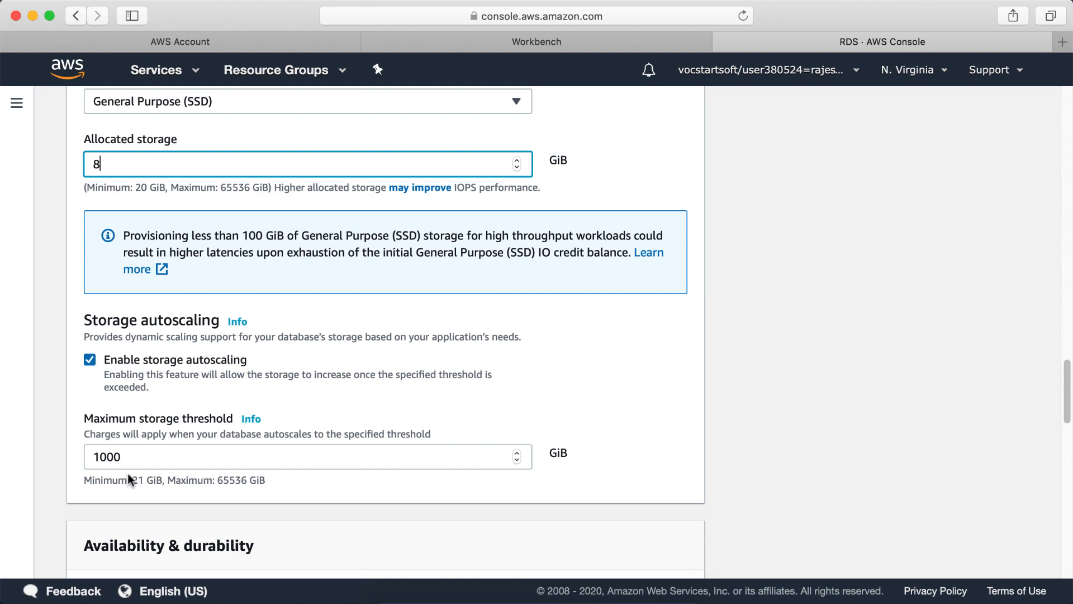
mouse_move(174, 479)
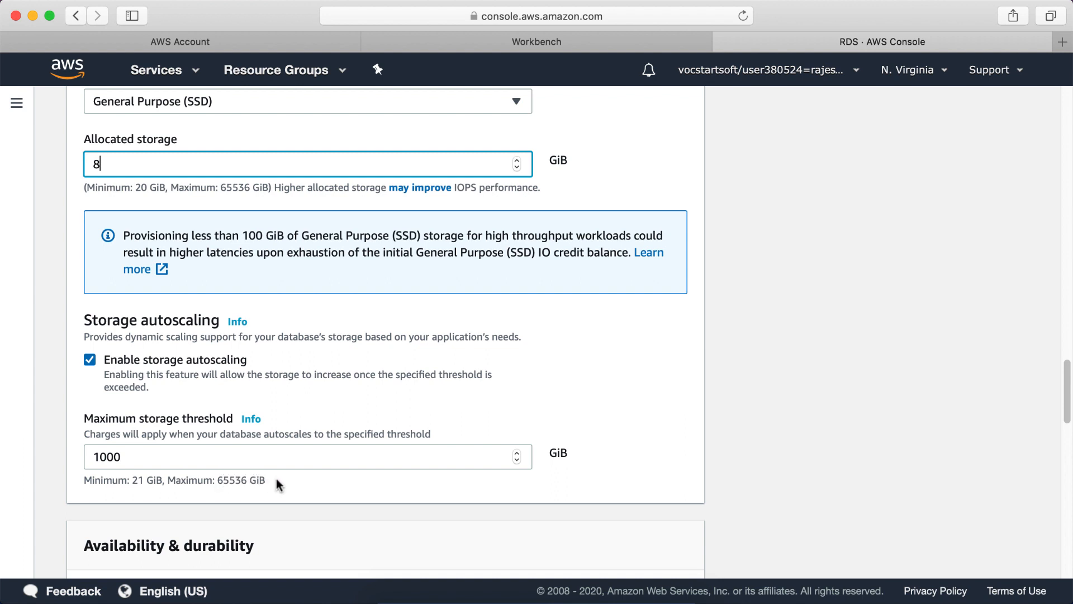
click(89, 359)
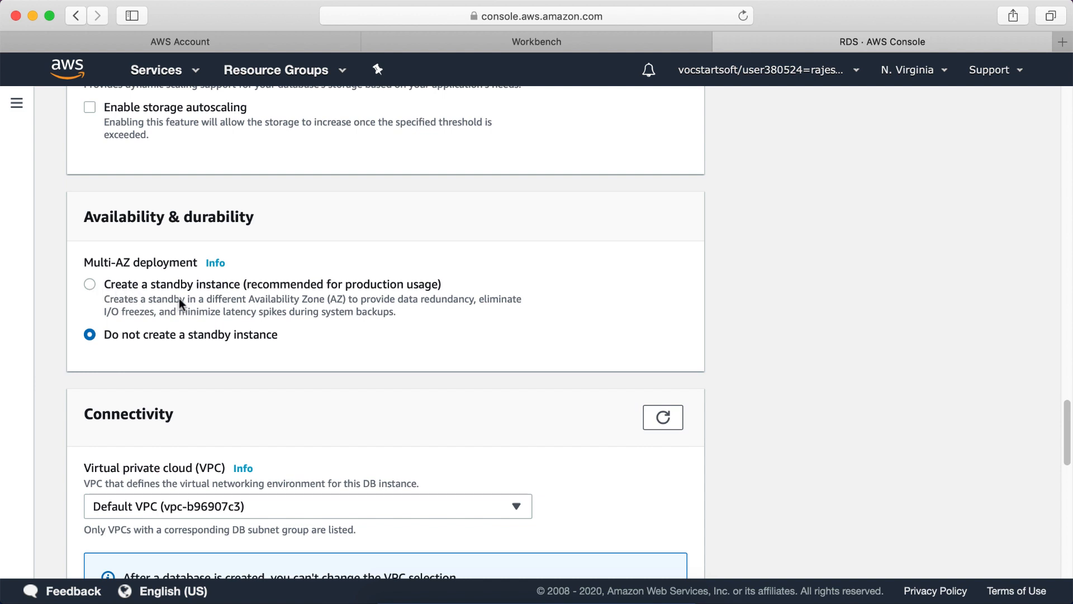
mouse_move(213, 338)
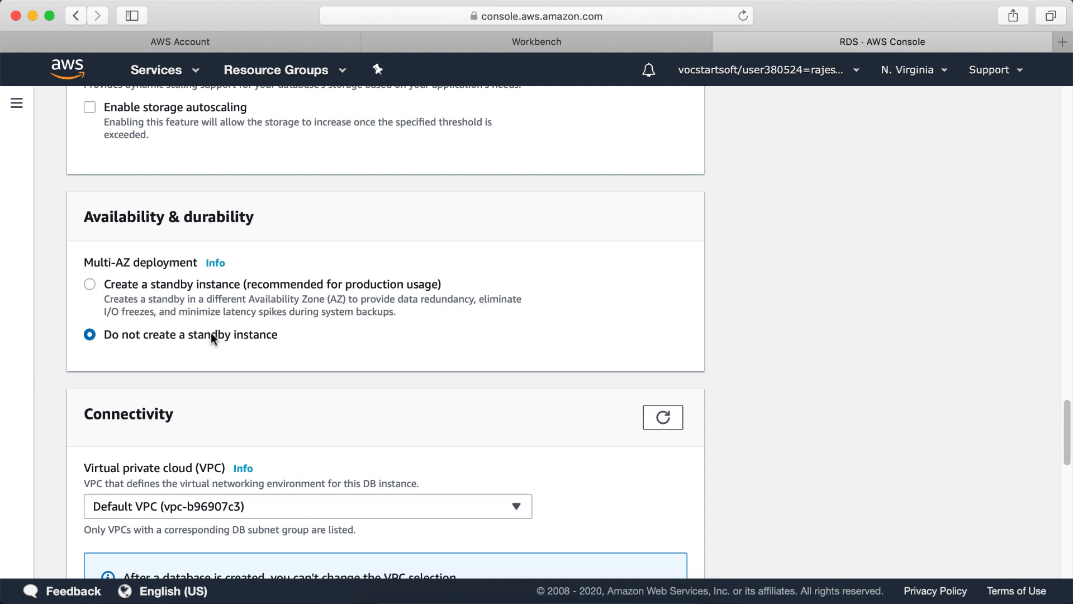
mouse_move(205, 313)
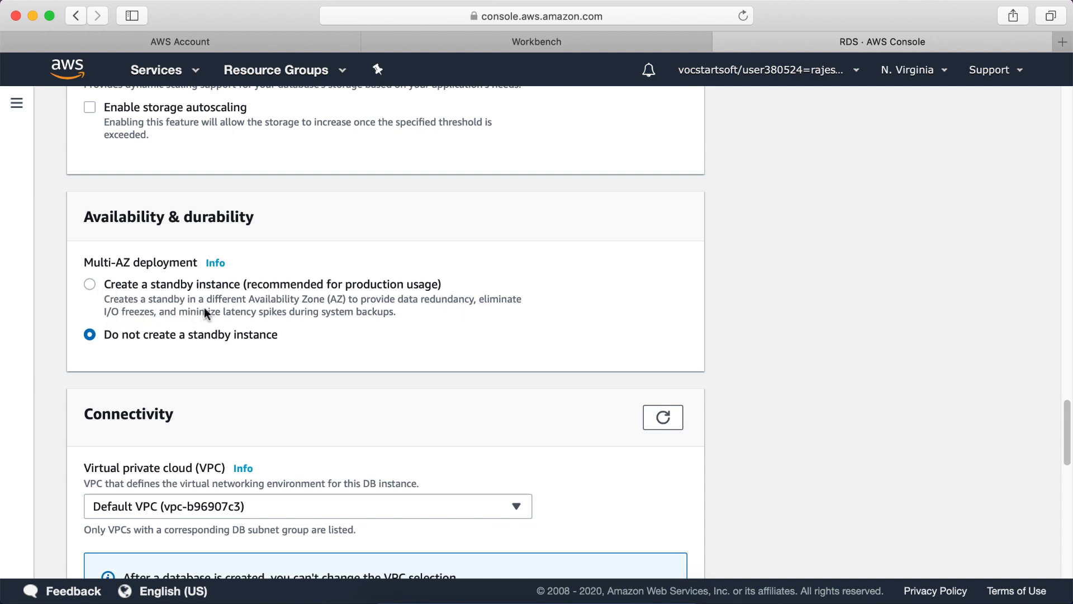
mouse_move(390, 315)
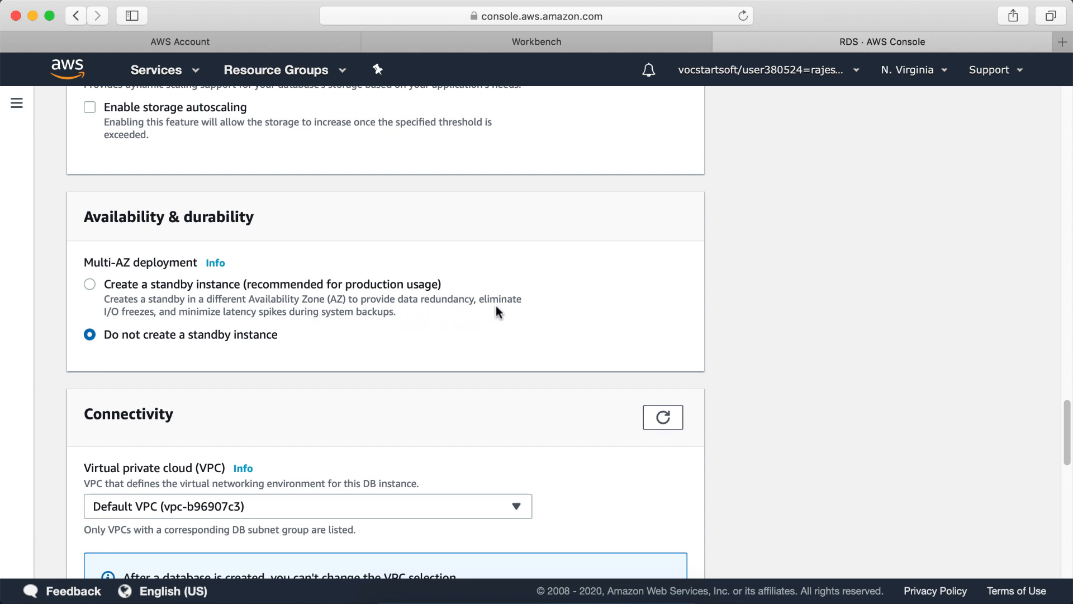
mouse_move(180, 321)
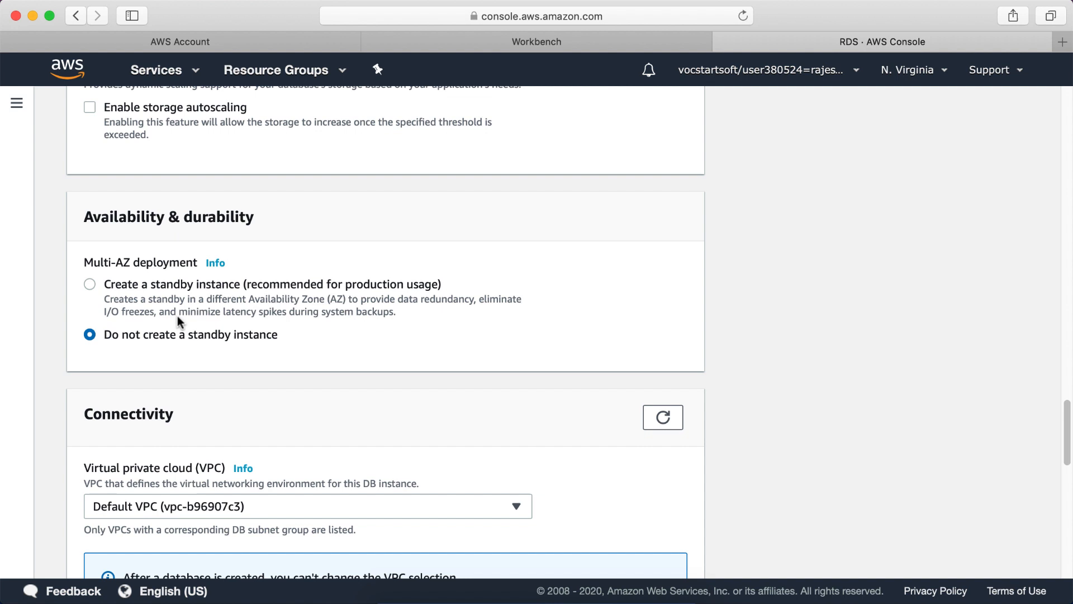
mouse_move(296, 325)
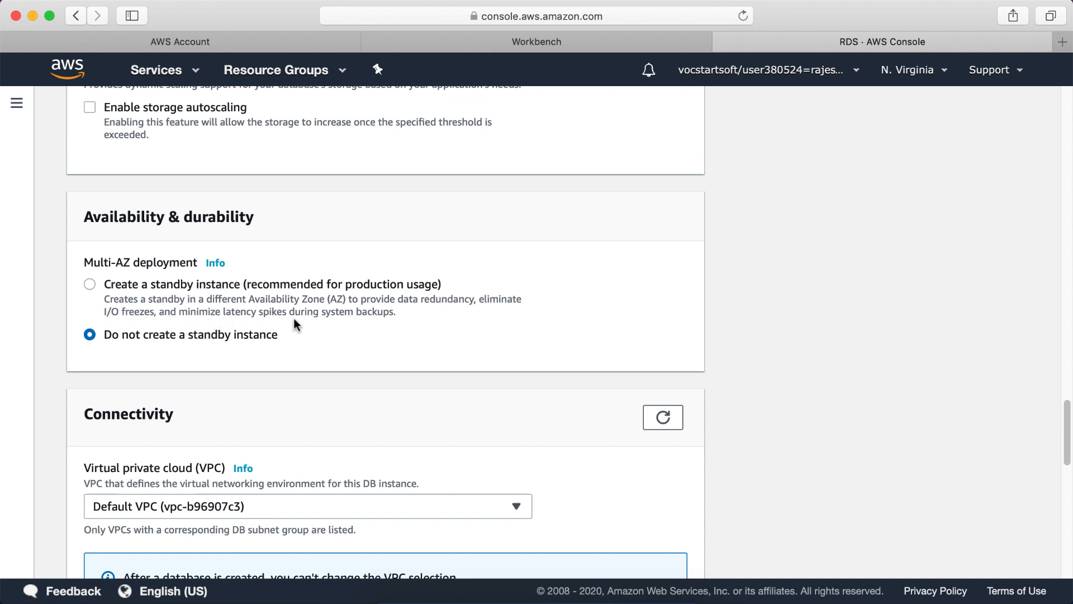
mouse_move(214, 352)
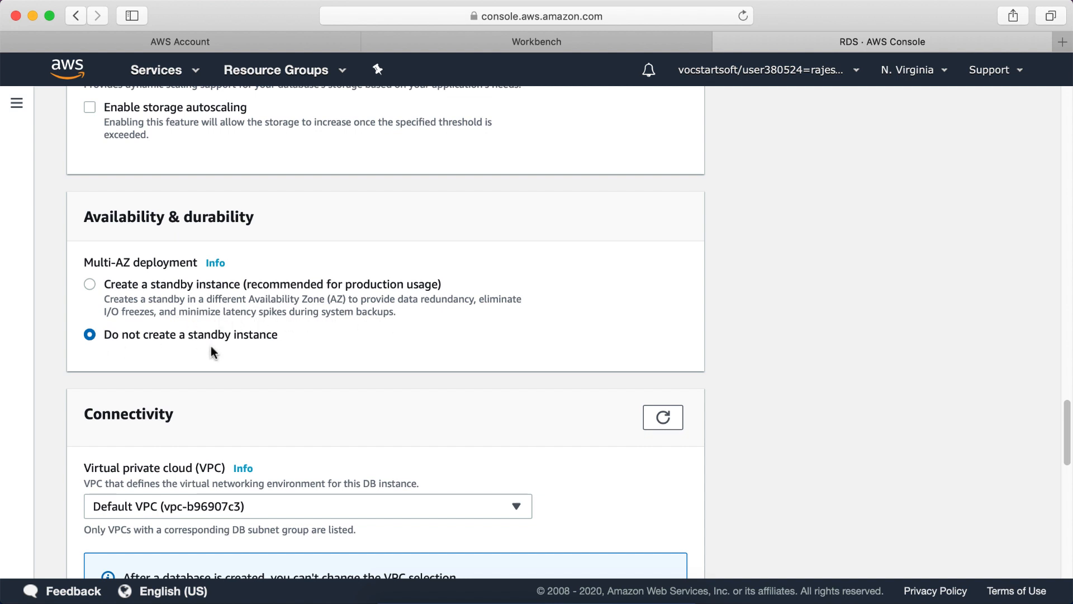
scroll(down, 3)
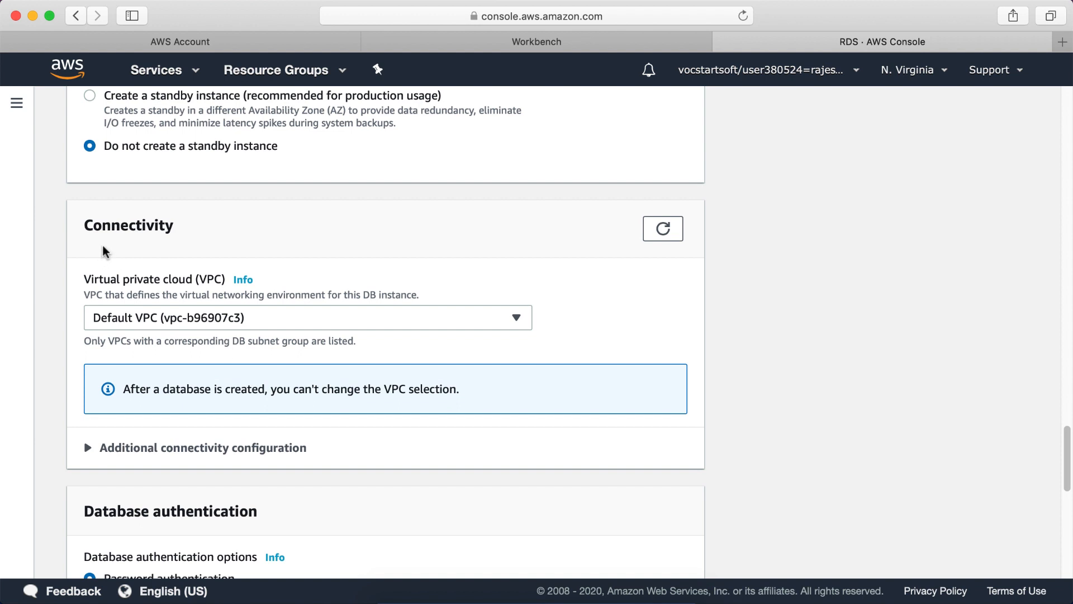
mouse_move(273, 320)
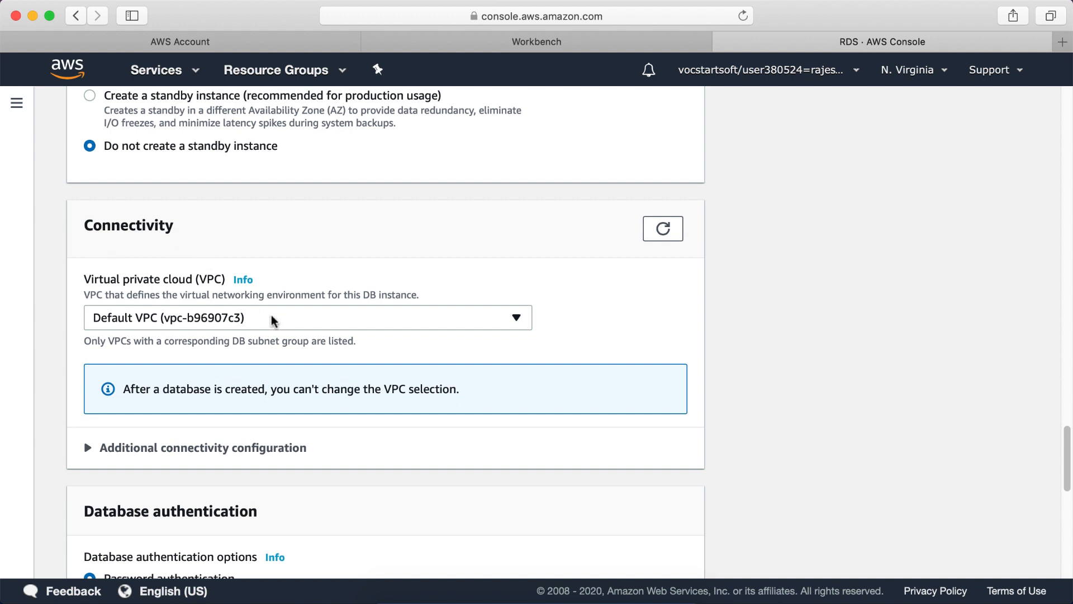
click(308, 317)
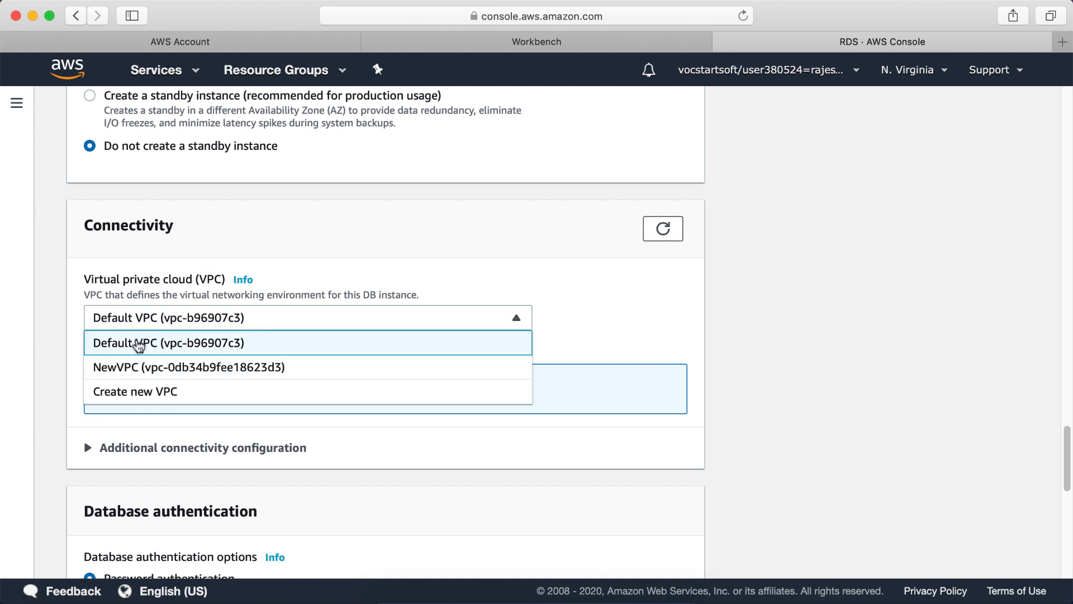
click(167, 342)
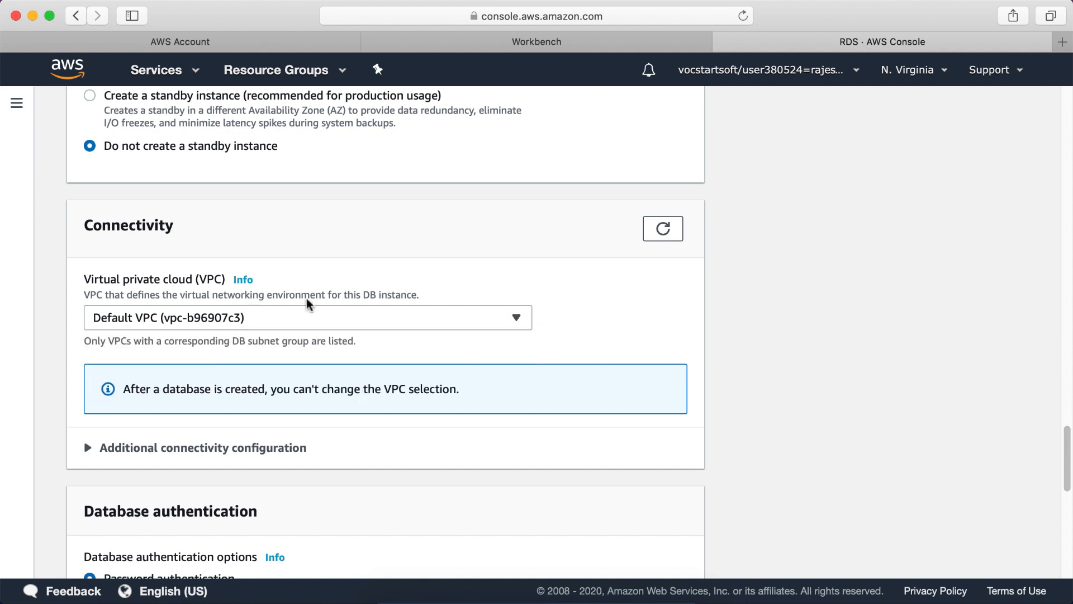
scroll(down, 3)
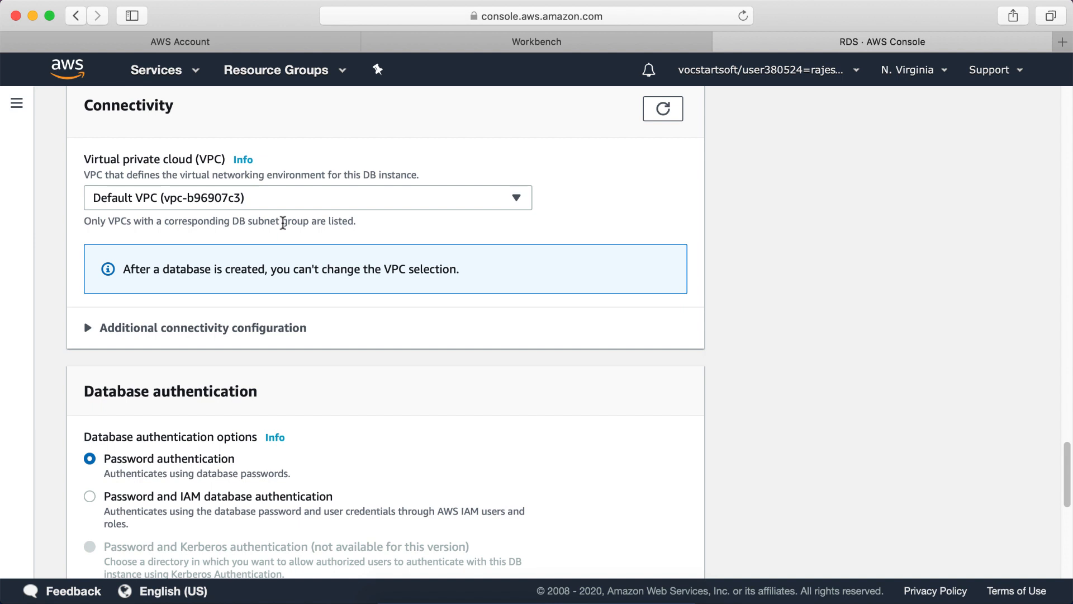
mouse_move(328, 250)
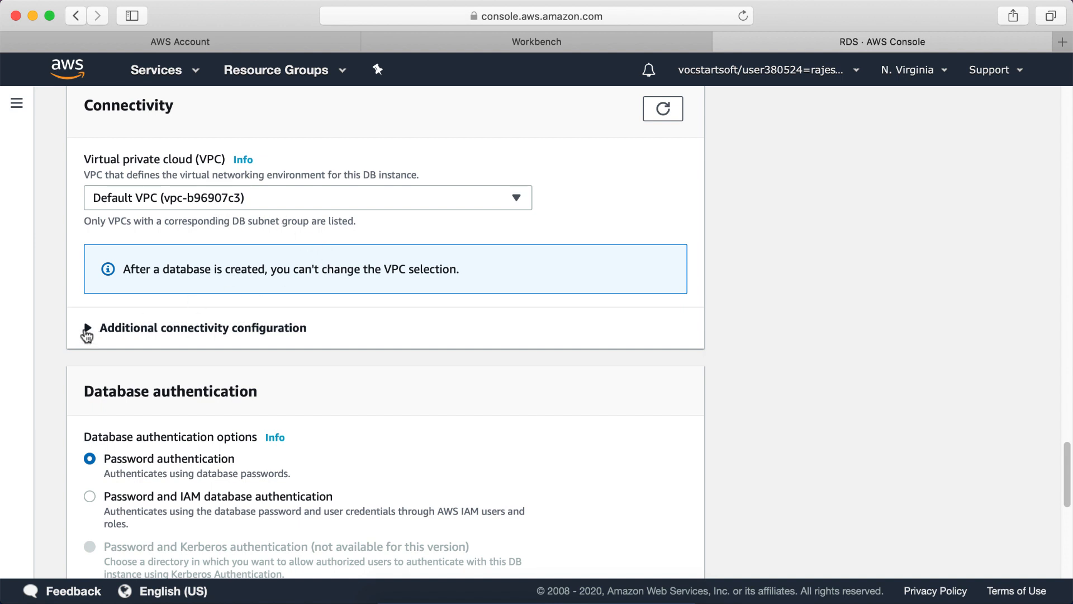
Set Publicly accessible to No and replace the default security group with EC2-Linxu-Tutorial.
click(88, 327)
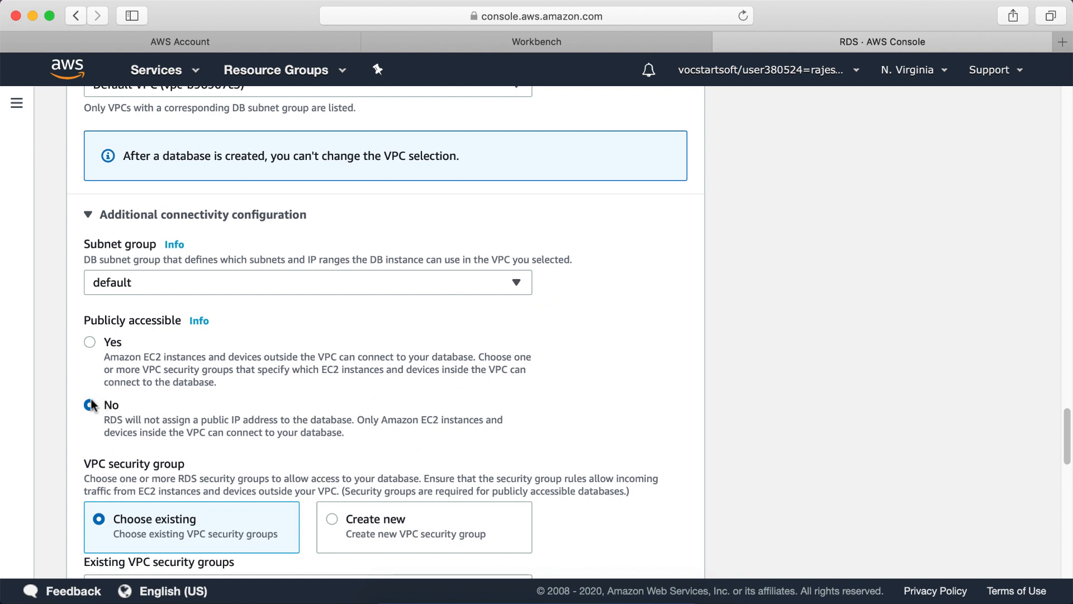
click(89, 405)
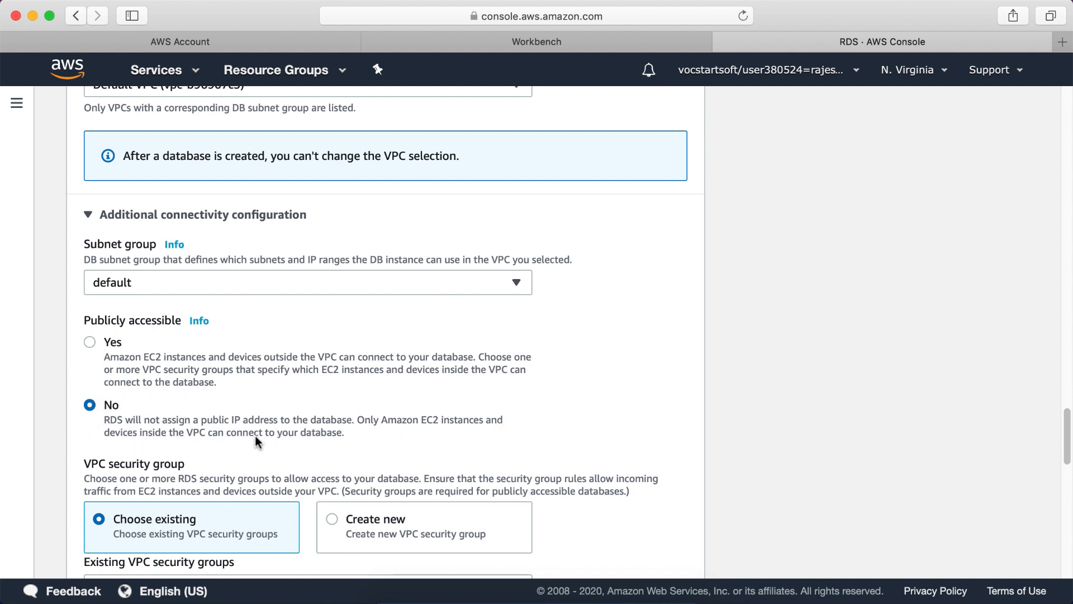
mouse_move(344, 444)
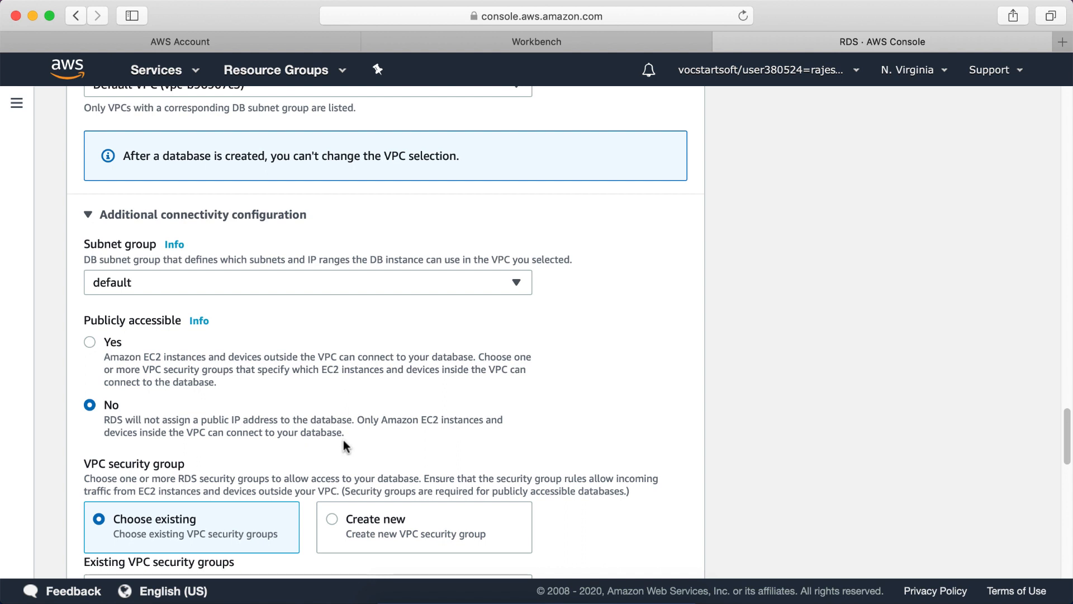
scroll(down, 3)
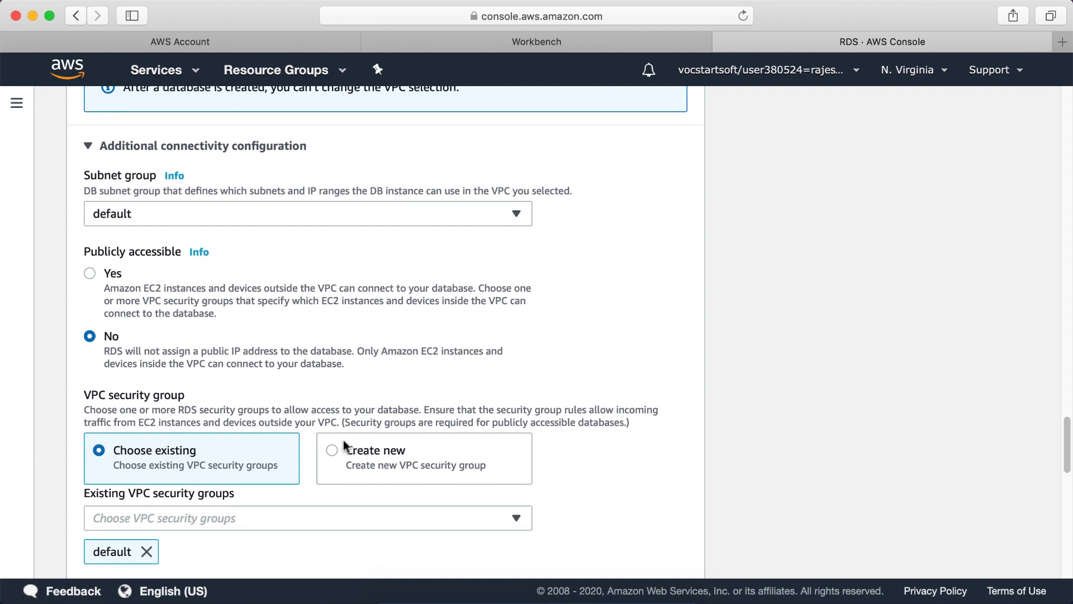
scroll(down, 3)
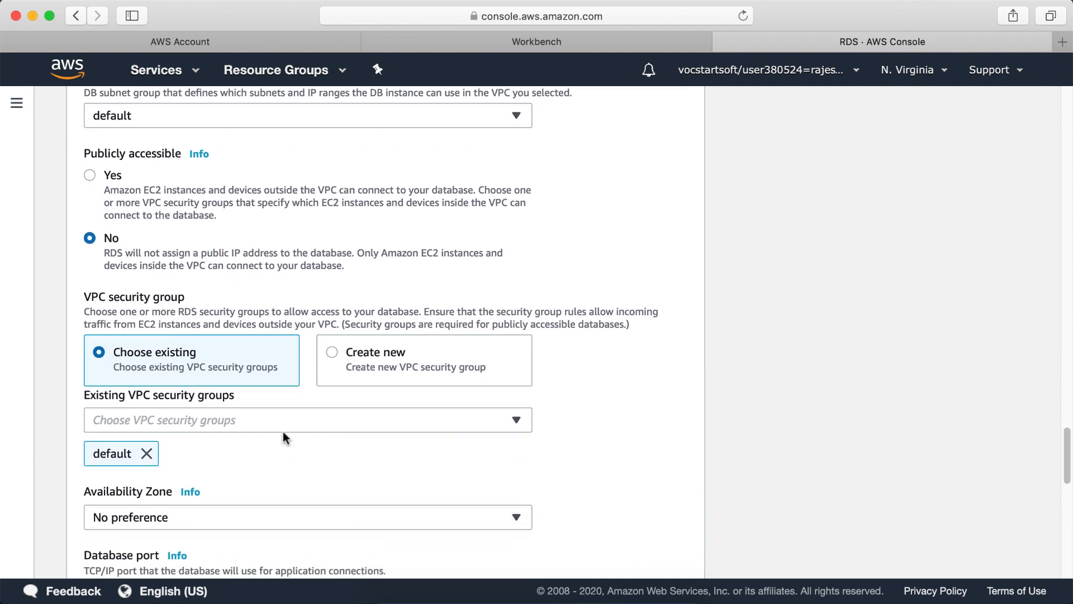
mouse_move(95, 402)
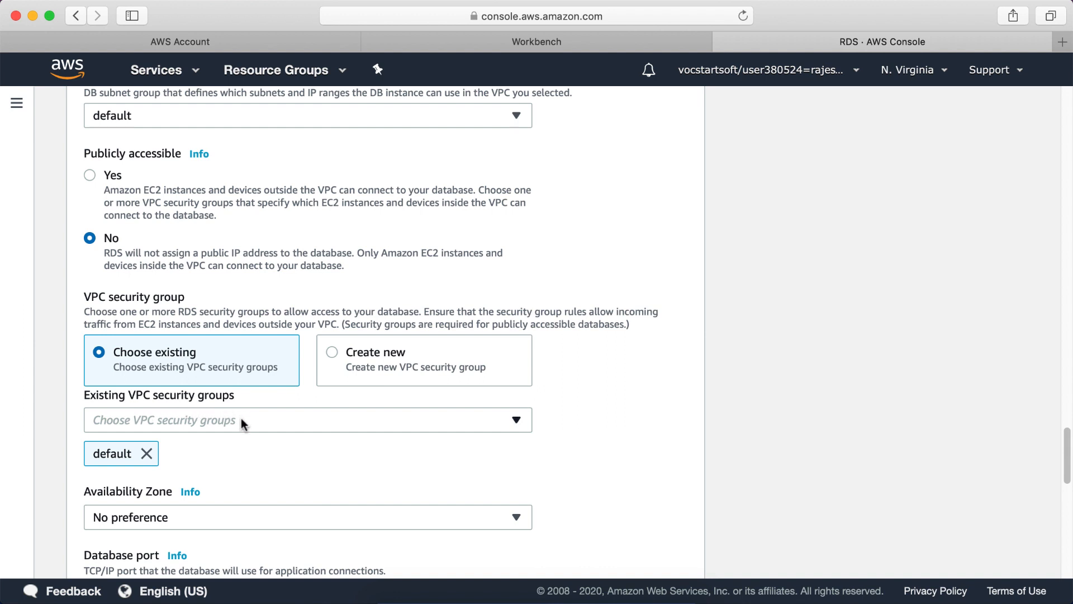
click(307, 420)
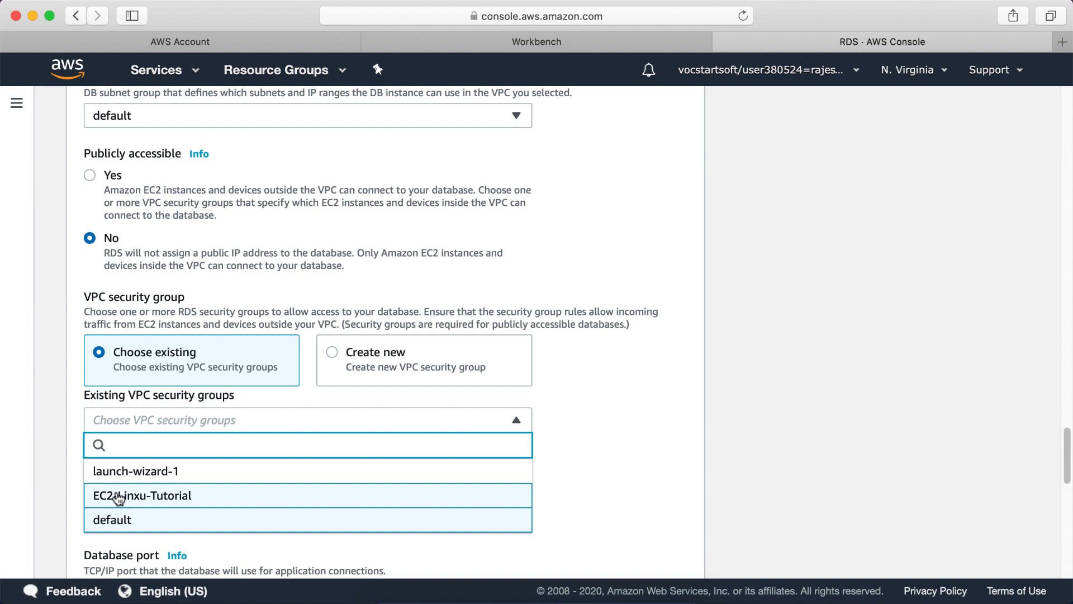
click(307, 444)
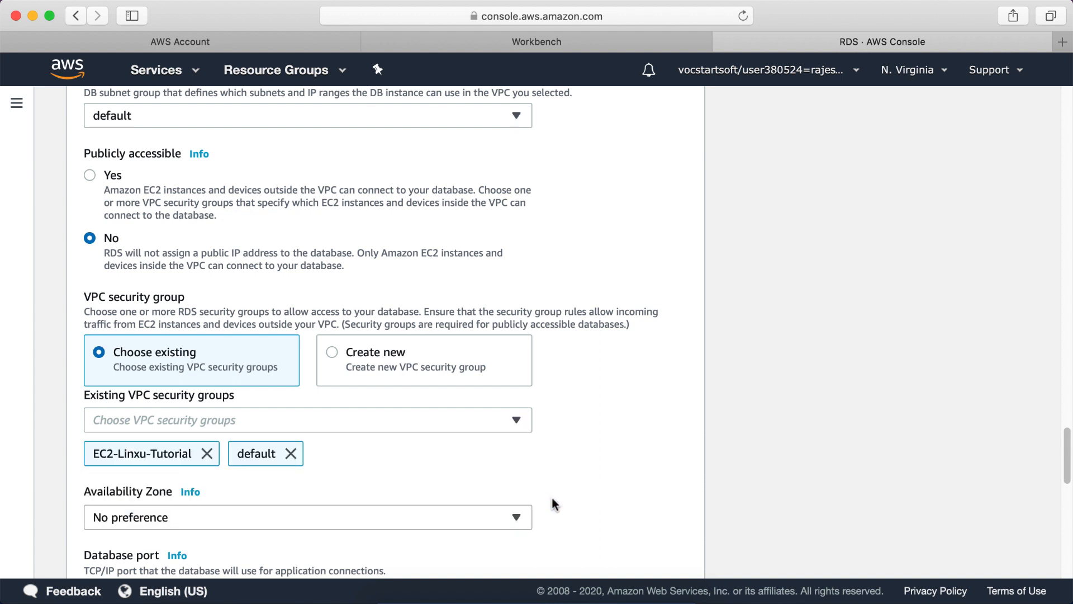
click(289, 453)
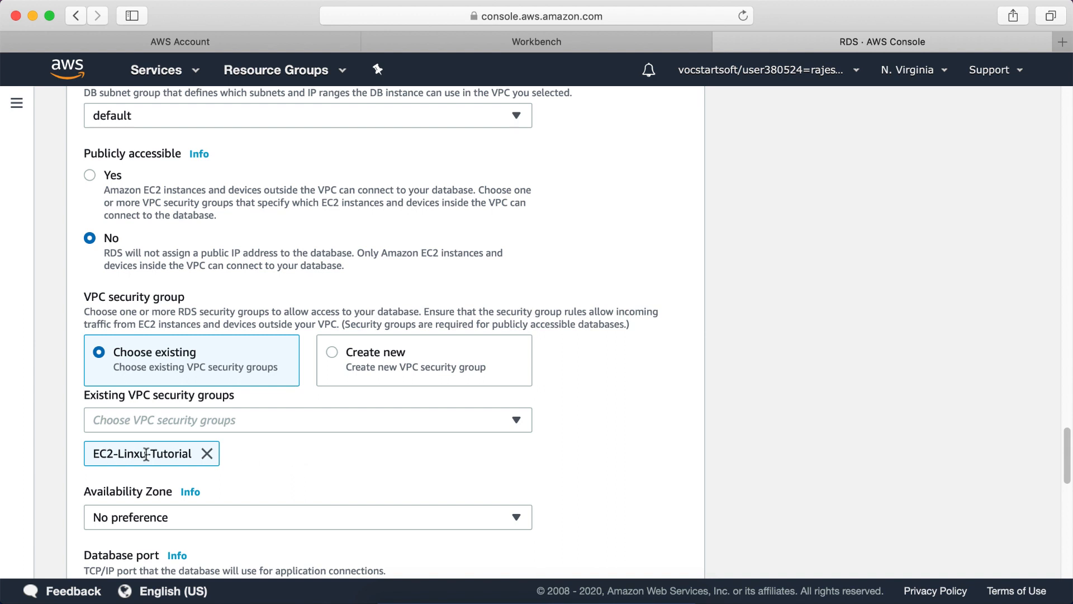
scroll(down, 3)
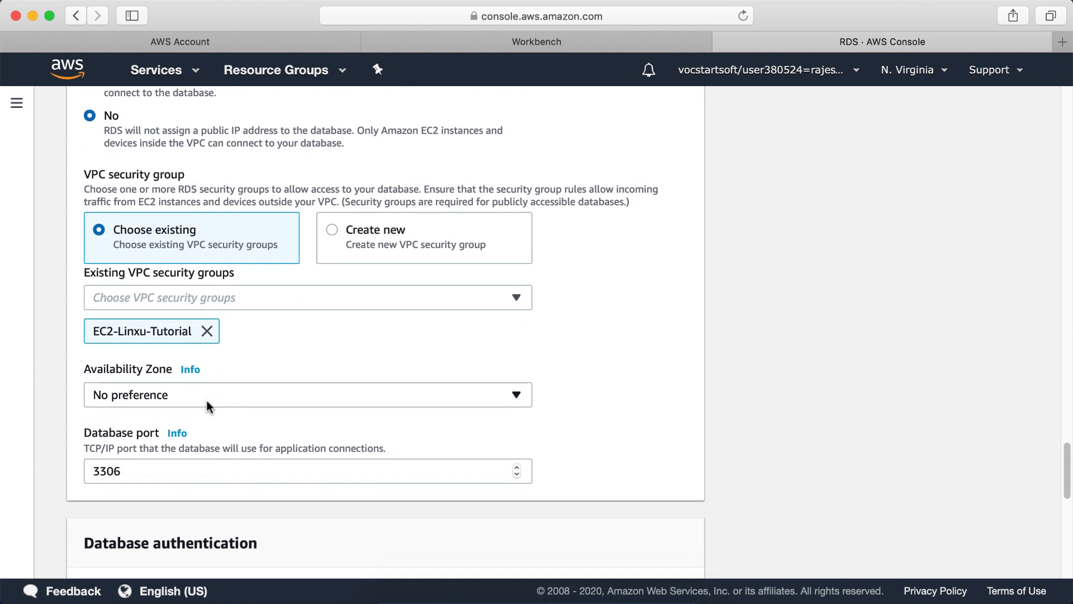
click(308, 394)
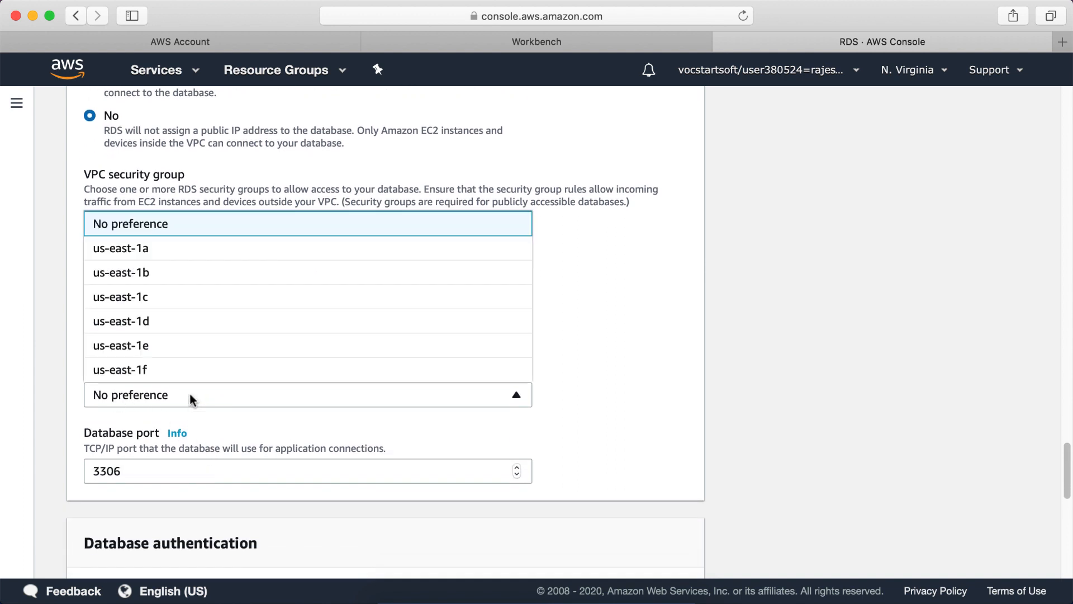
mouse_move(912, 80)
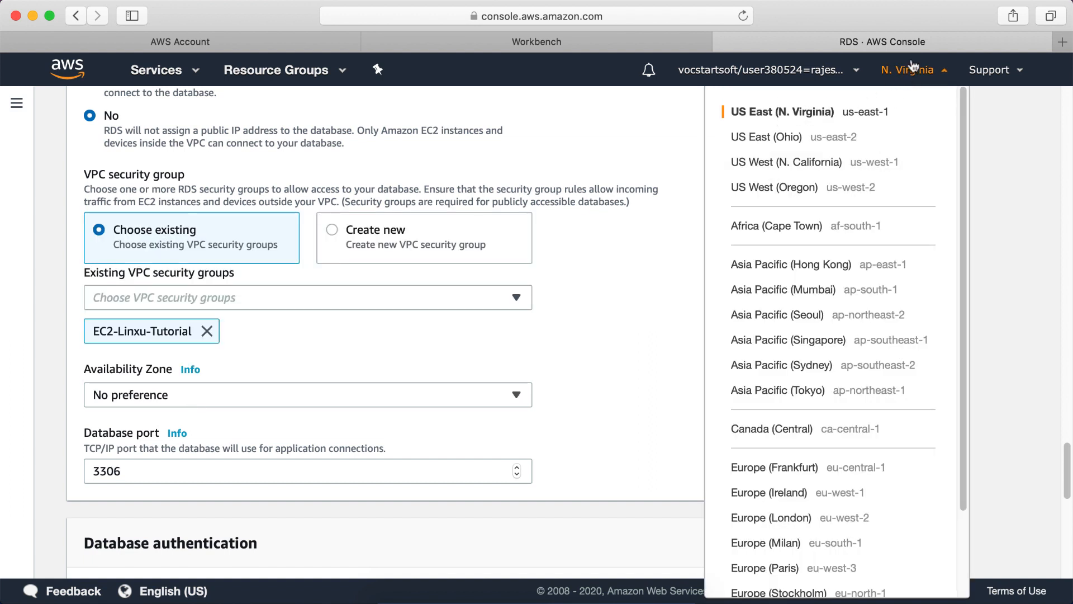
click(308, 394)
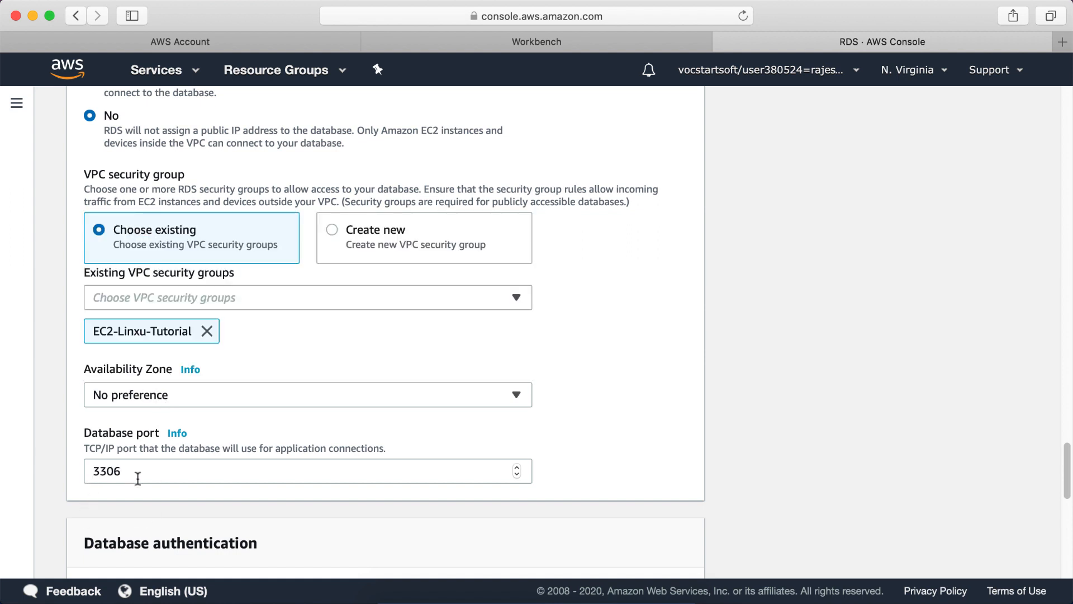
scroll(down, 3)
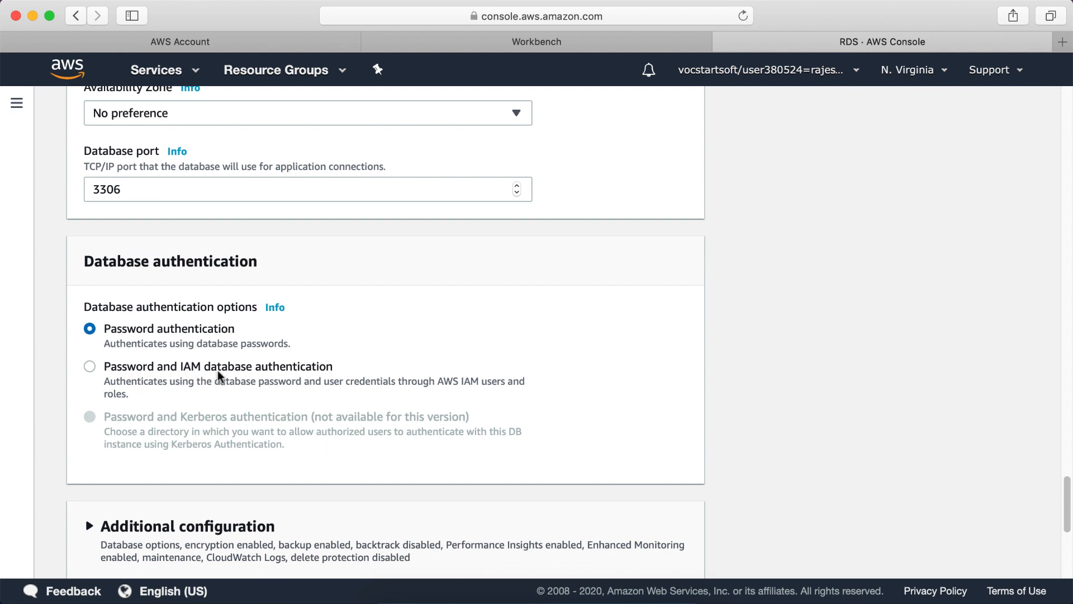
mouse_move(189, 374)
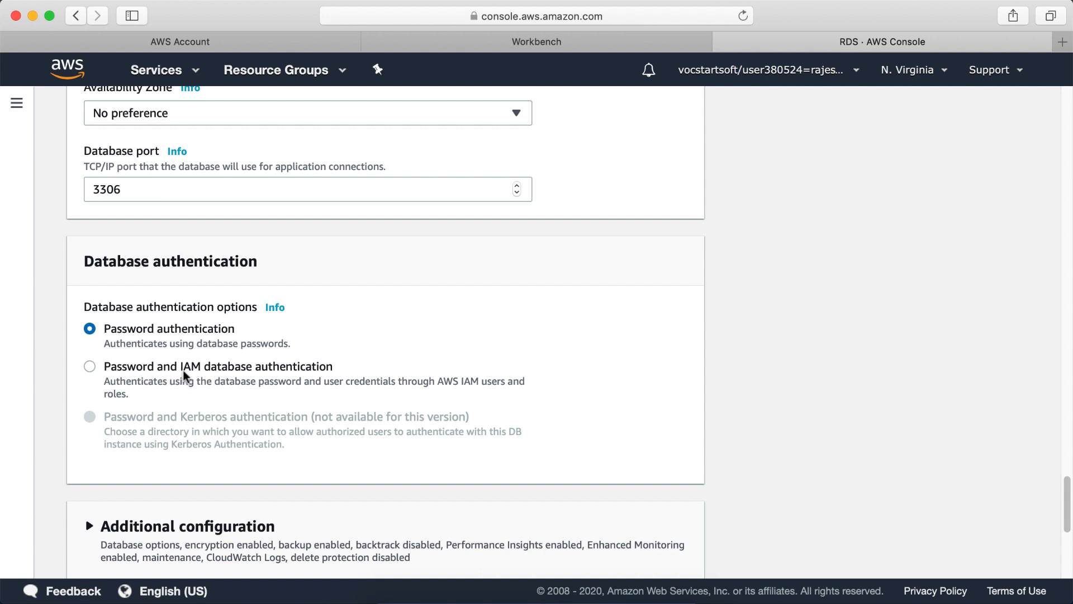
mouse_move(318, 375)
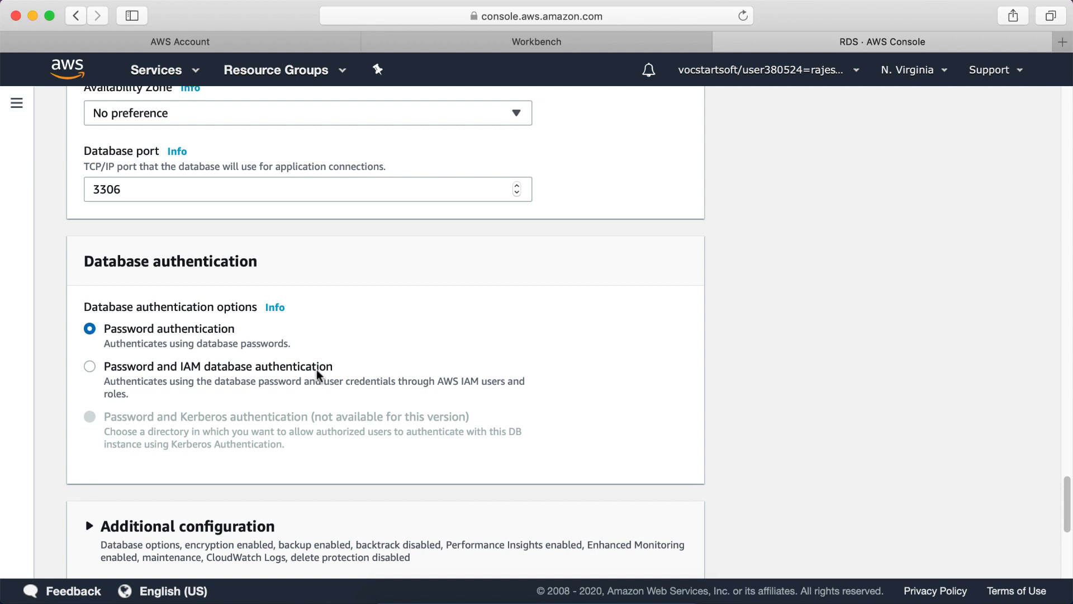
Under Additional configuration, uncheck Enable automatic backups for the new database.
scroll(down, 3)
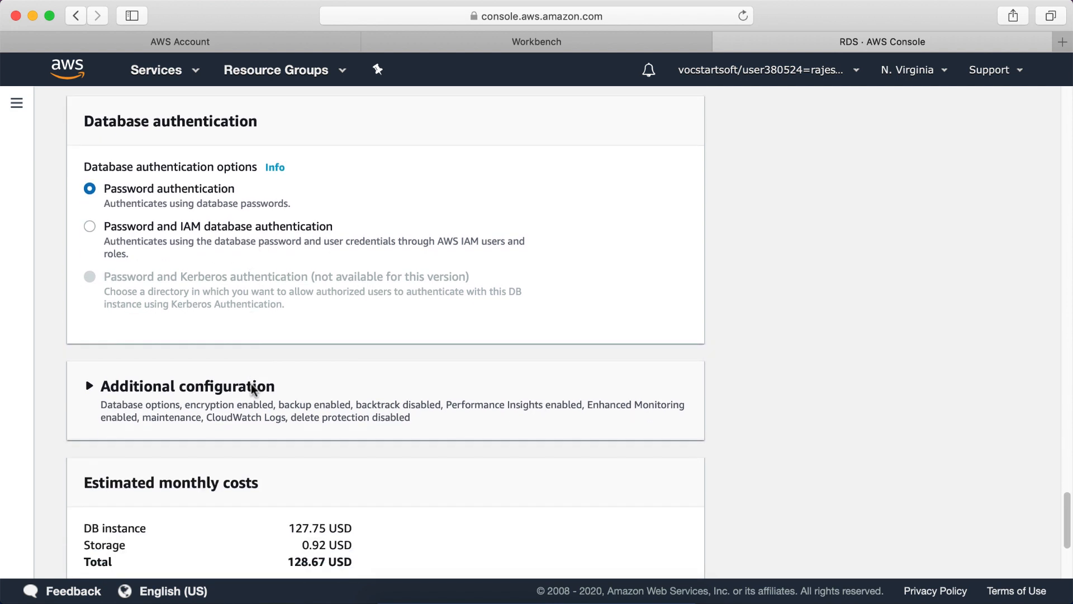
click(89, 385)
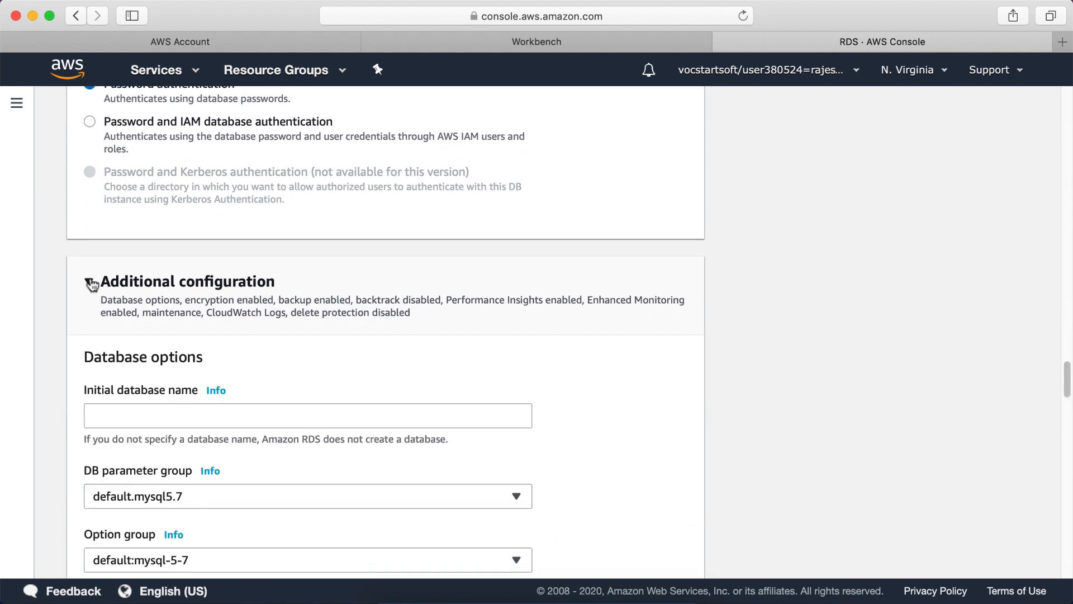
scroll(down, 3)
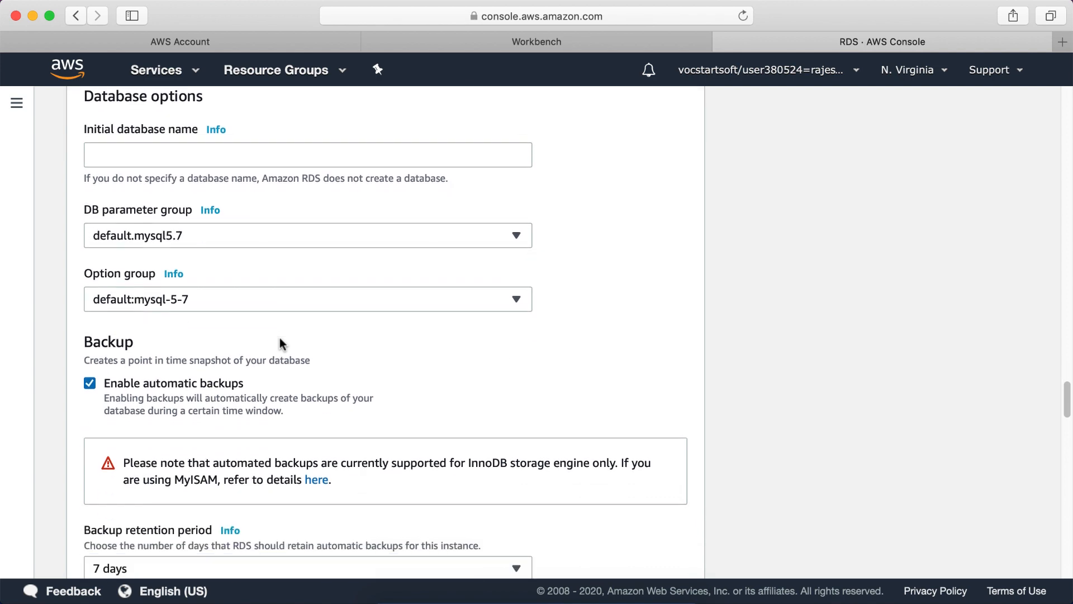
click(90, 382)
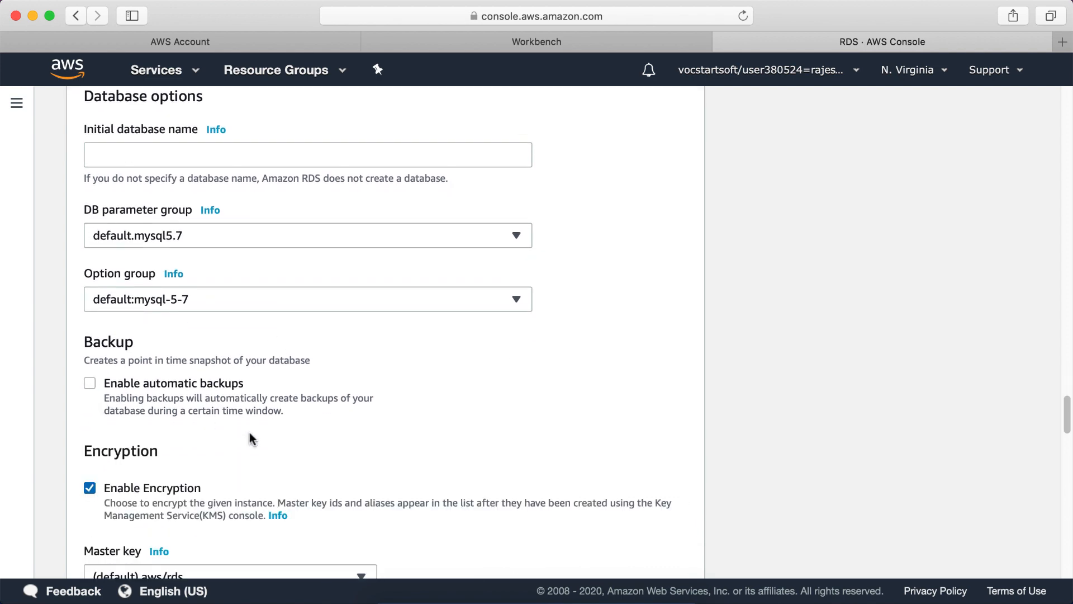
scroll(down, 3)
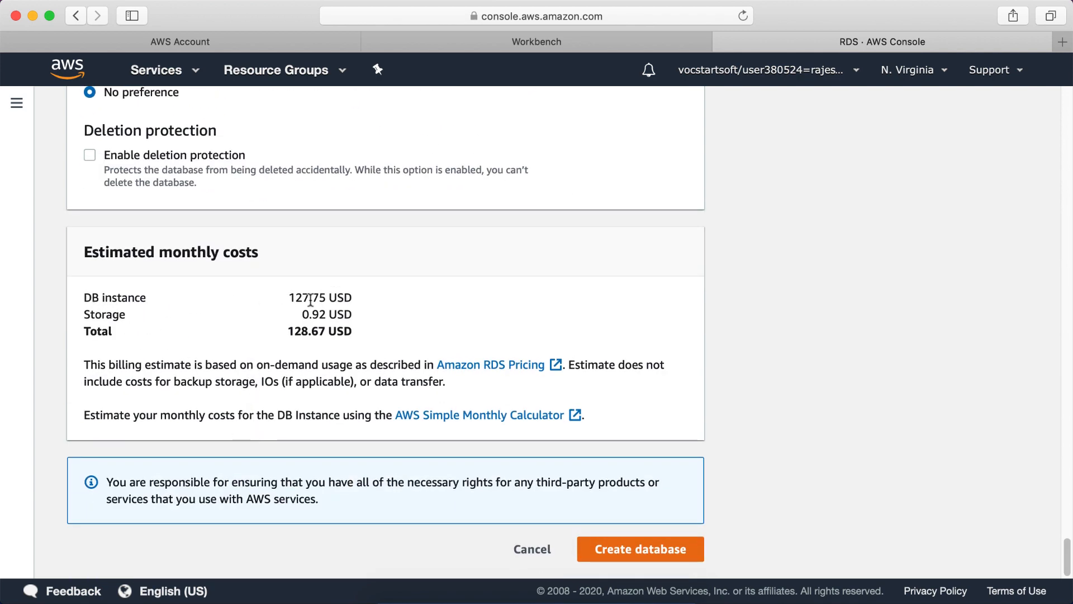
mouse_move(364, 309)
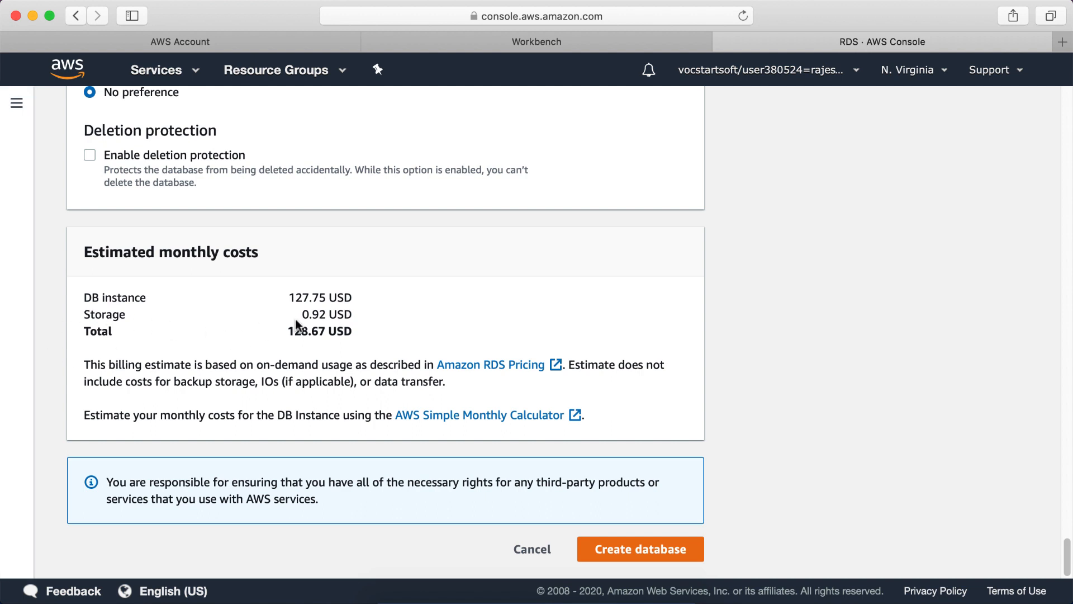
mouse_move(85, 333)
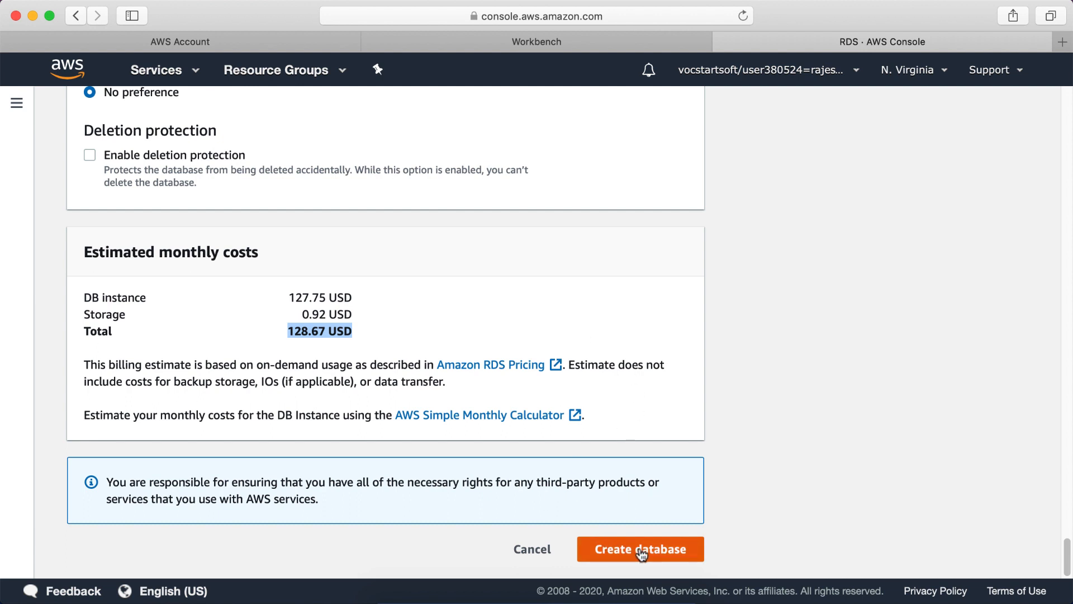
Create the RDS database with the configured settings, estimated at 128.67 USD monthly.
click(640, 548)
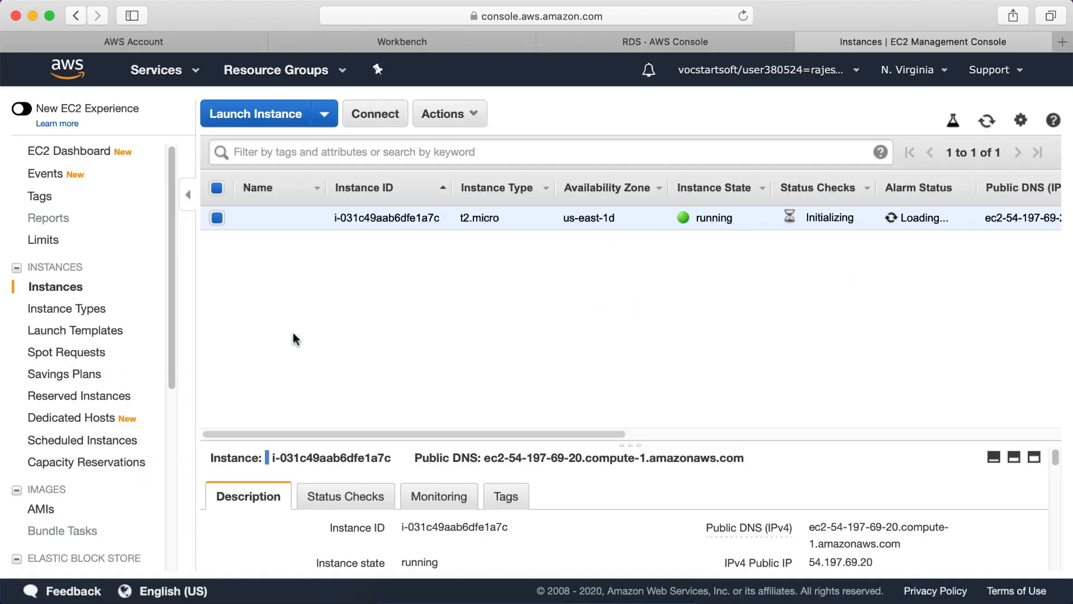
Open the EC2-Linxu-Tutorial group from Security Groups and view its inbound rules.
scroll(down, 3)
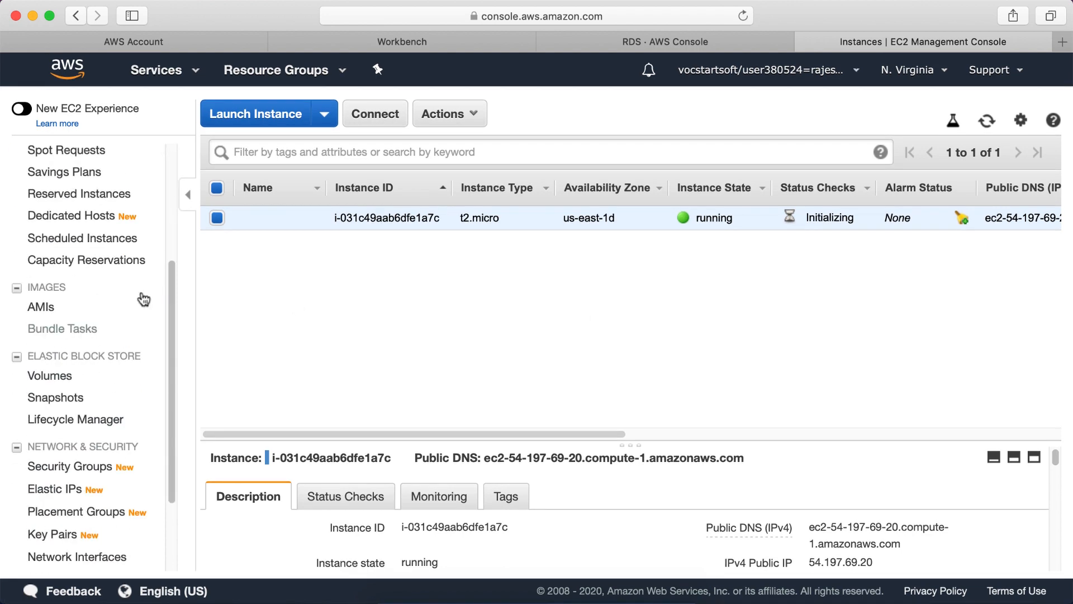
scroll(down, 3)
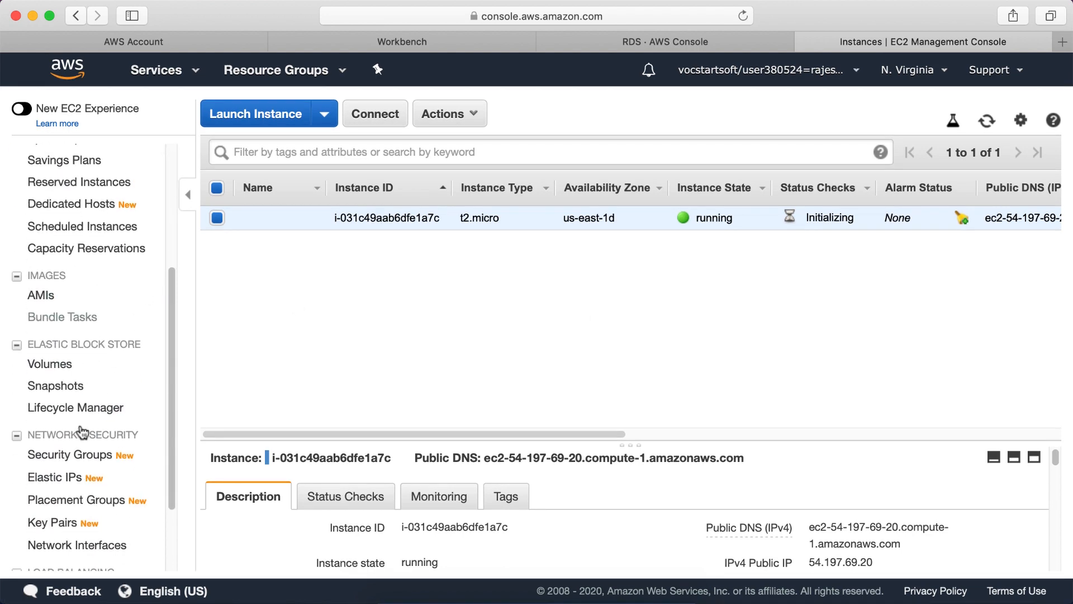
click(68, 454)
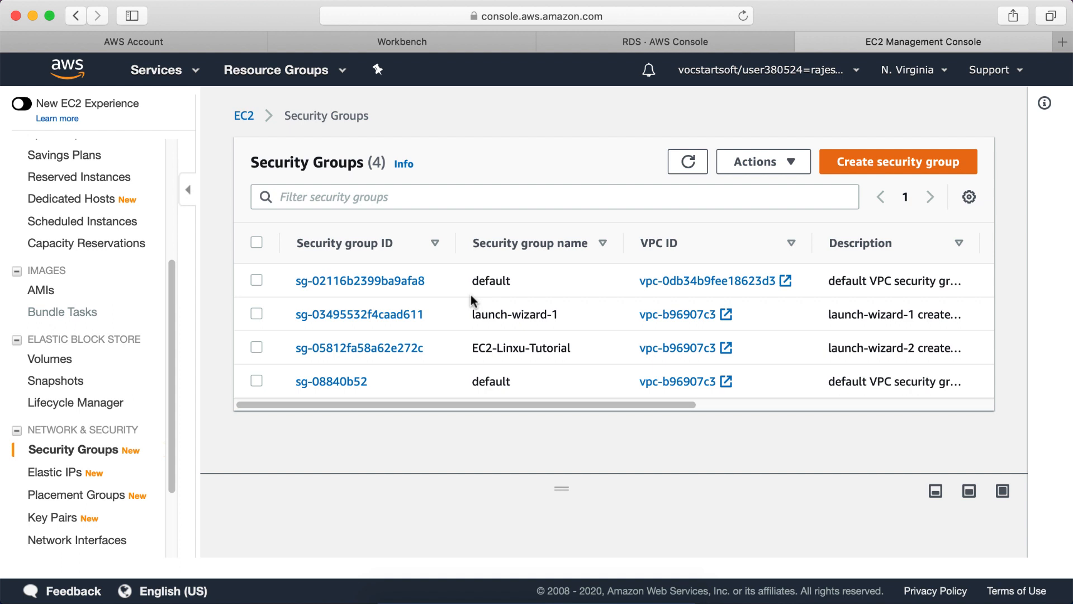
click(359, 348)
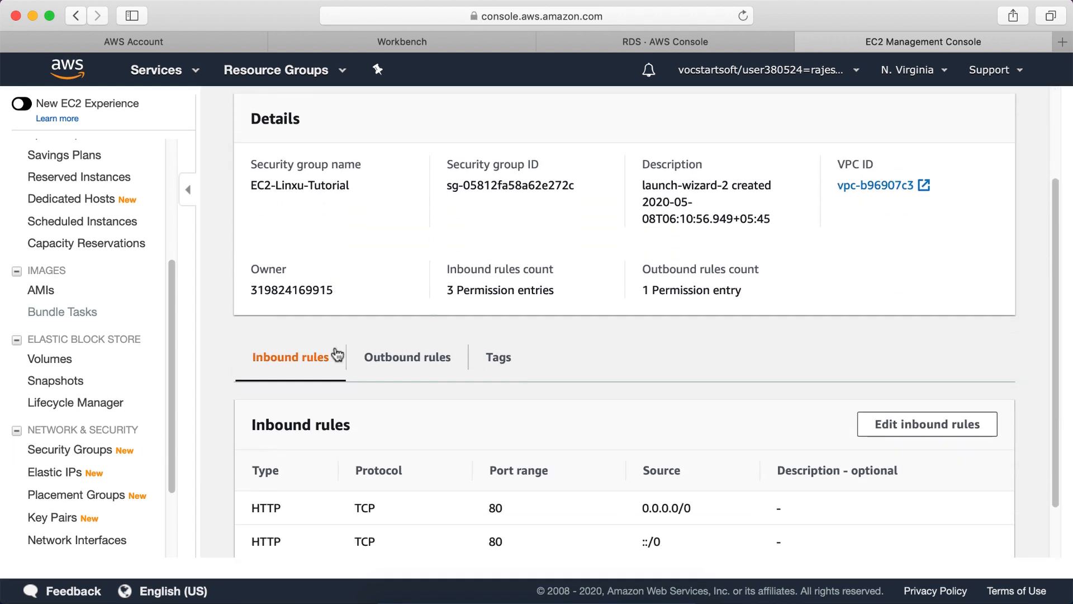
scroll(down, 3)
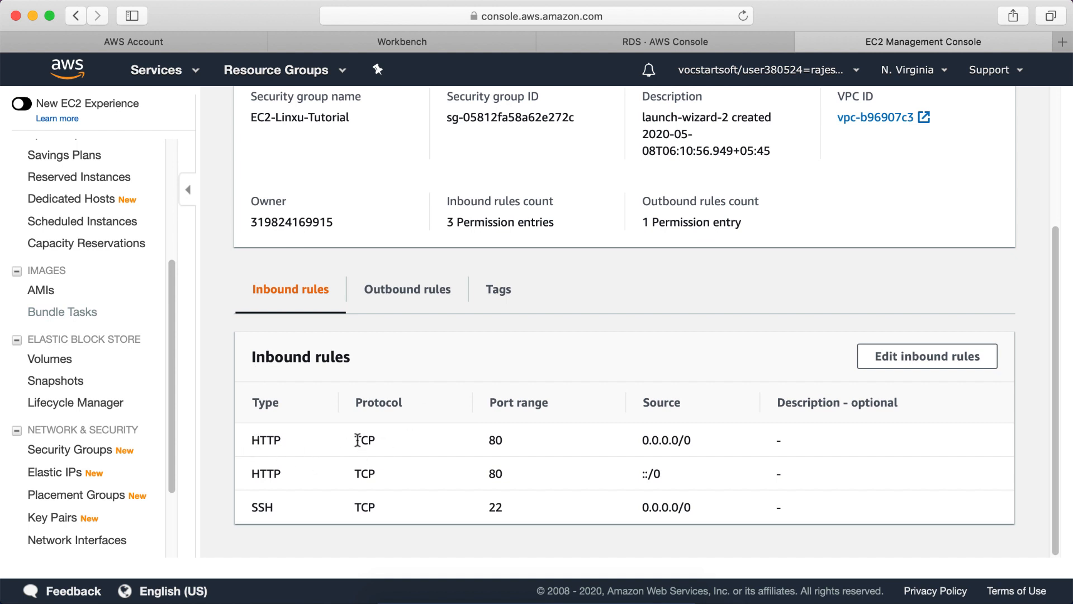
mouse_move(352, 508)
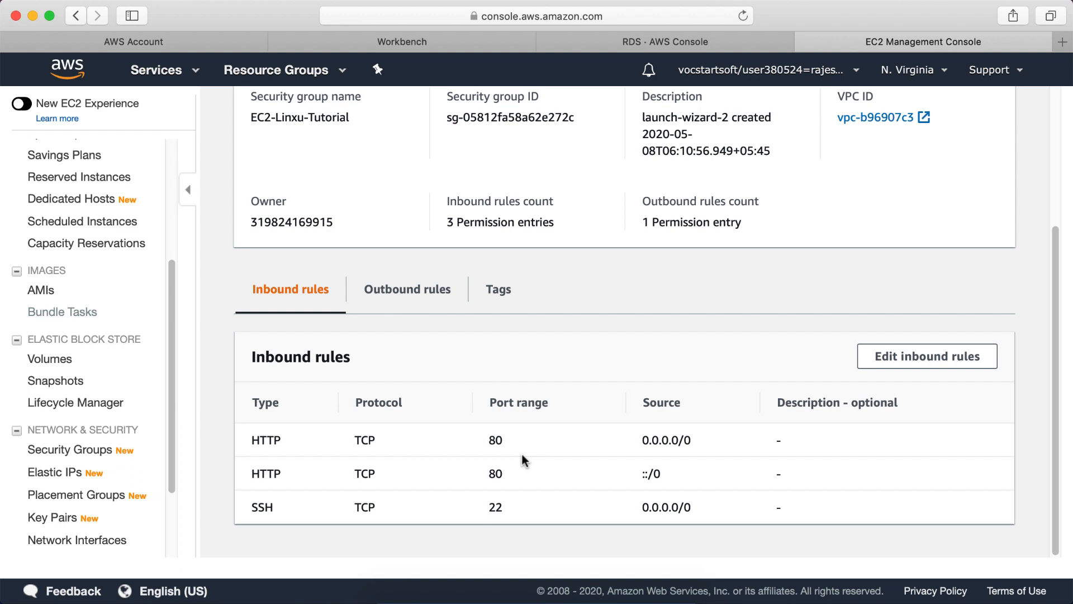
mouse_move(547, 494)
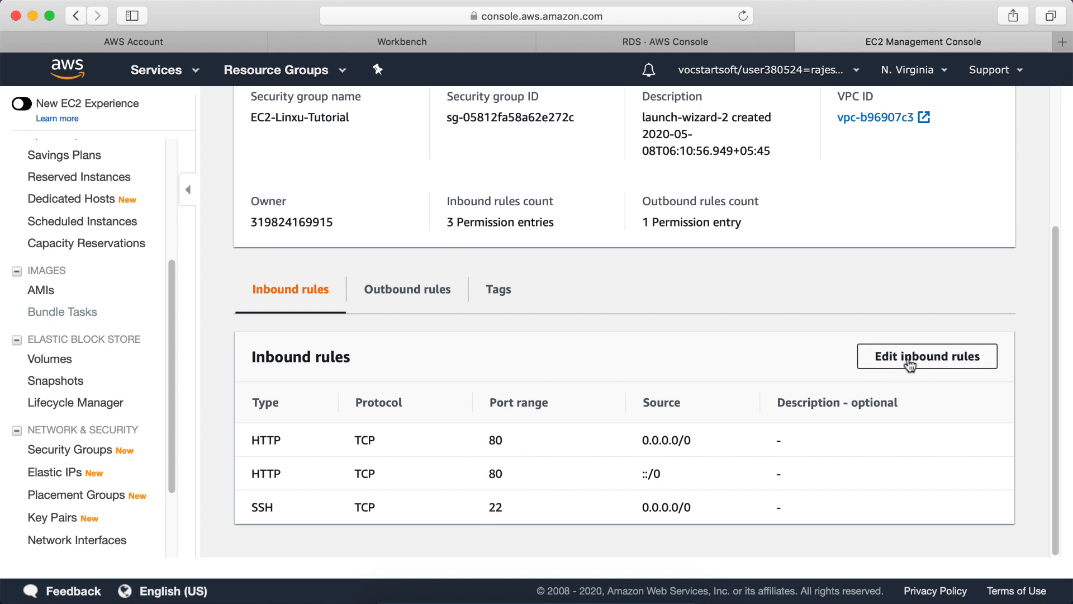
Add a new MYSQL/Aurora inbound rule row on port 3306 to the group.
click(925, 355)
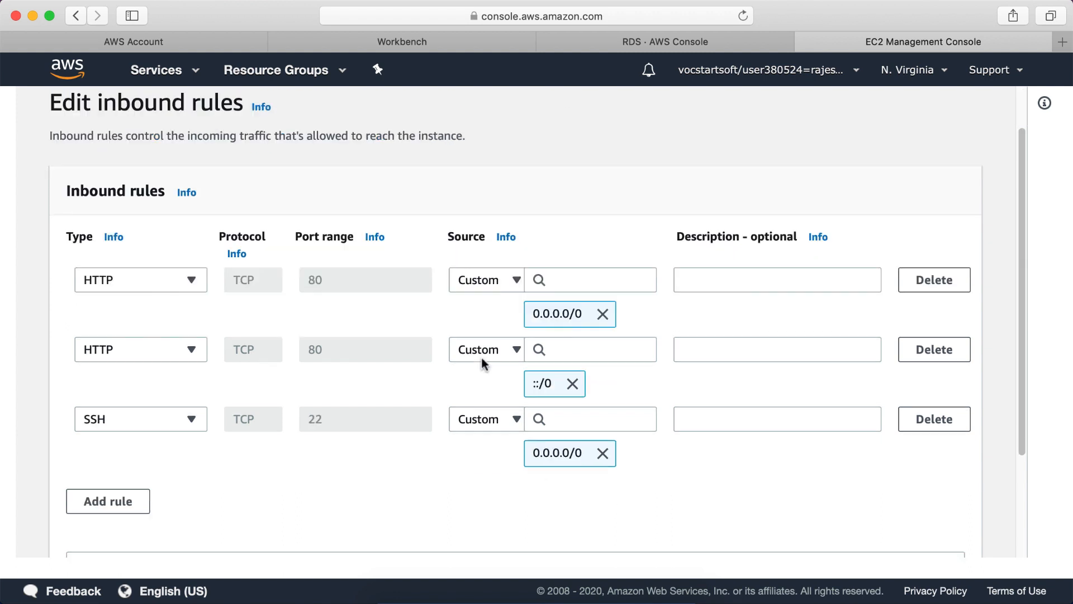
click(108, 500)
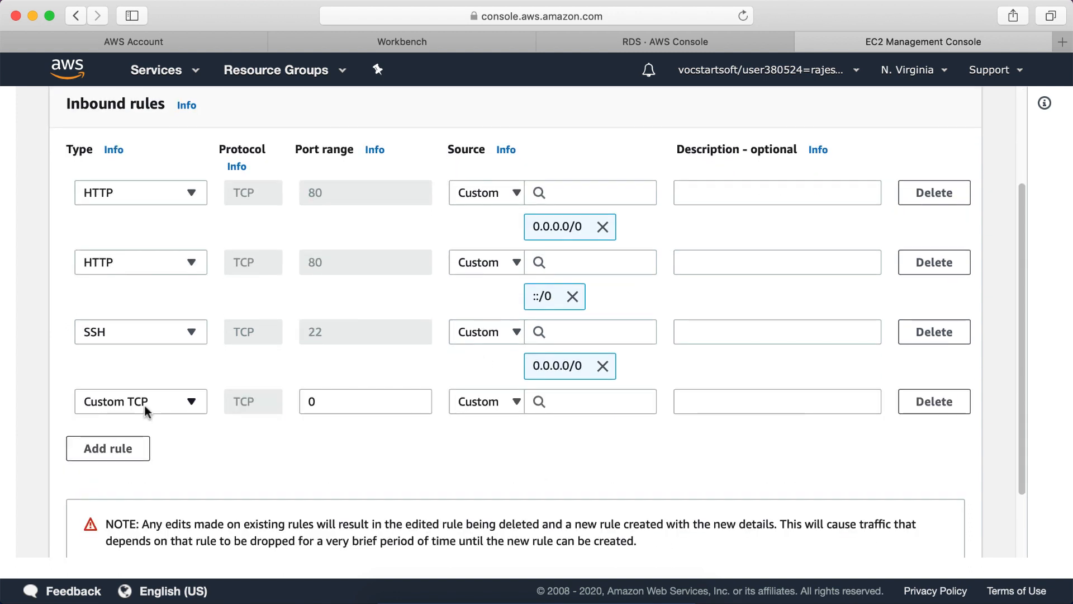
click(141, 401)
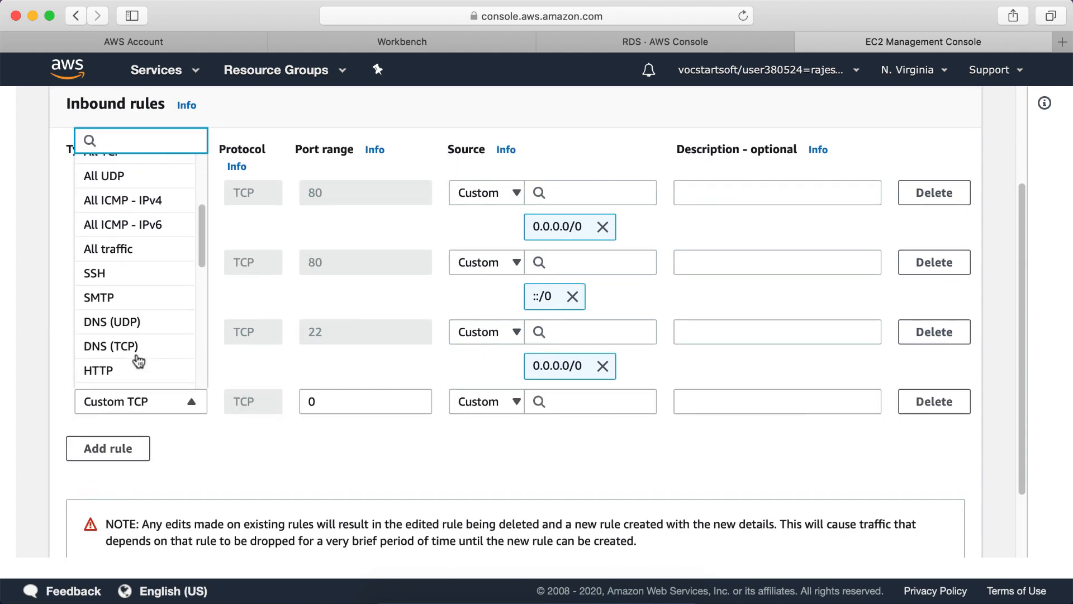
scroll(down, 3)
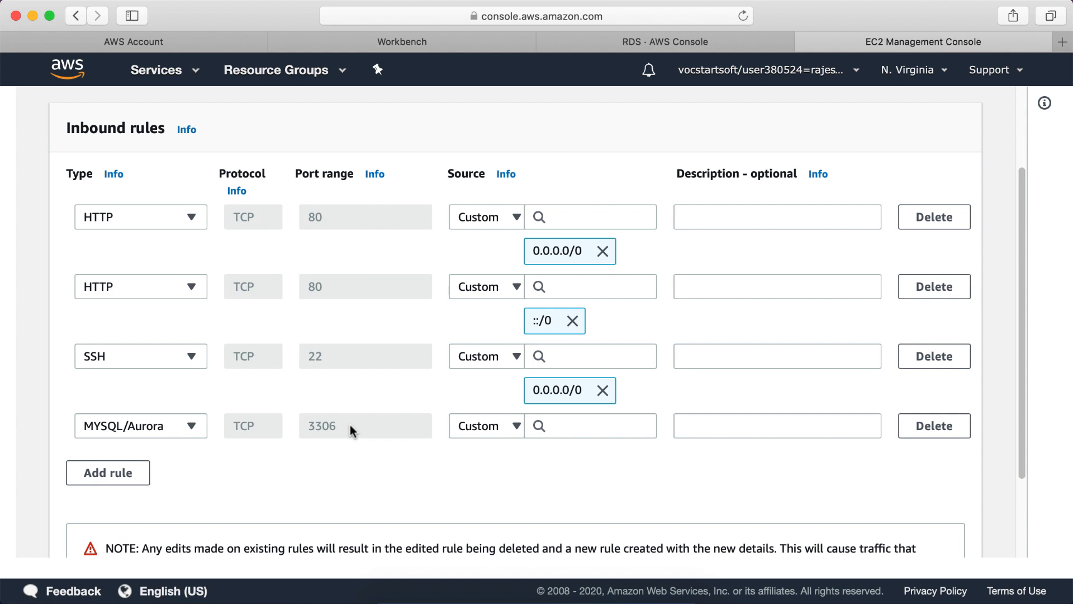
click(486, 425)
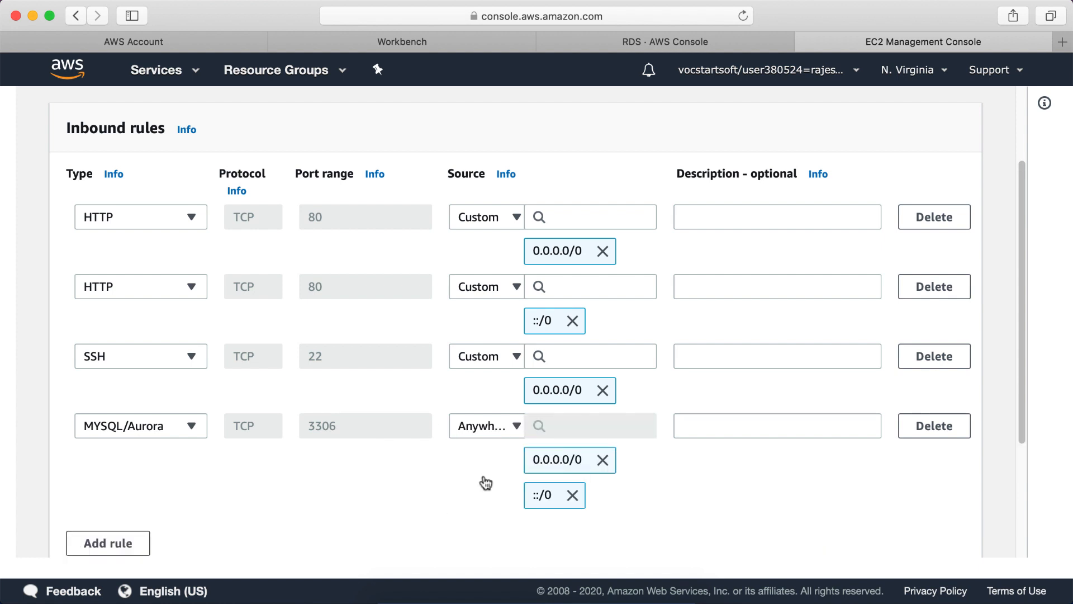
click(487, 425)
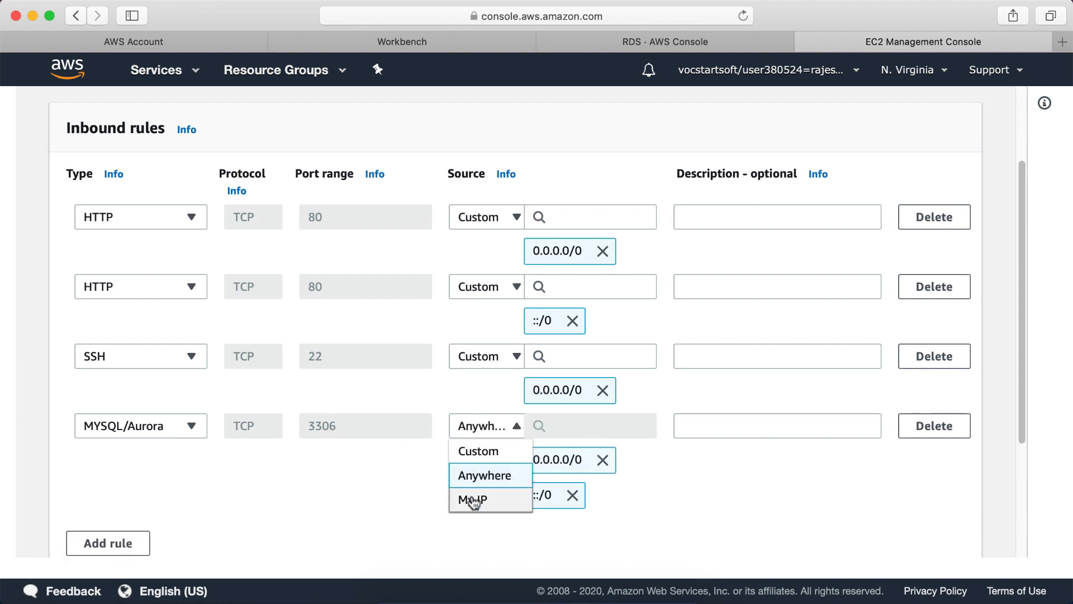
click(478, 451)
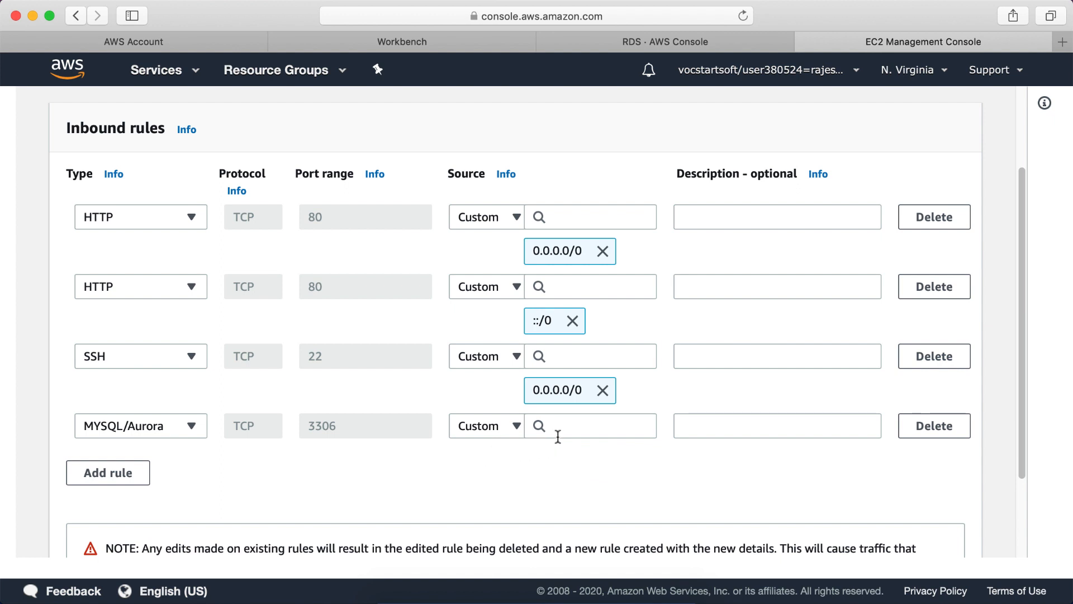
Set the MySQL rule's source to Anywhere and save the inbound rules.
click(588, 426)
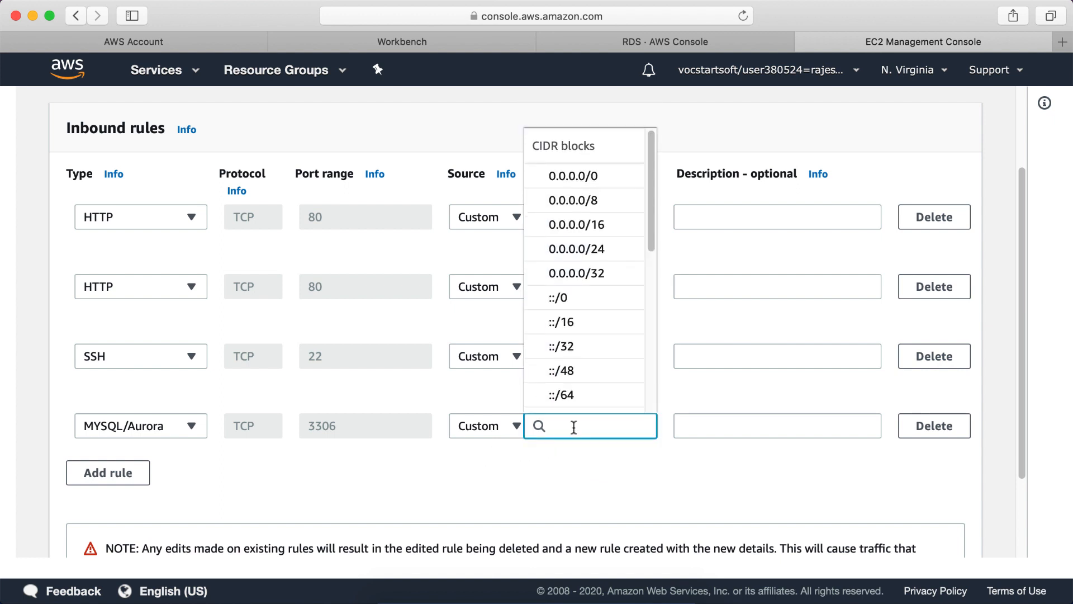
scroll(down, 3)
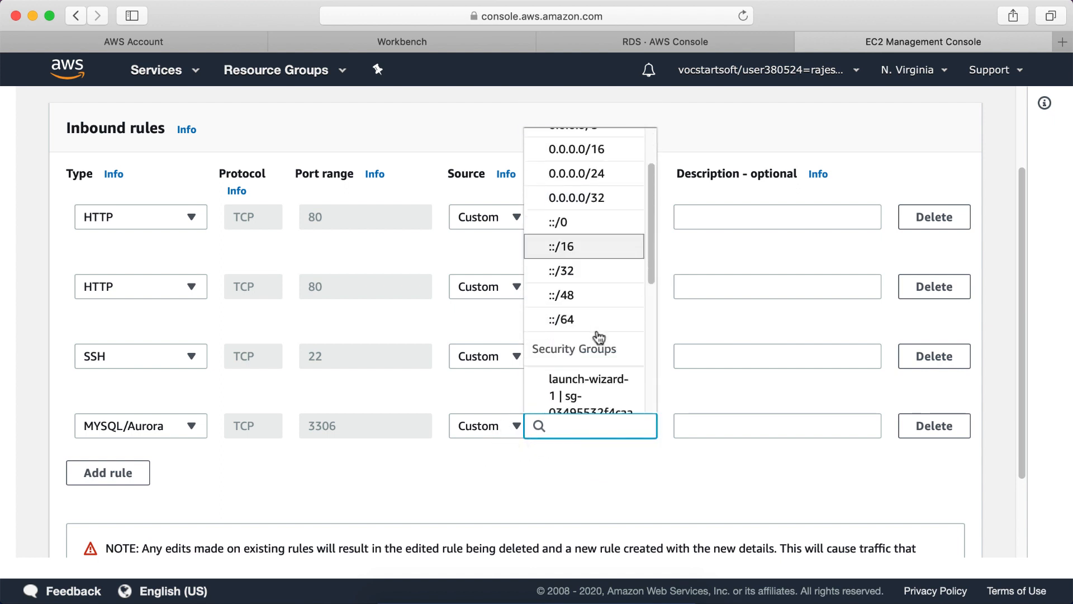
scroll(down, 3)
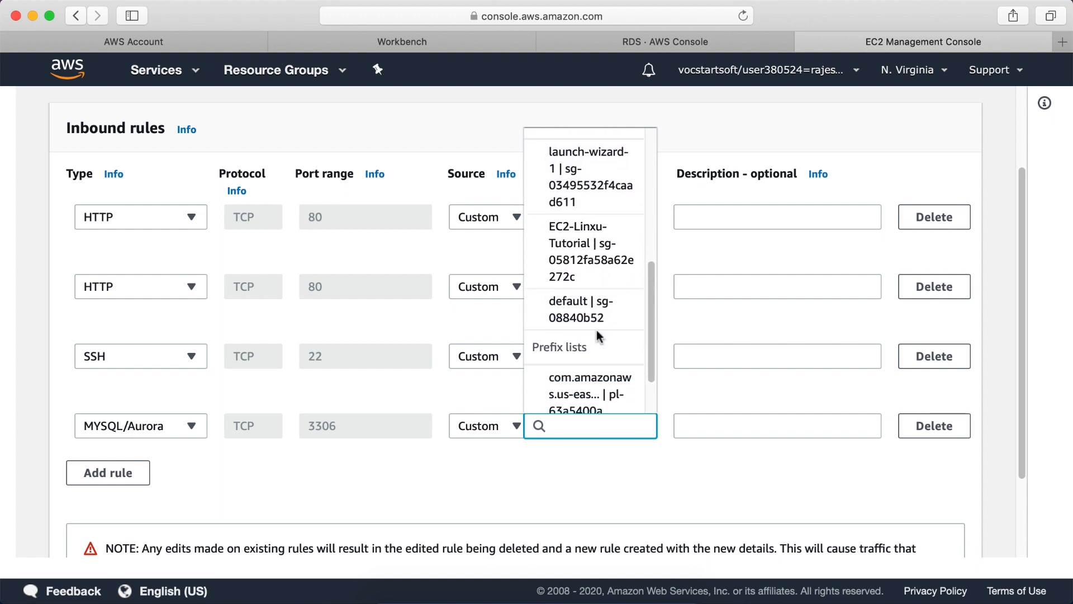
click(581, 250)
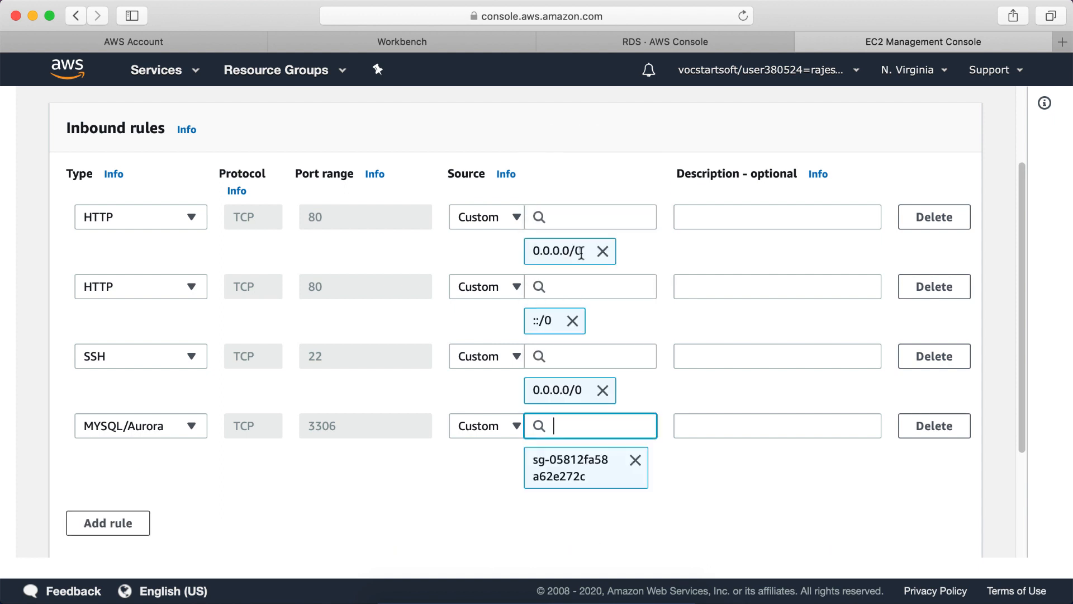
click(485, 426)
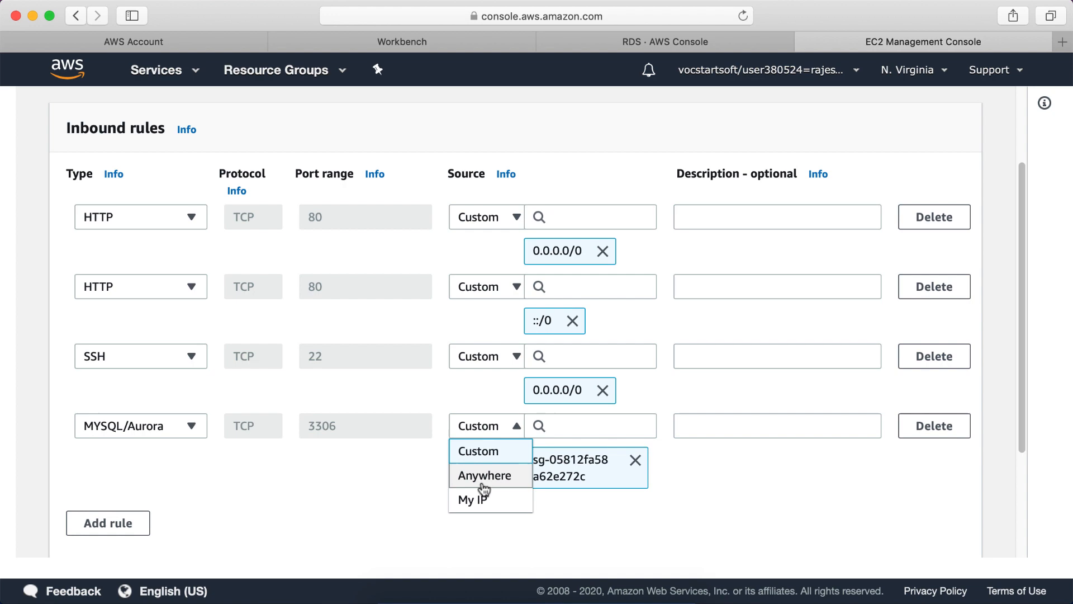
click(484, 475)
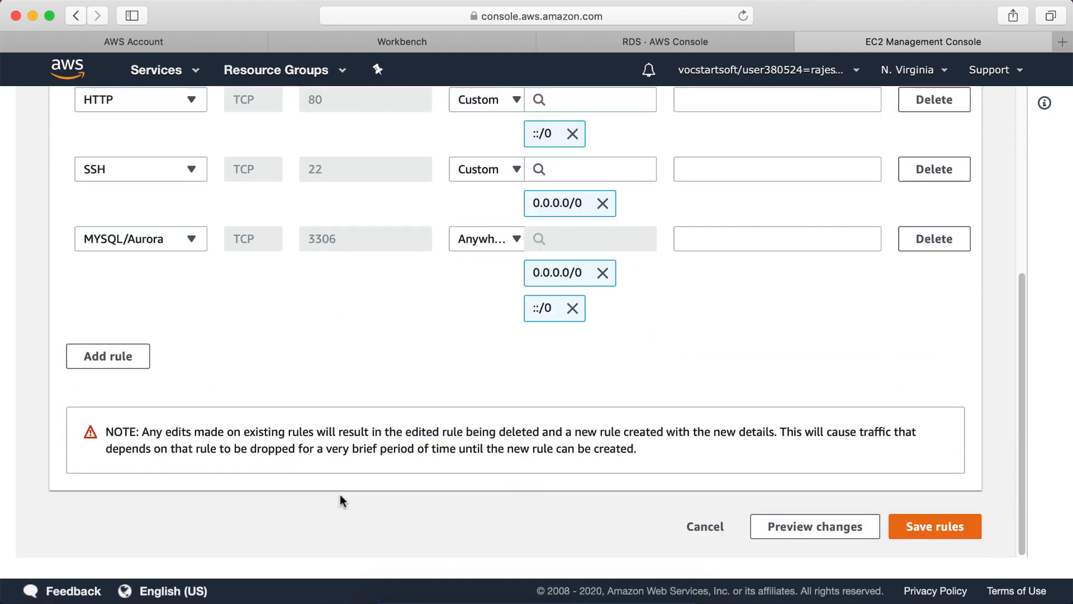
click(933, 527)
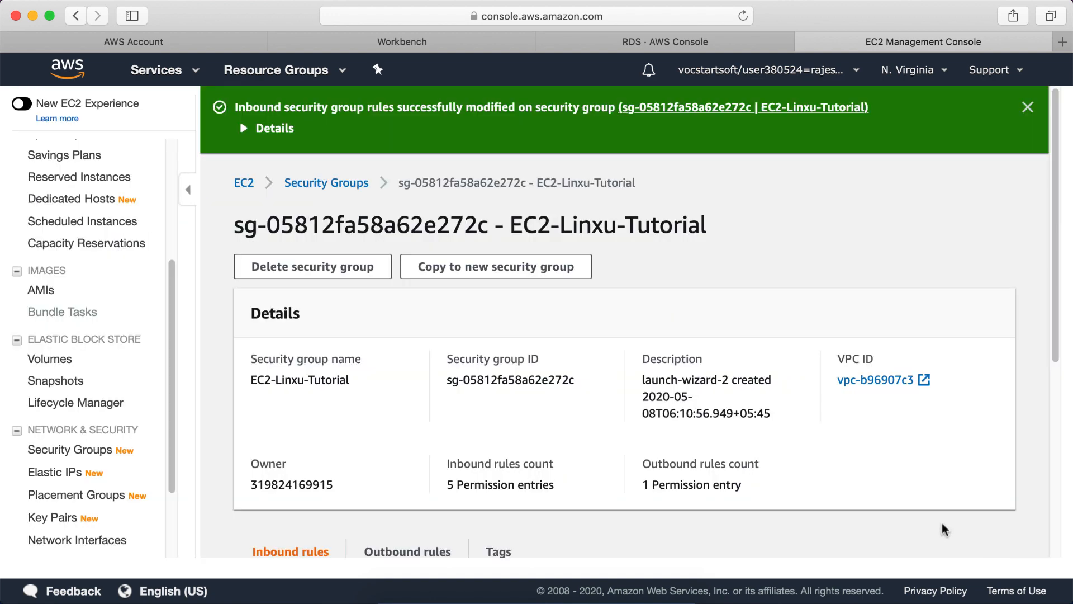
Return to the RDS tab to see master2teach-rds-db in the Databases list.
scroll(down, 3)
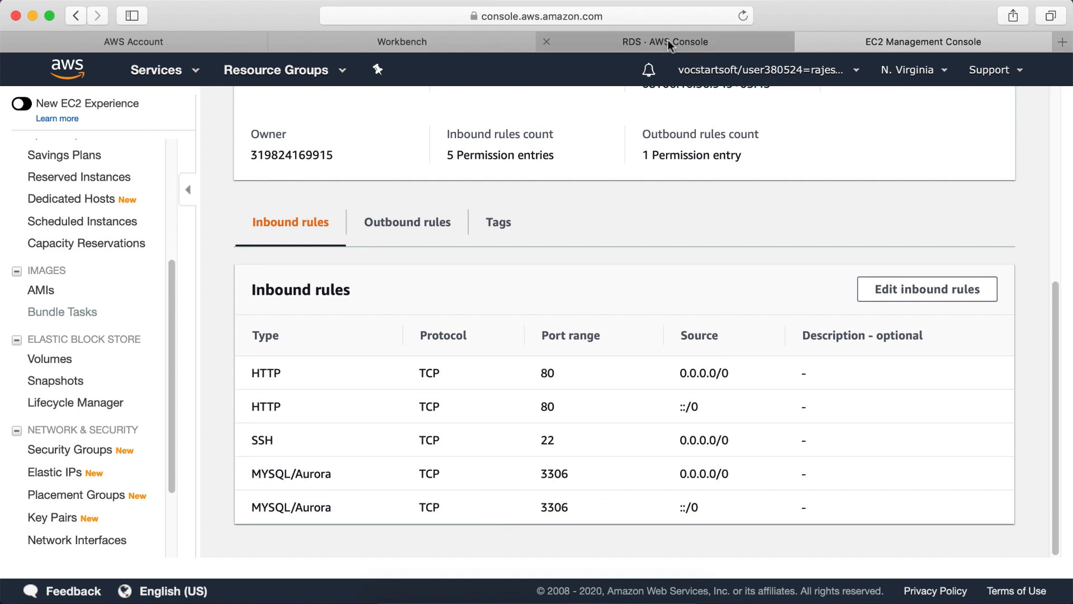
click(662, 42)
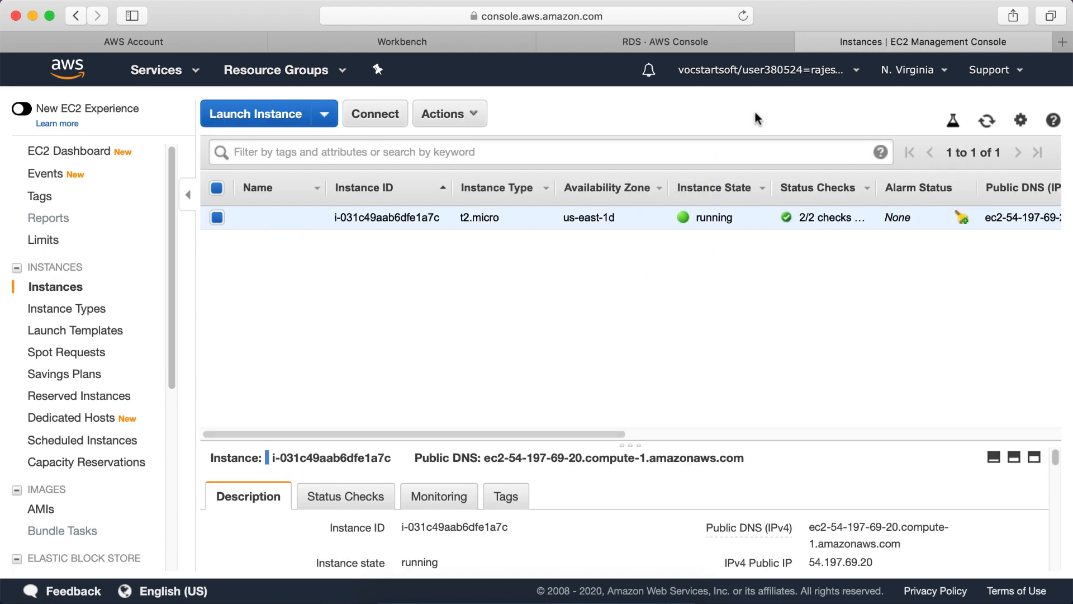
click(662, 41)
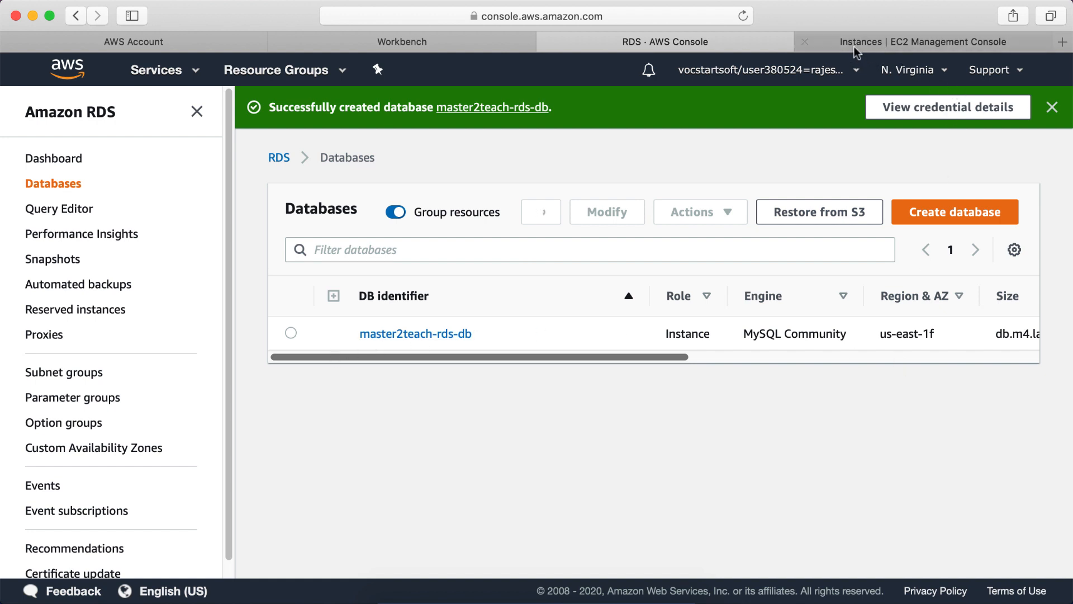
mouse_move(920, 41)
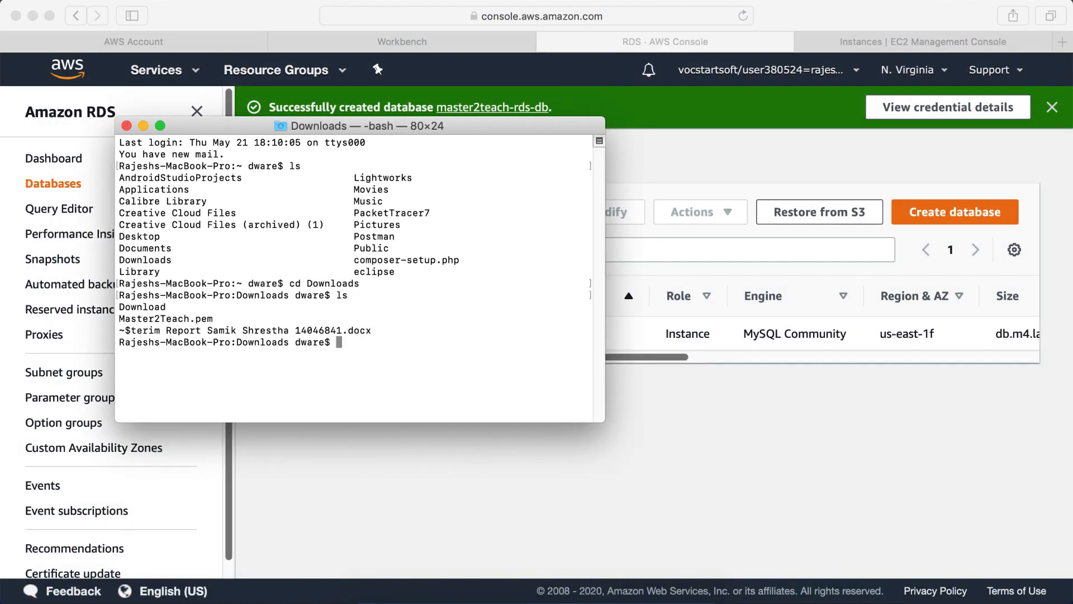
text(ssh -i Master2Teach.pem ubuntu)
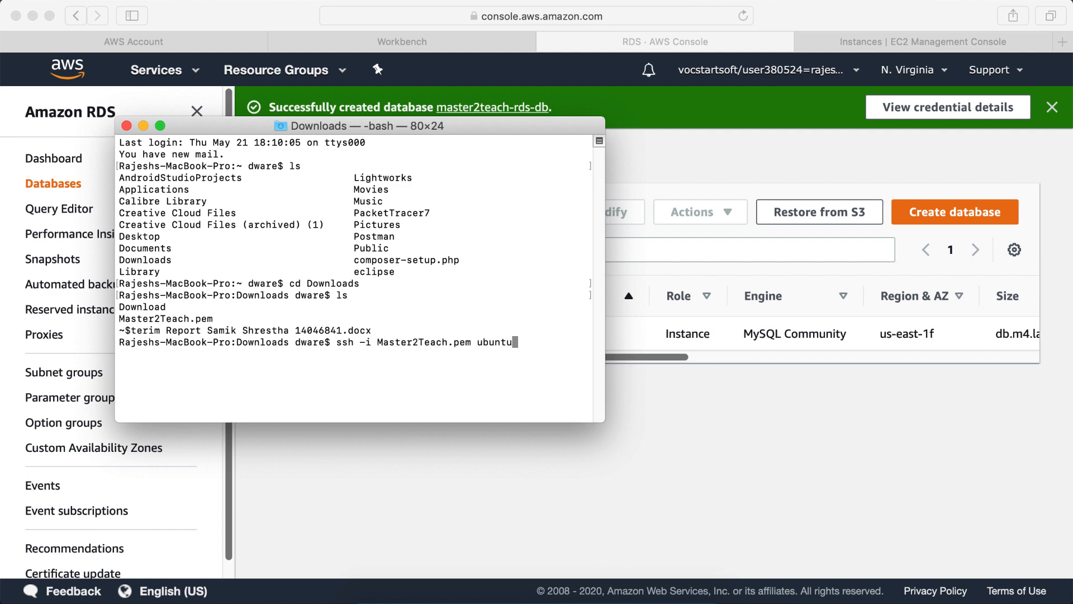
click(923, 41)
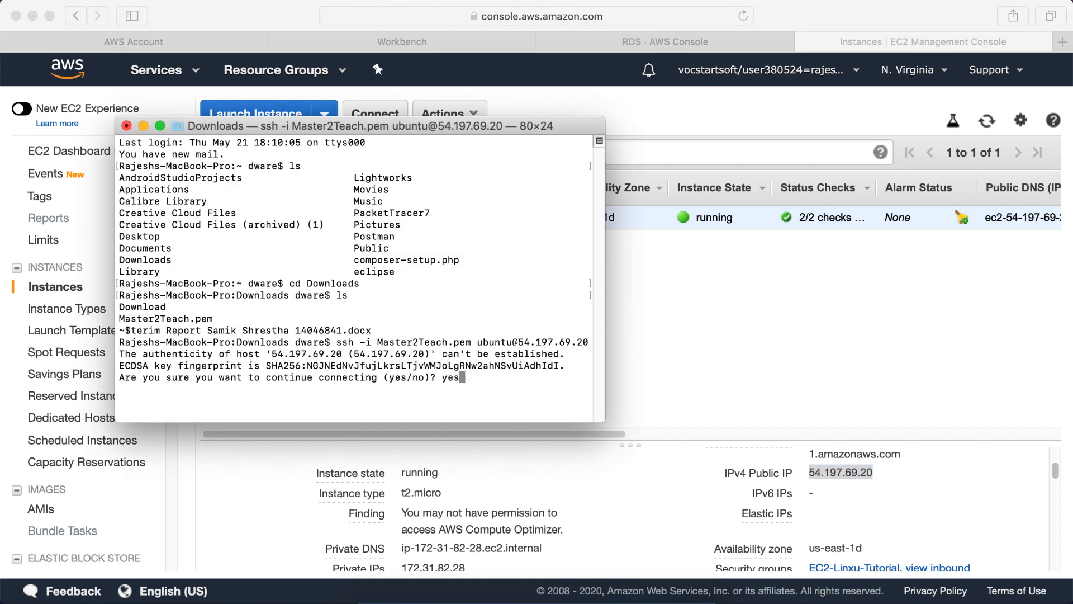
text(cd /var/www/html)
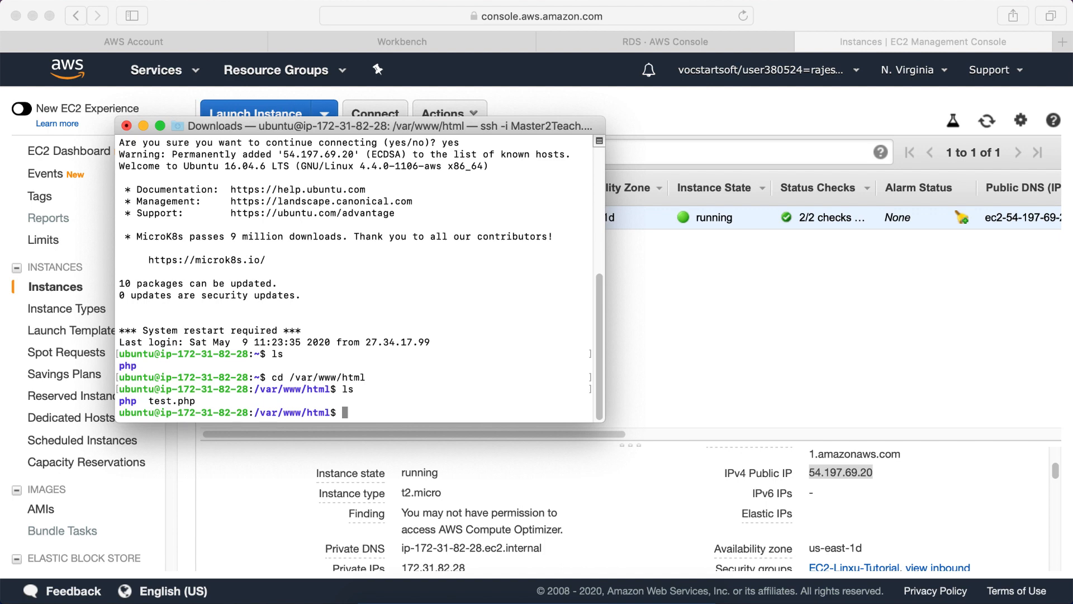
text(mysql)
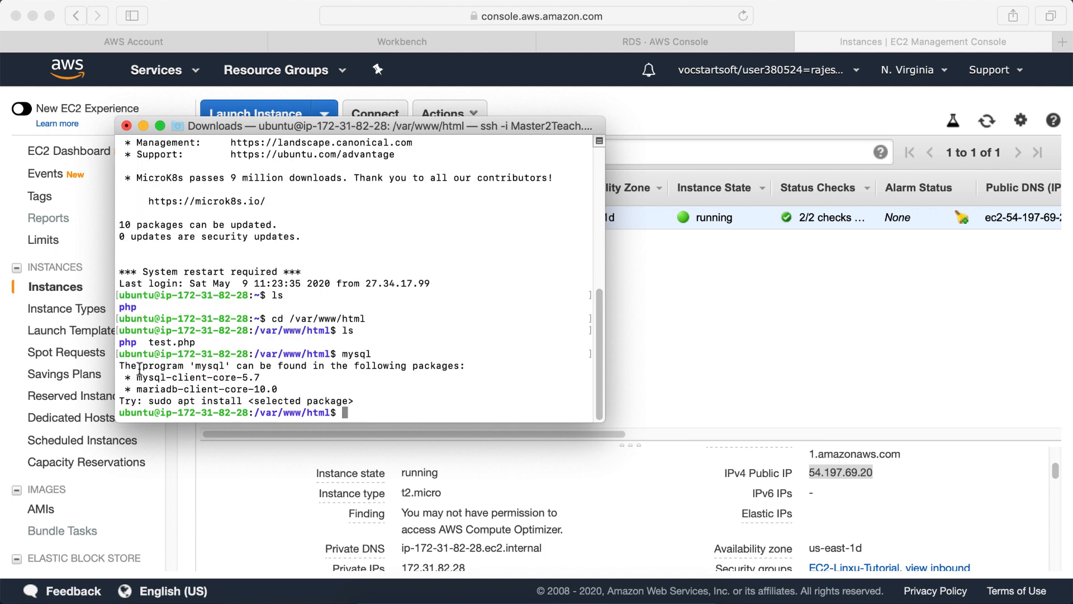
mouse_move(469, 374)
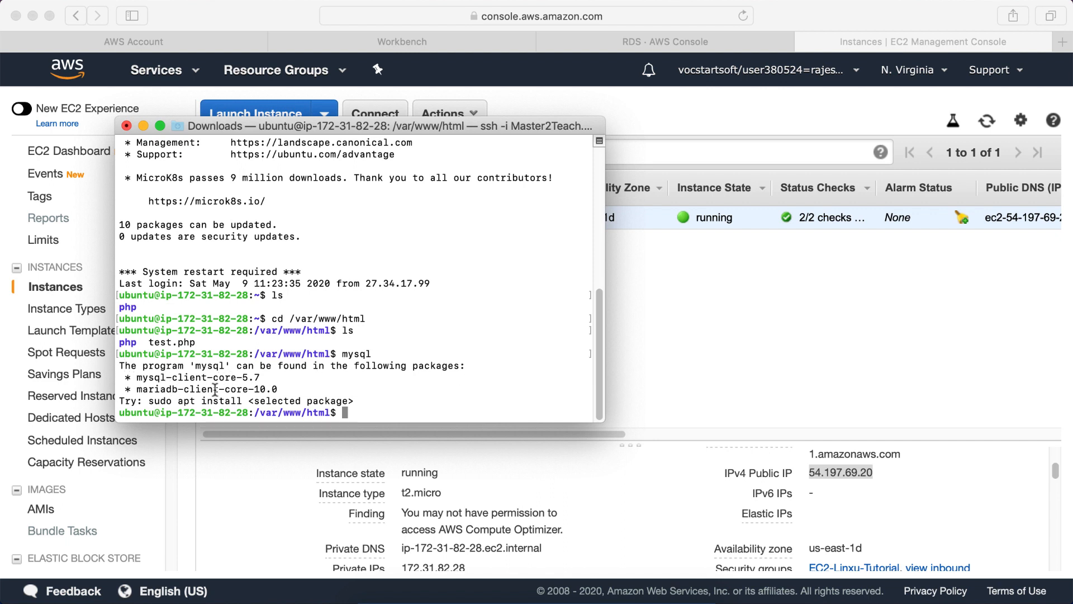
Install mysql-client-core-5.7 via sudo apt-get, confirm, and run mysql --help.
text(sudo apt)
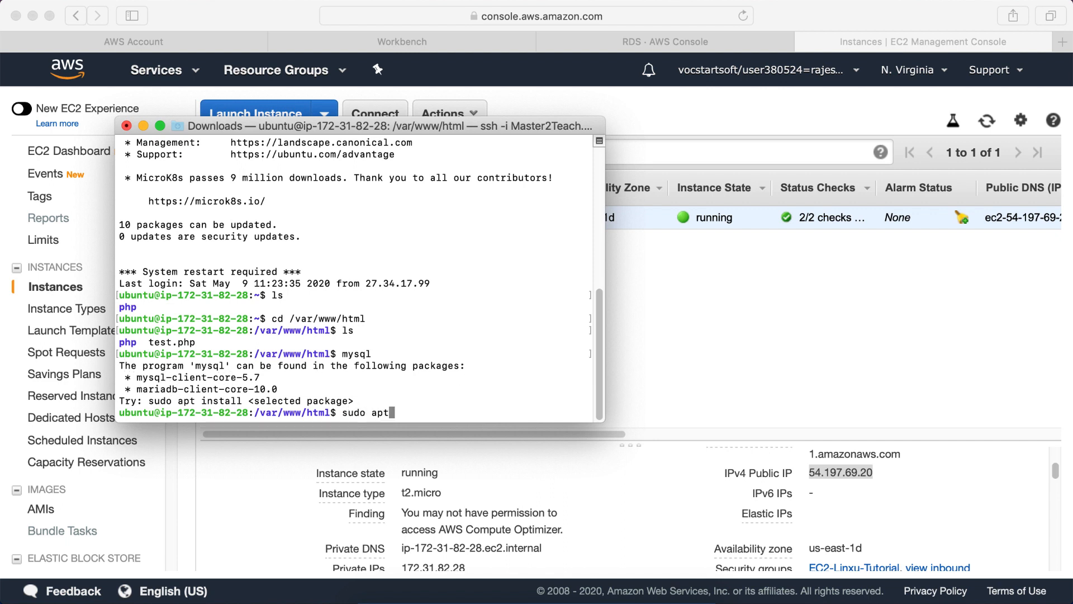
text(-get install mysql-client-core-5.7)
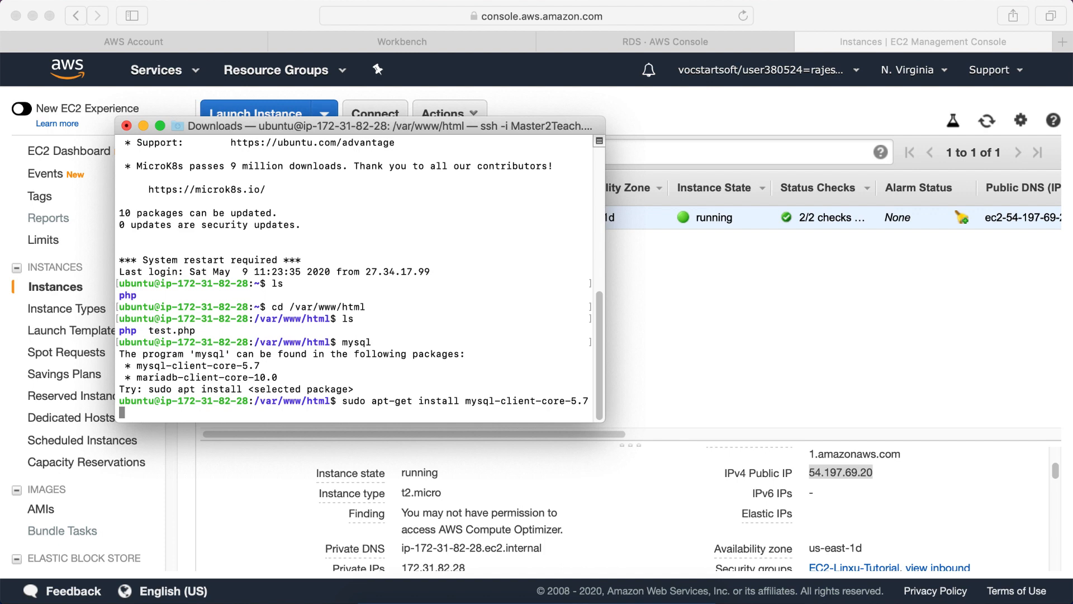
text(ye)
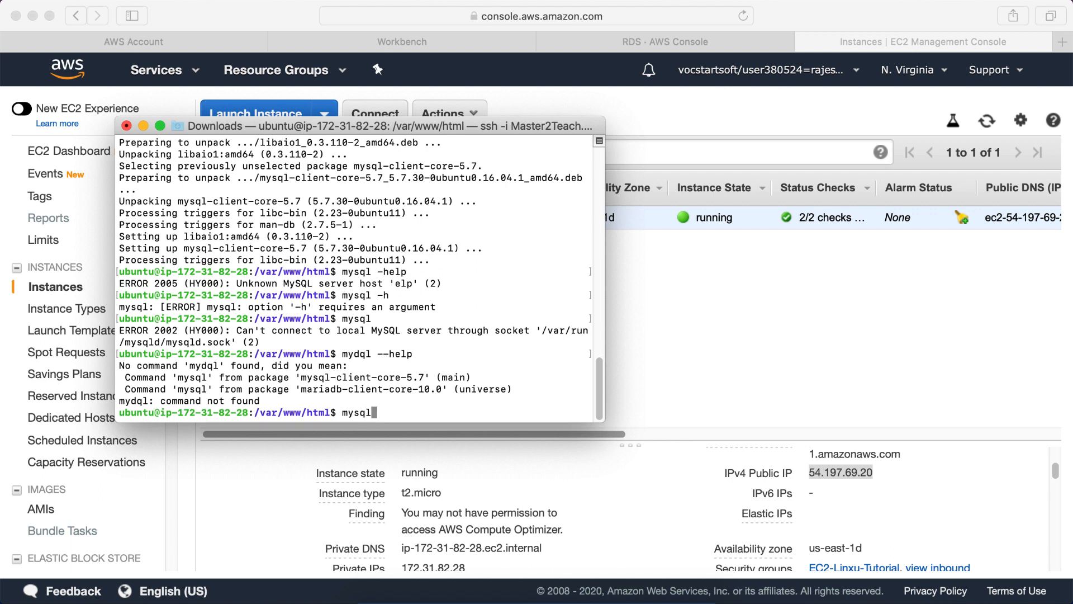
text(--)
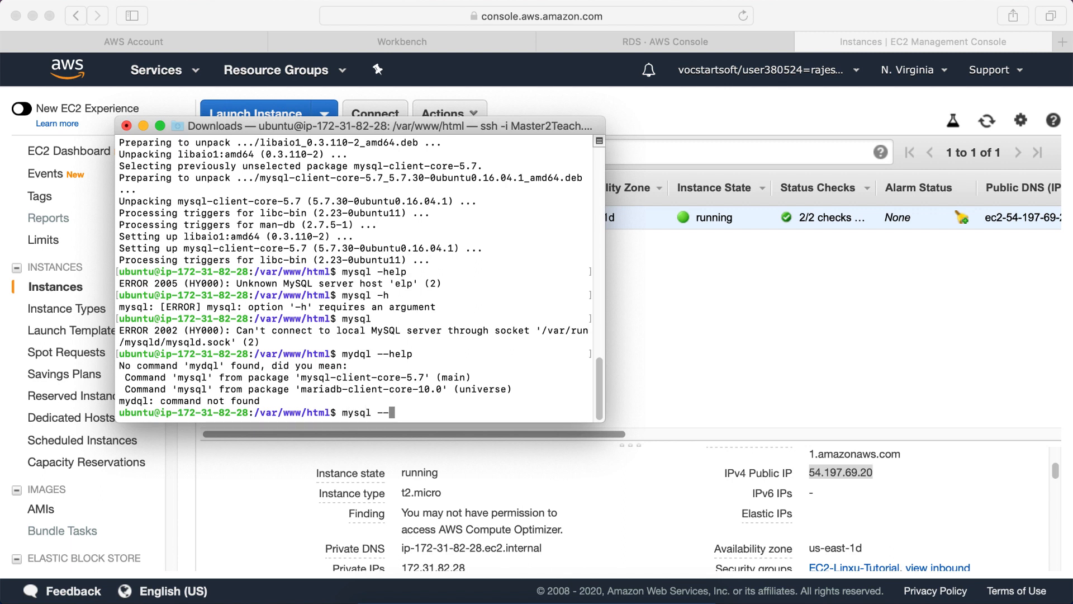
text(help)
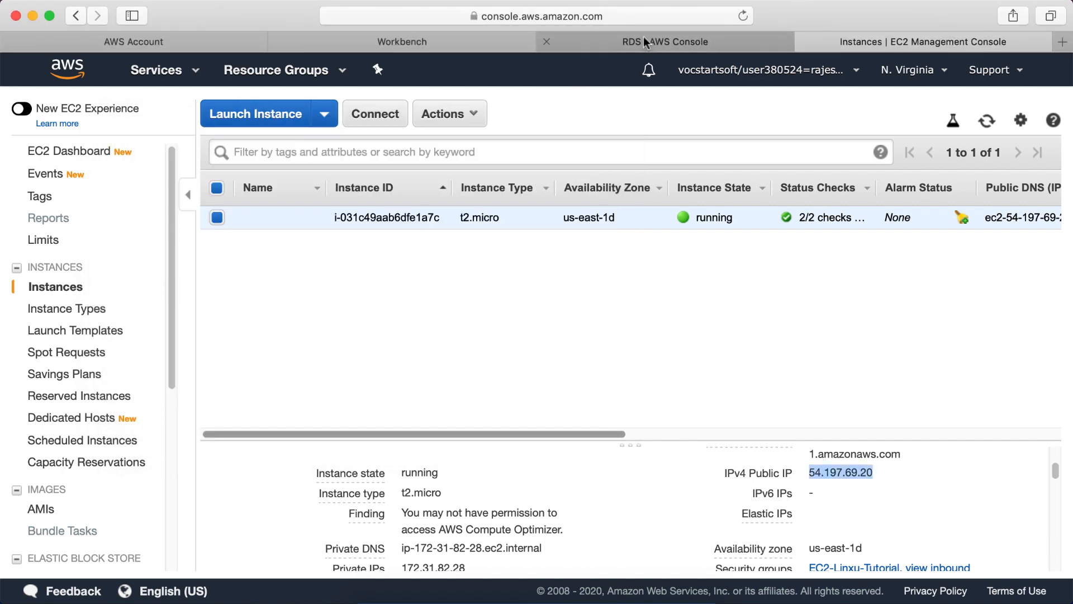
Open master2teach-rds-db details and select its endpoint address under Connectivity & security.
click(662, 42)
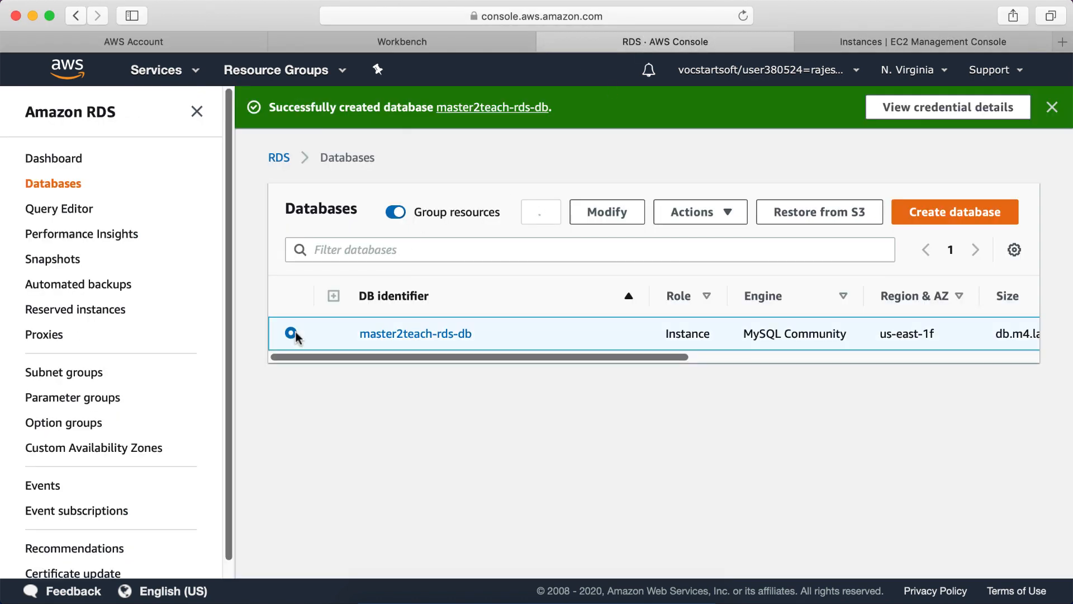
click(414, 333)
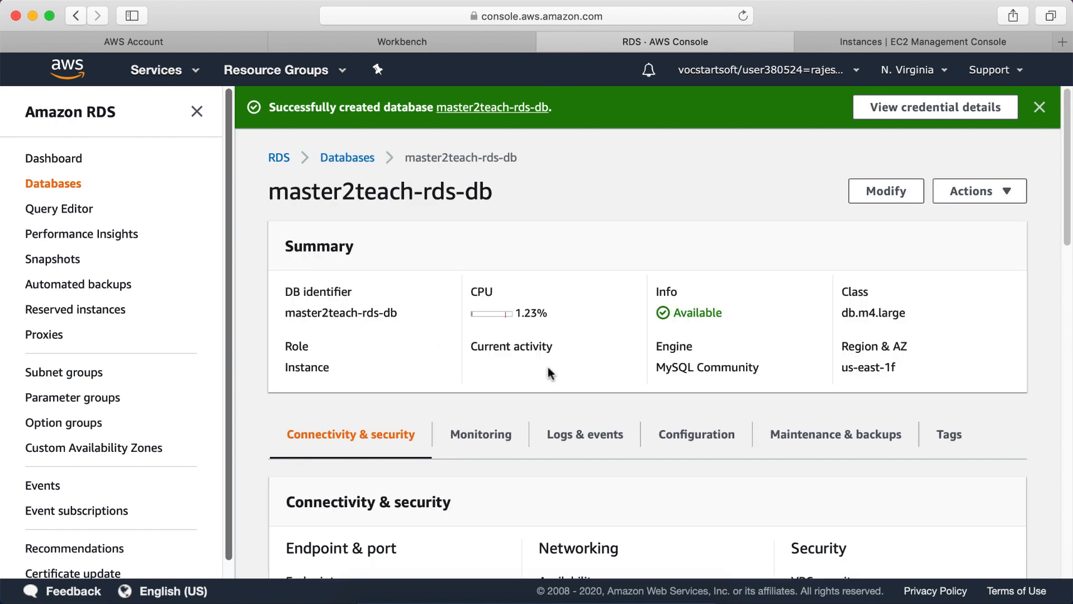
scroll(down, 3)
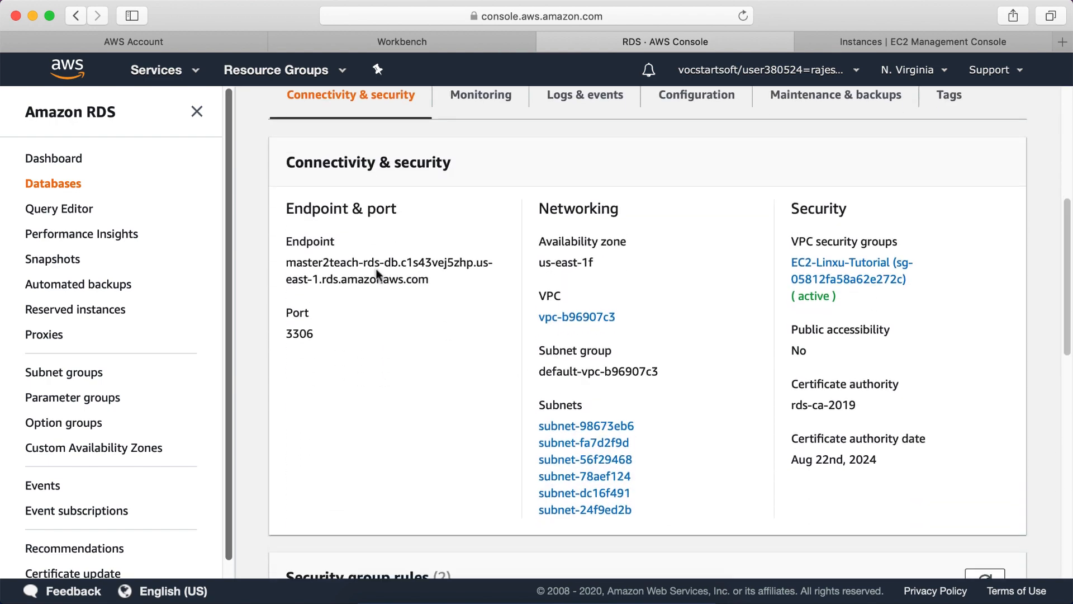
mouse_move(287, 266)
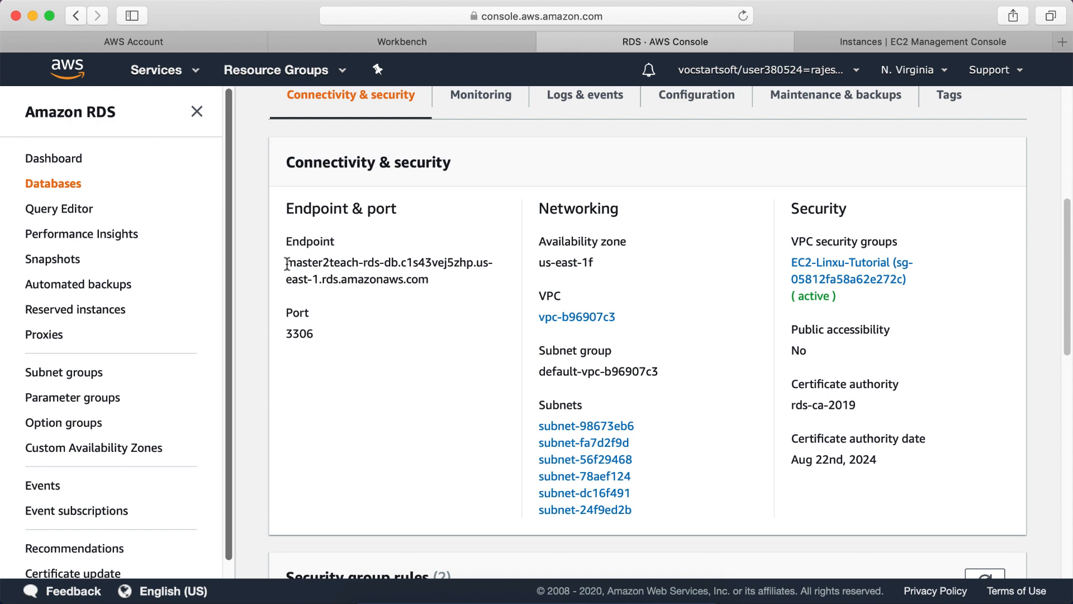
drag(286, 262, 428, 278)
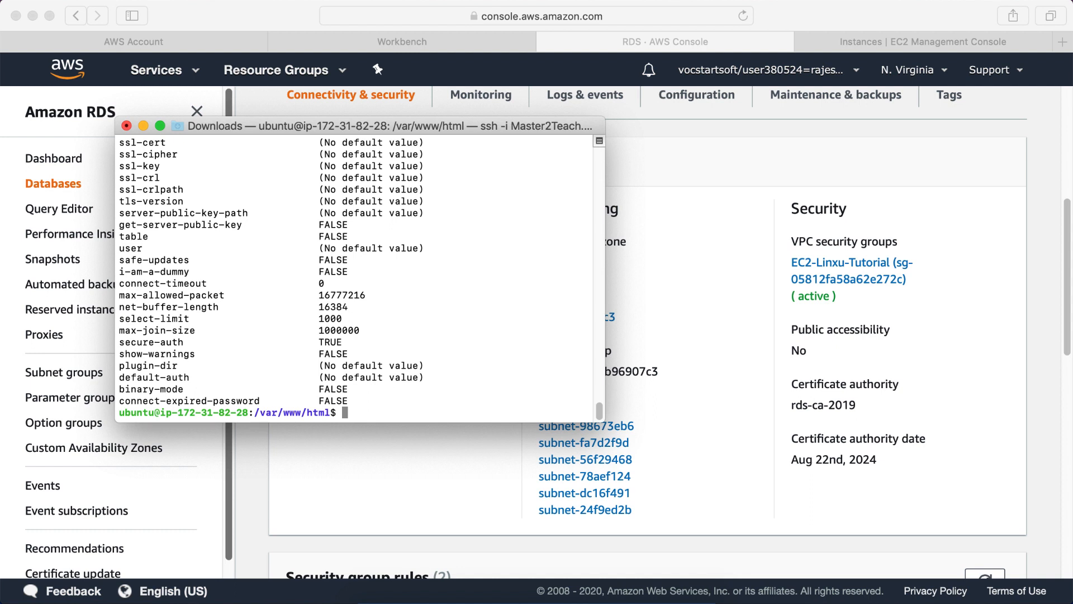
Connect to the RDS endpoint as admin on port 3306, then run show databases.
text(mysql -h master2teach-rds-db.c1s43vej5zhp.us-east-1.rds.amazonaws.com)
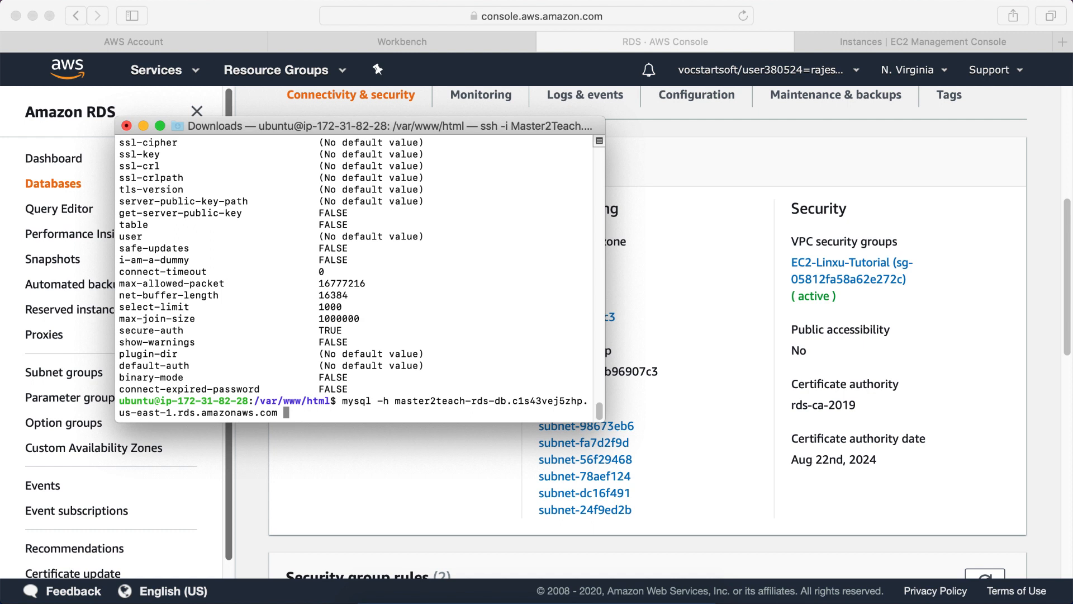
text(-P)
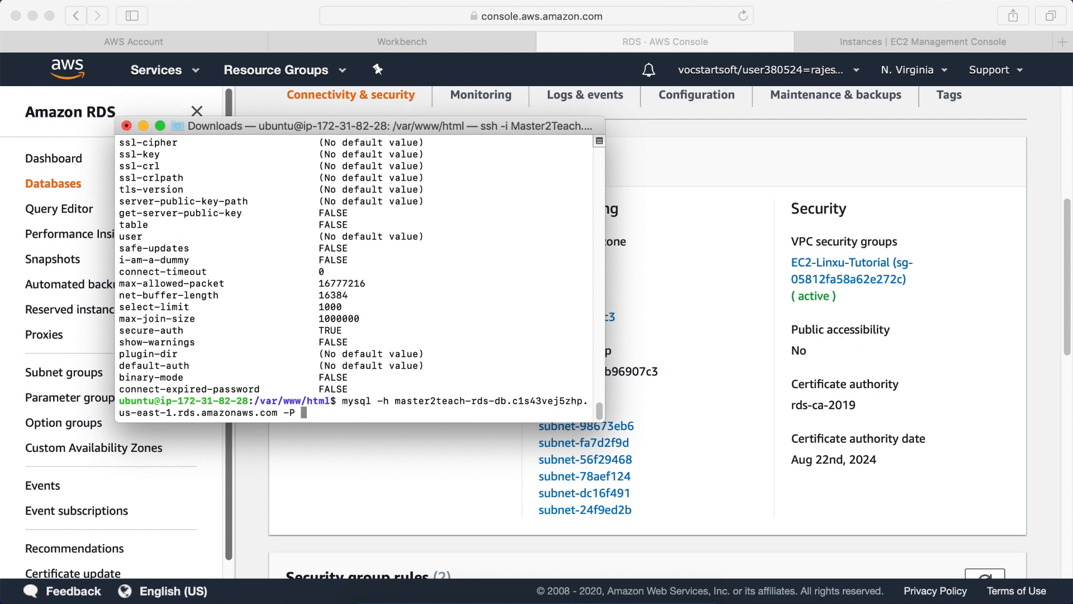
text(3306 -u)
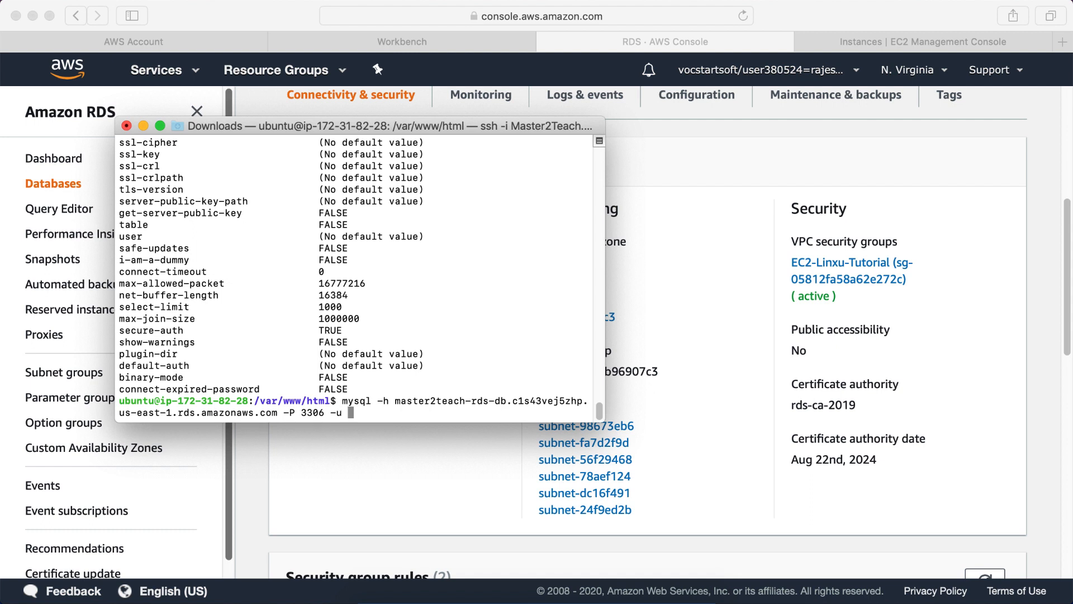
text(admin)
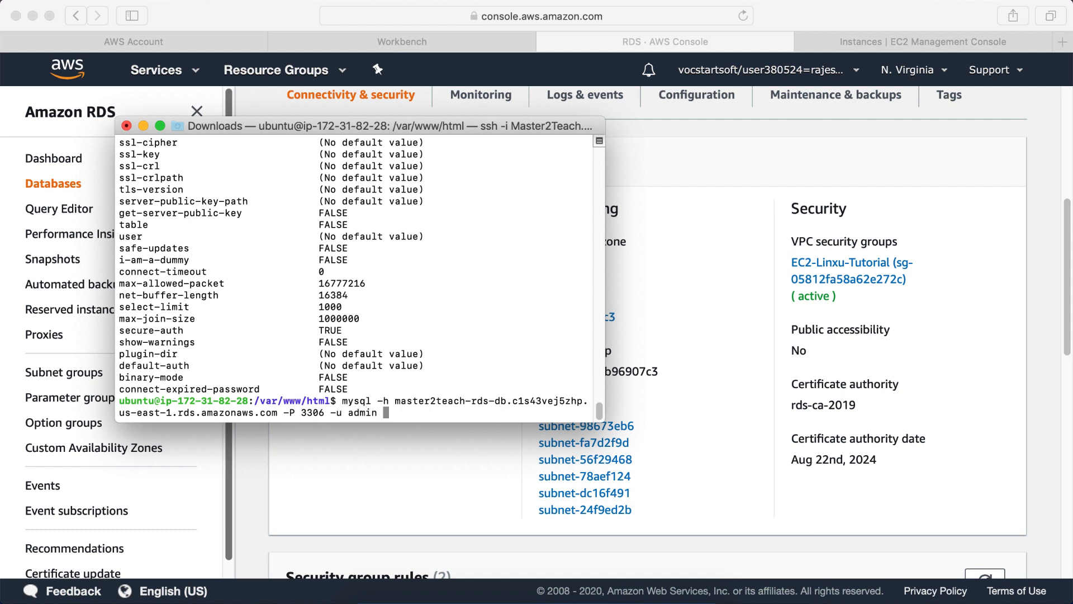
text(-p)
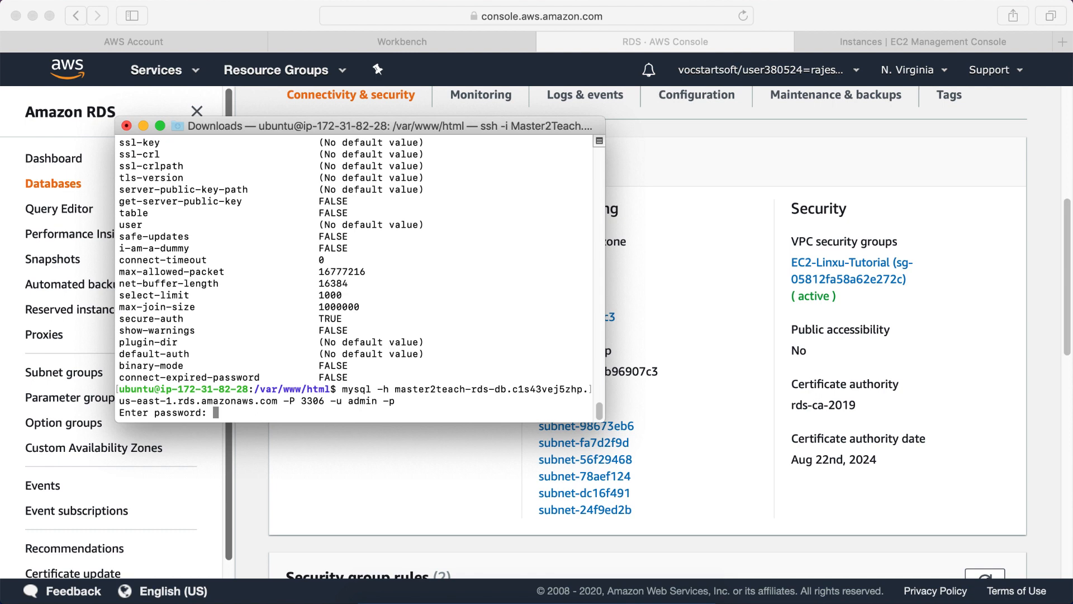
key(Return)
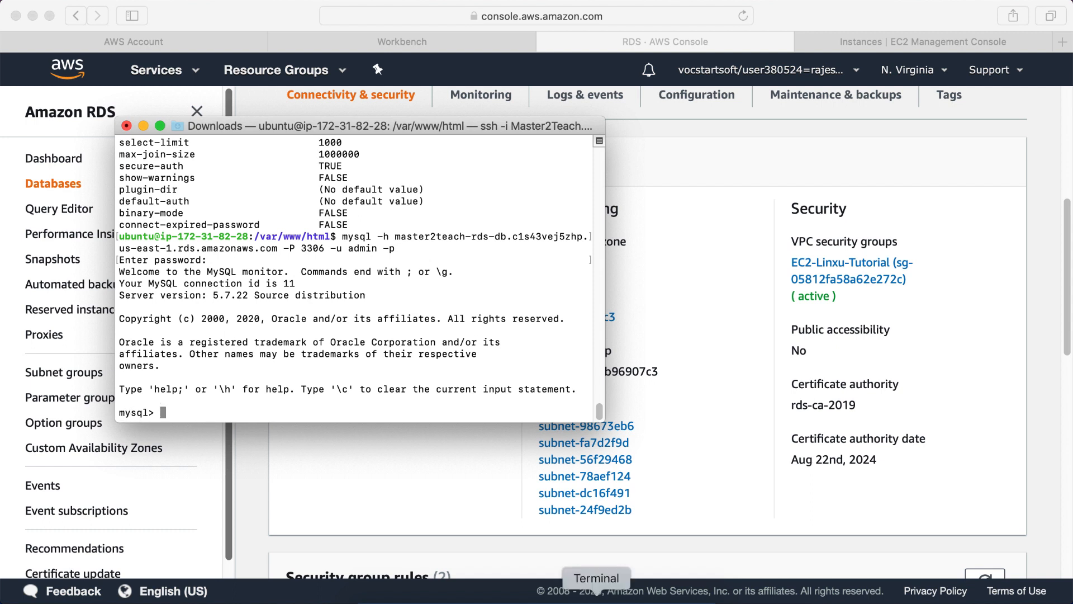
text(show databases;)
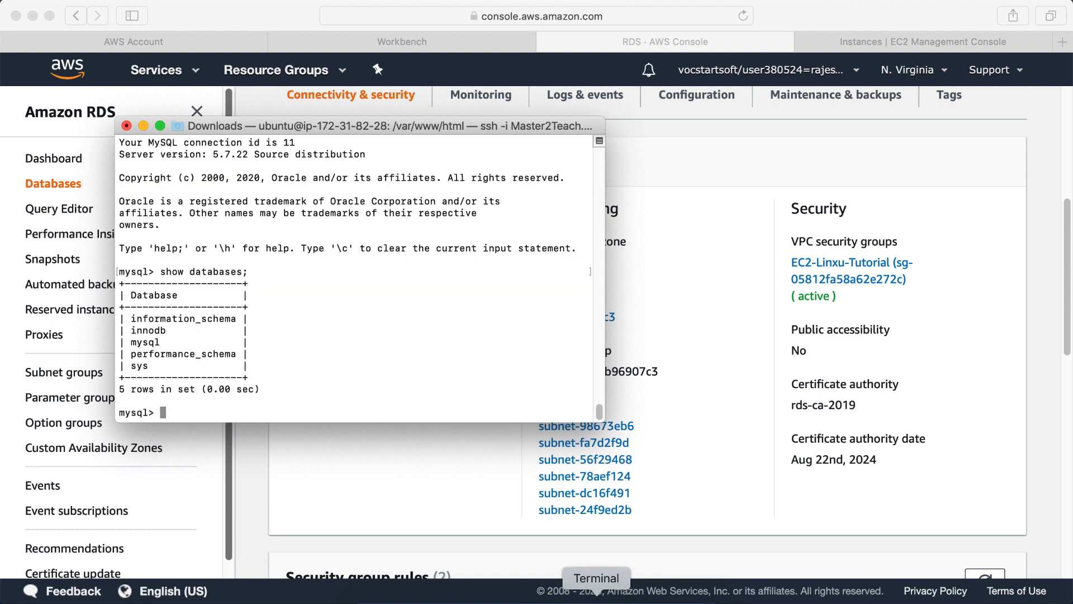
mouse_move(406, 516)
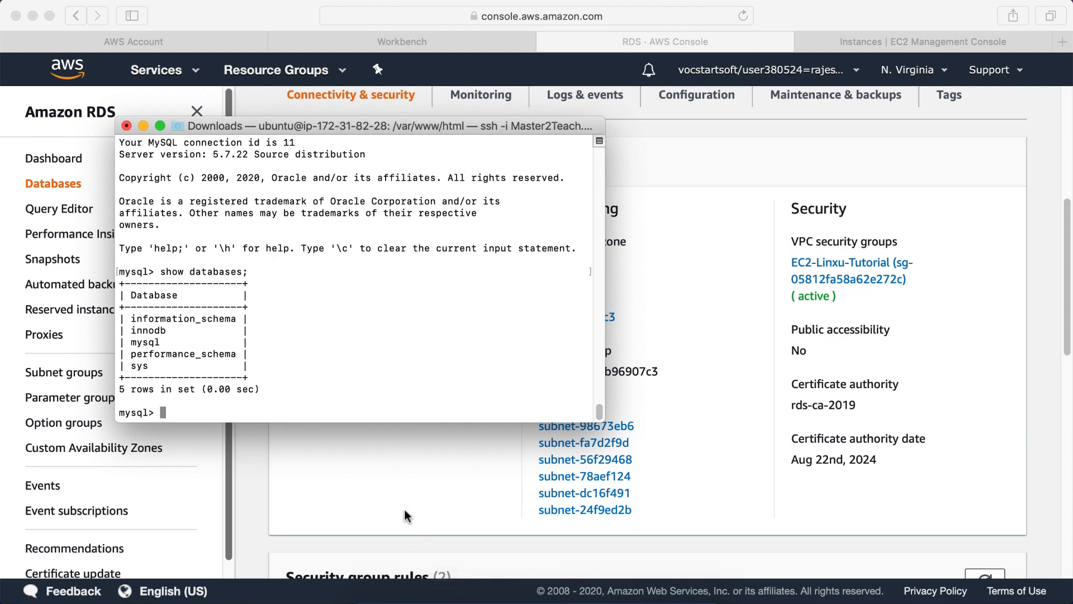
mouse_move(618, 169)
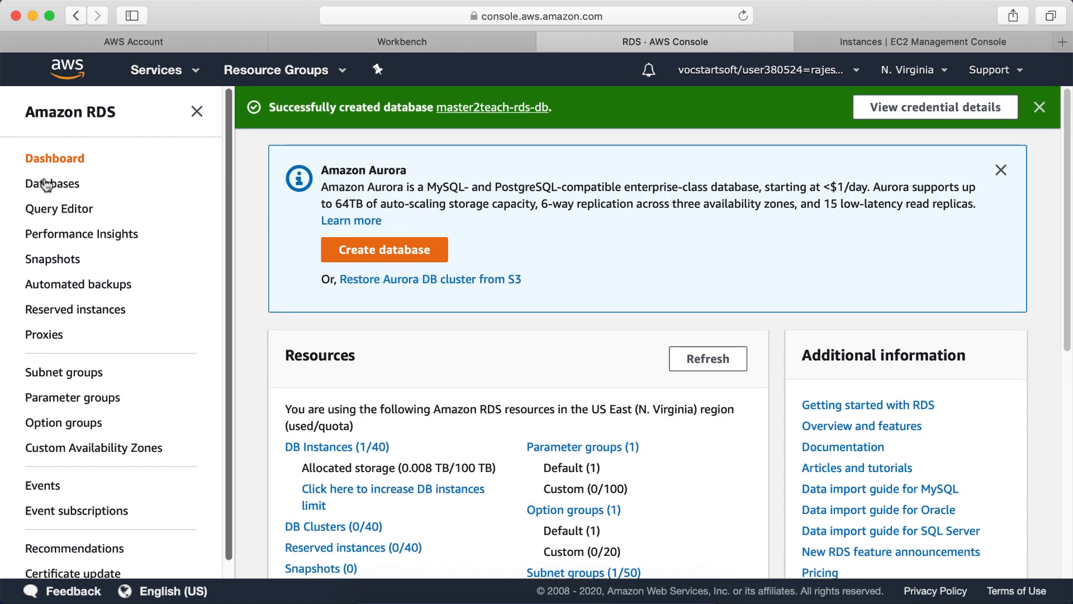
Revisit the RDS Databases list and EC2 instances, then browse Software Engineering on master2teach.com.
click(53, 183)
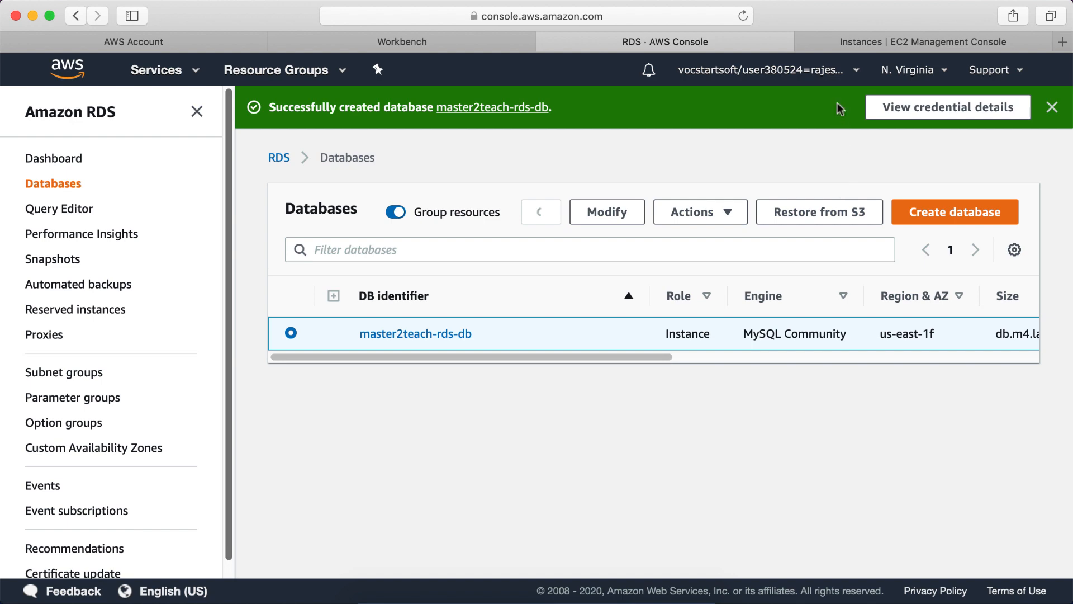
click(923, 42)
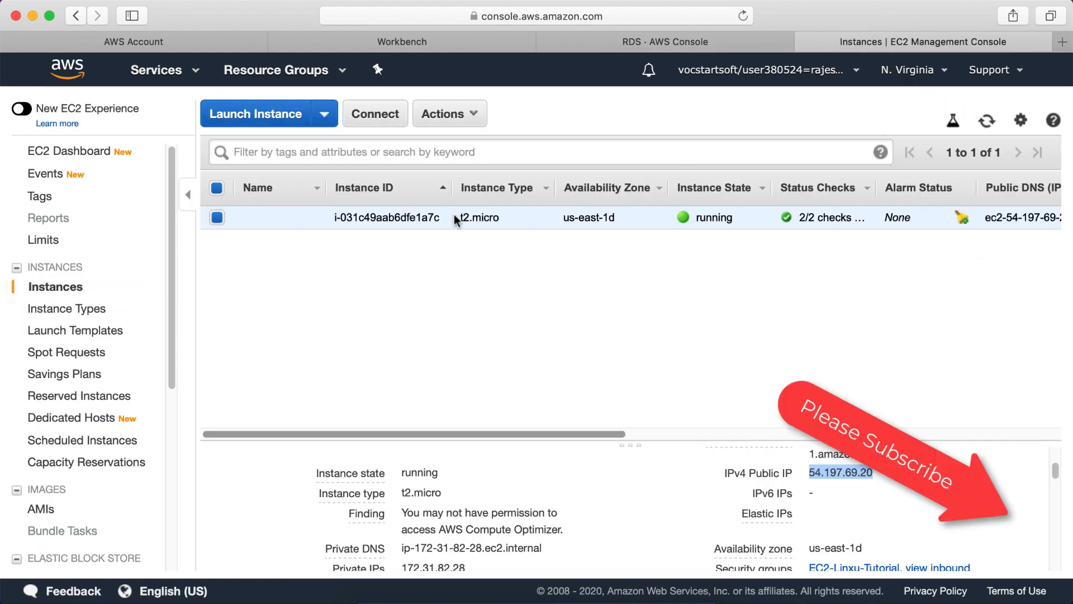
mouse_move(764, 97)
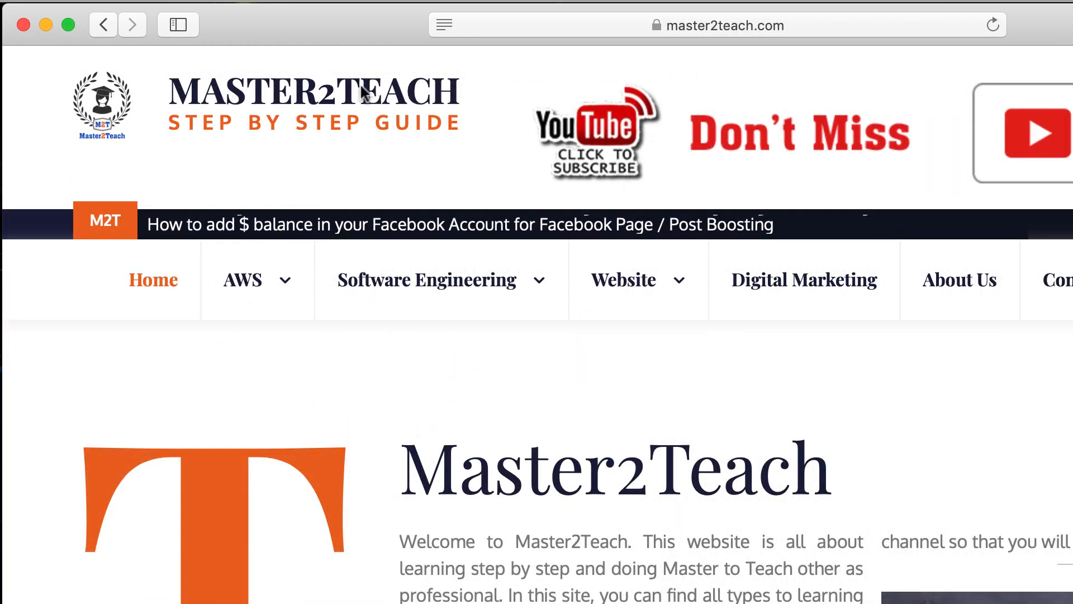
click(427, 280)
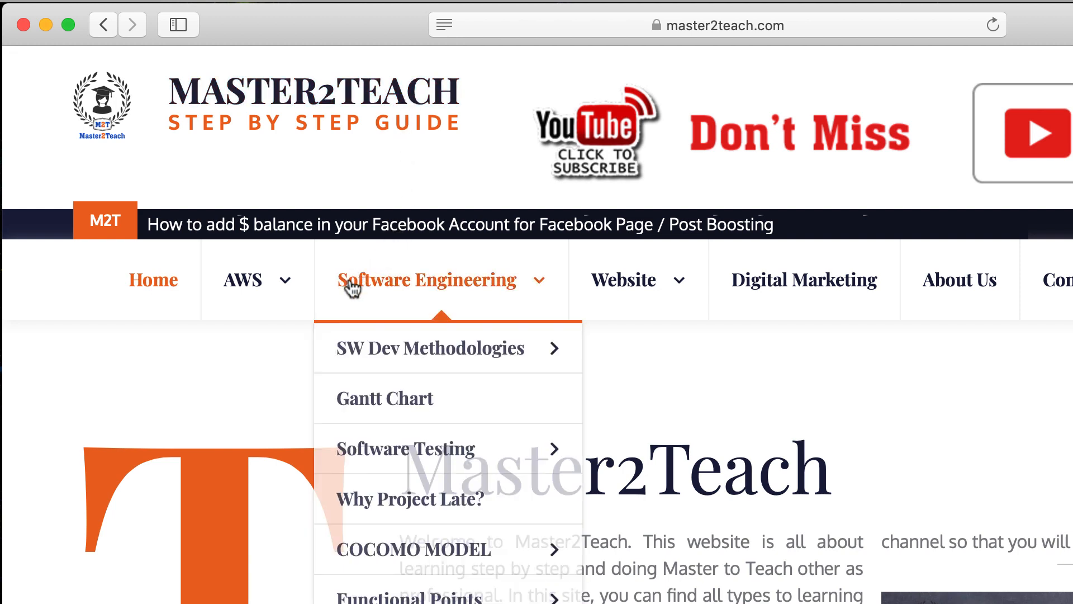